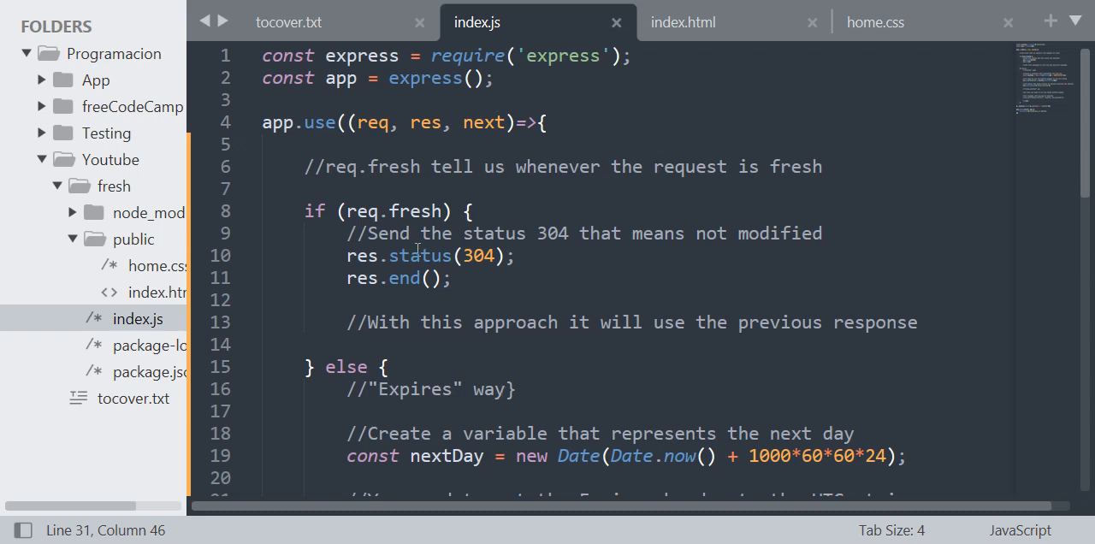
Review the Expires and Cache-Control comments and the next-day Date expression in index.js
scroll("down", 3)
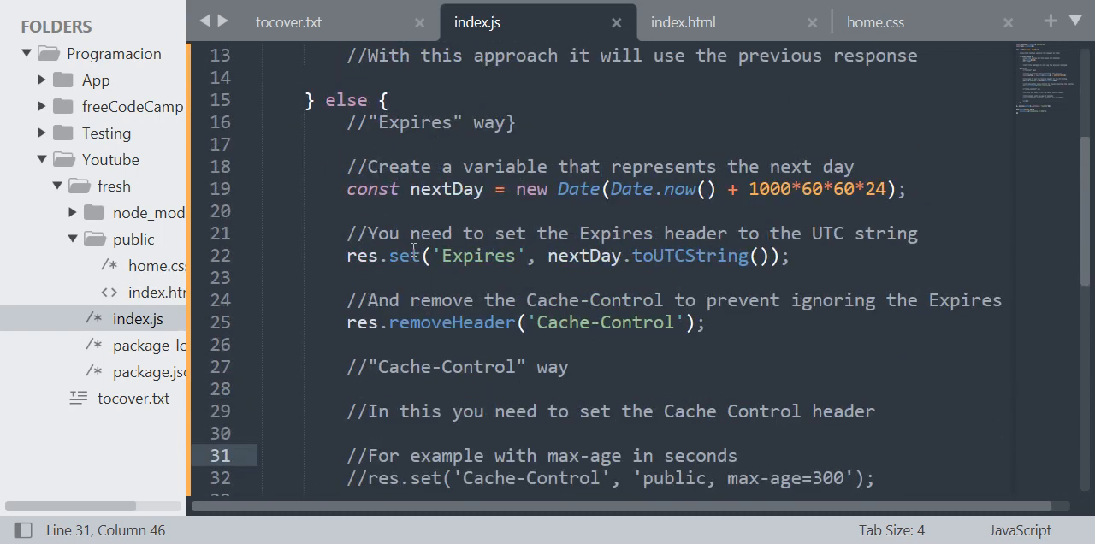
double_click(414, 124)
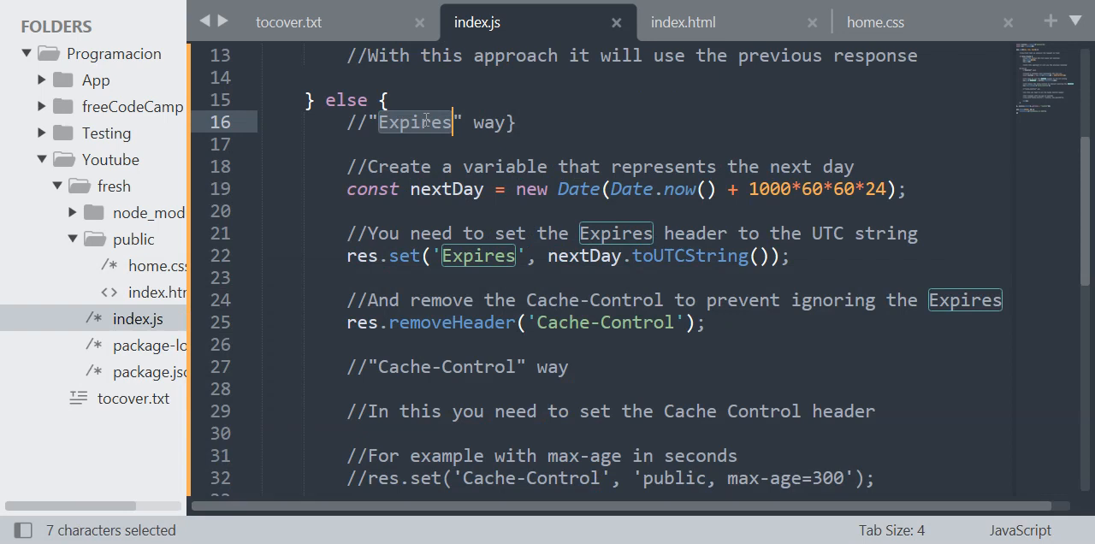
mouse_move(445, 219)
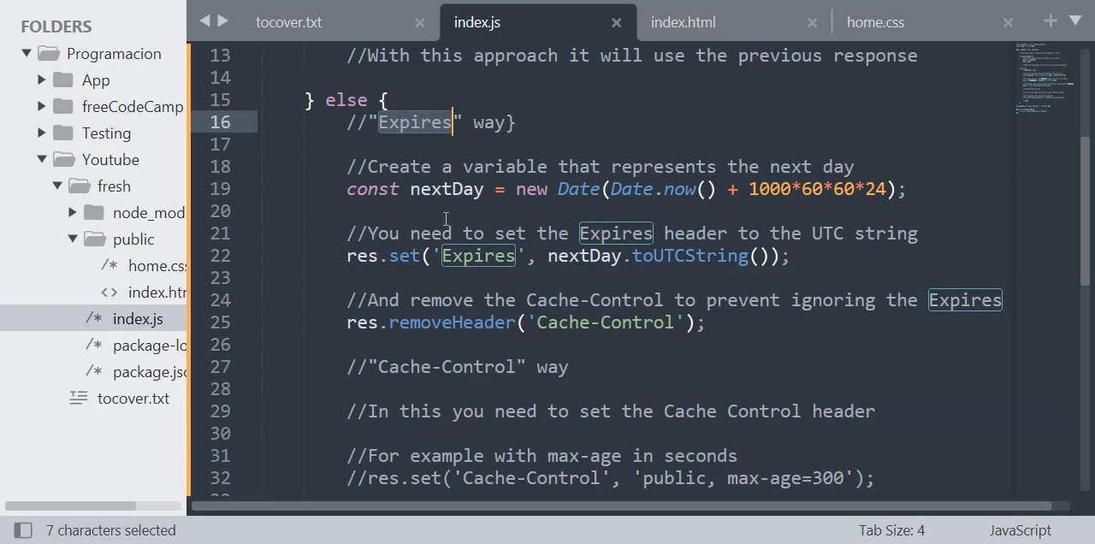
mouse_move(441, 221)
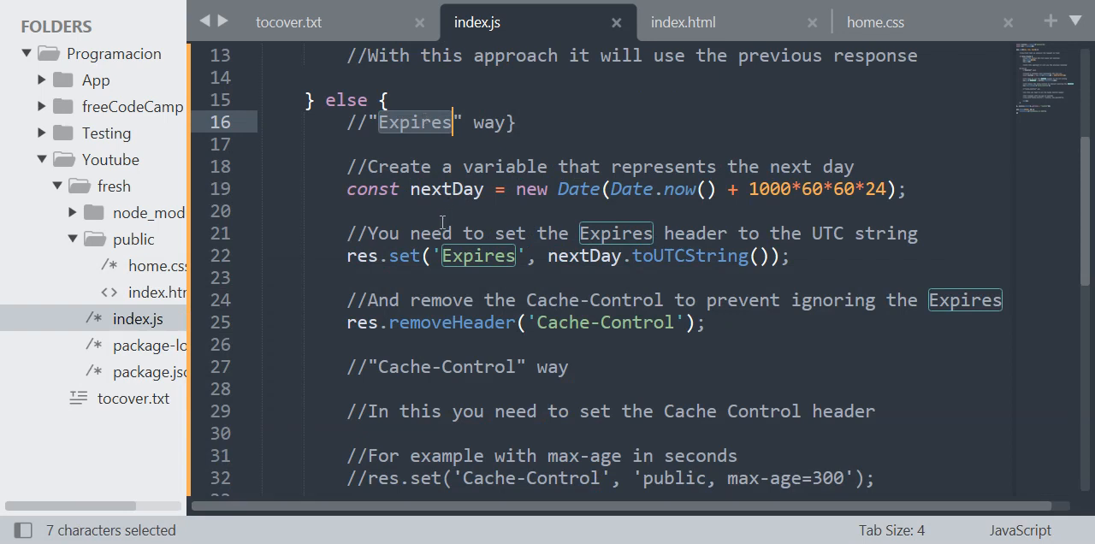
scroll("down", 3)
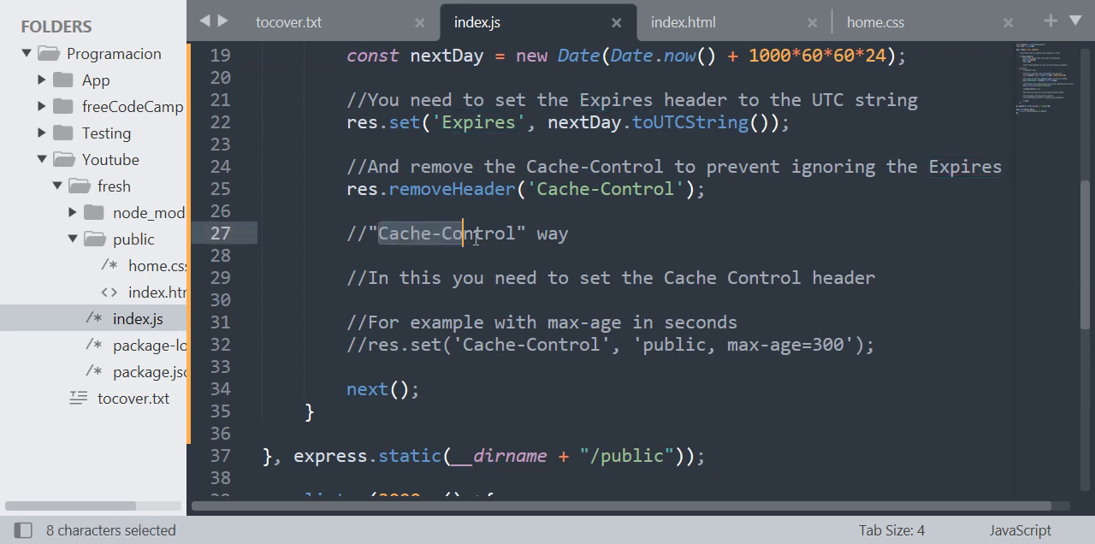
left_click_drag(462, 232, 522, 233)
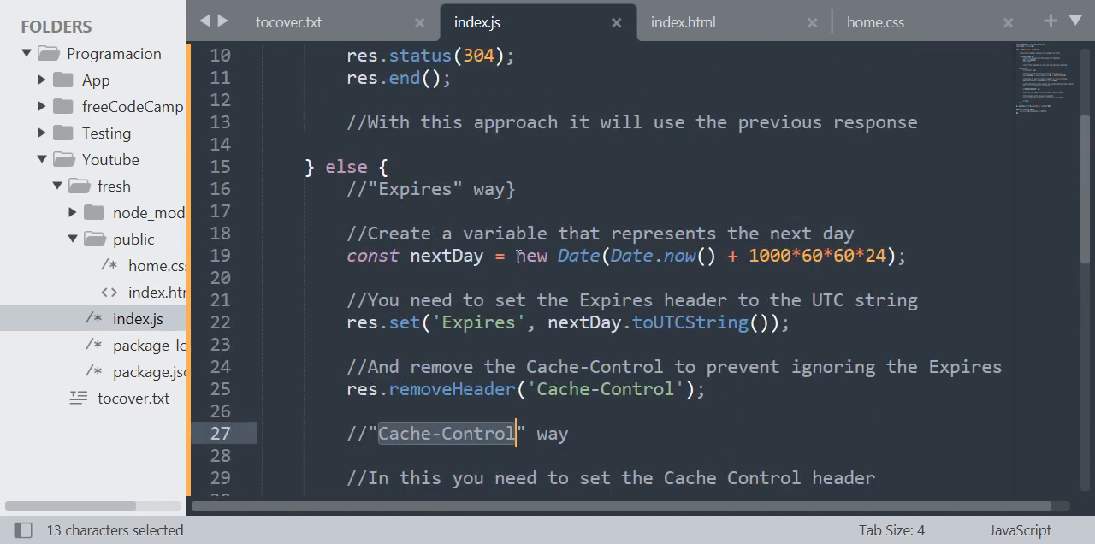
scroll("down", 3)
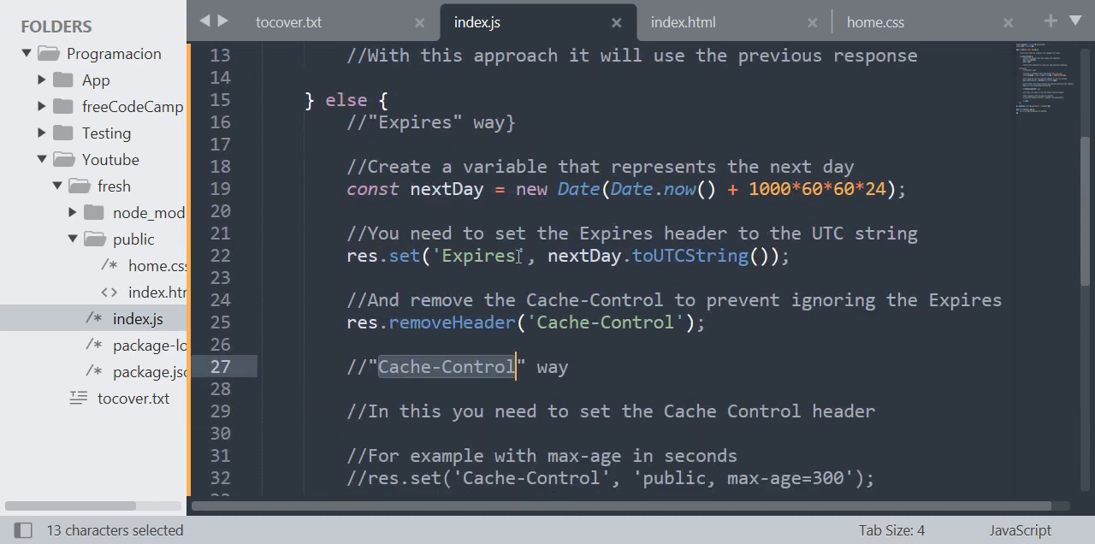
left_click(419, 121)
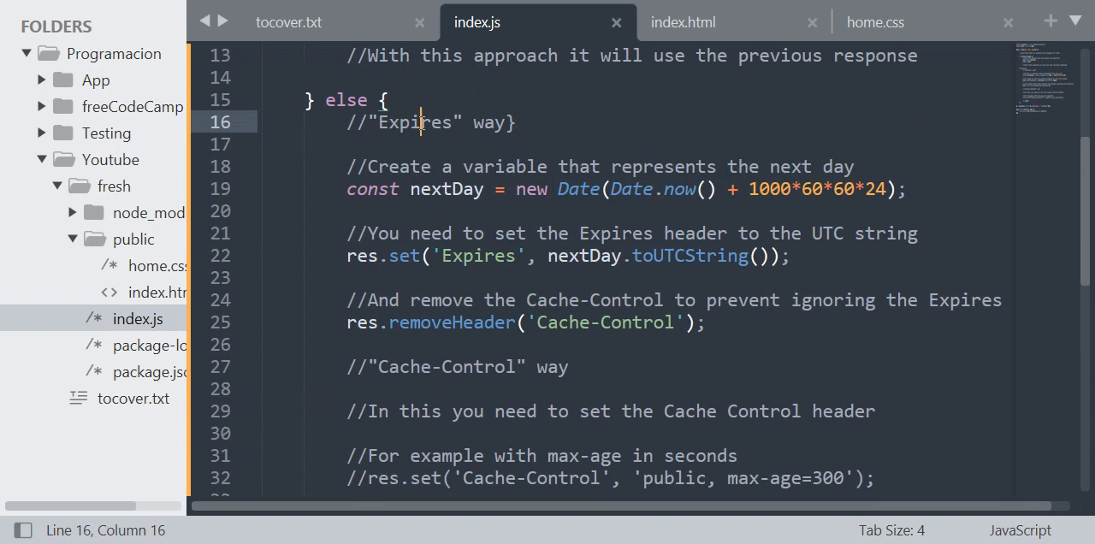
double_click(414, 122)
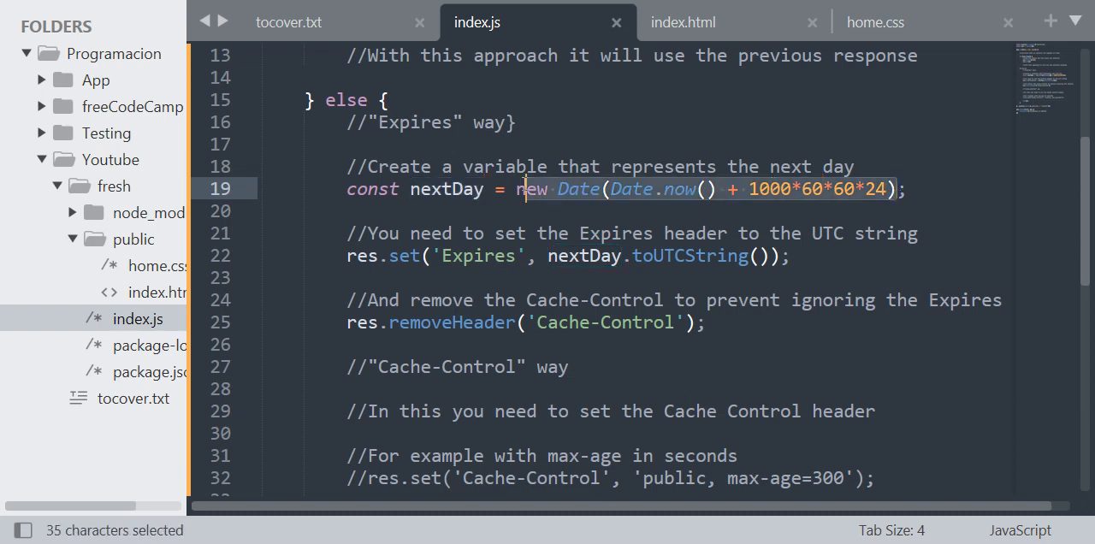
Walk through the res.set('Expires', nextDay.toUTCString()) line part by part
left_click(443, 257)
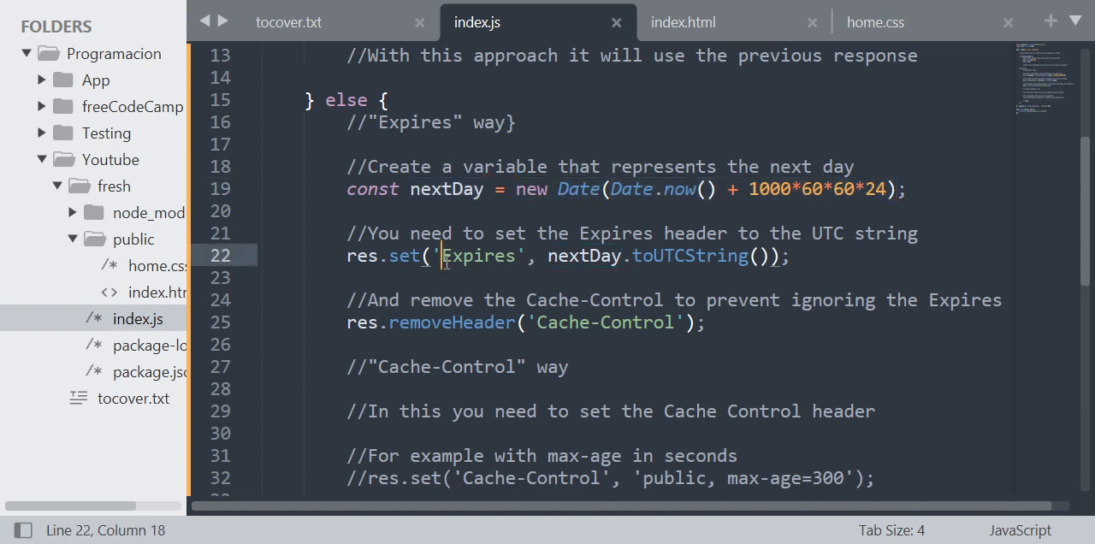
double_click(476, 255)
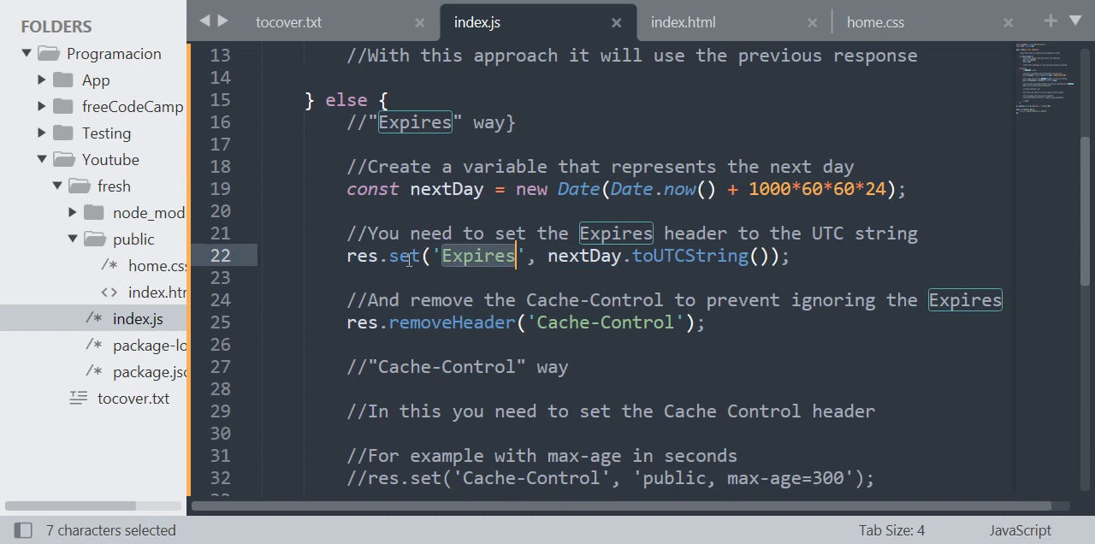
double_click(404, 257)
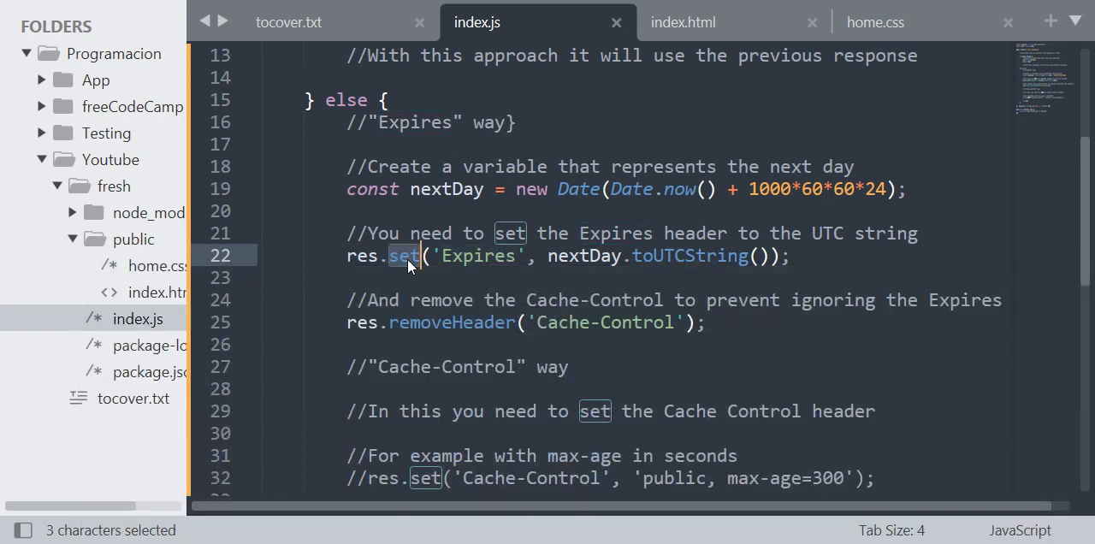
left_click(363, 257)
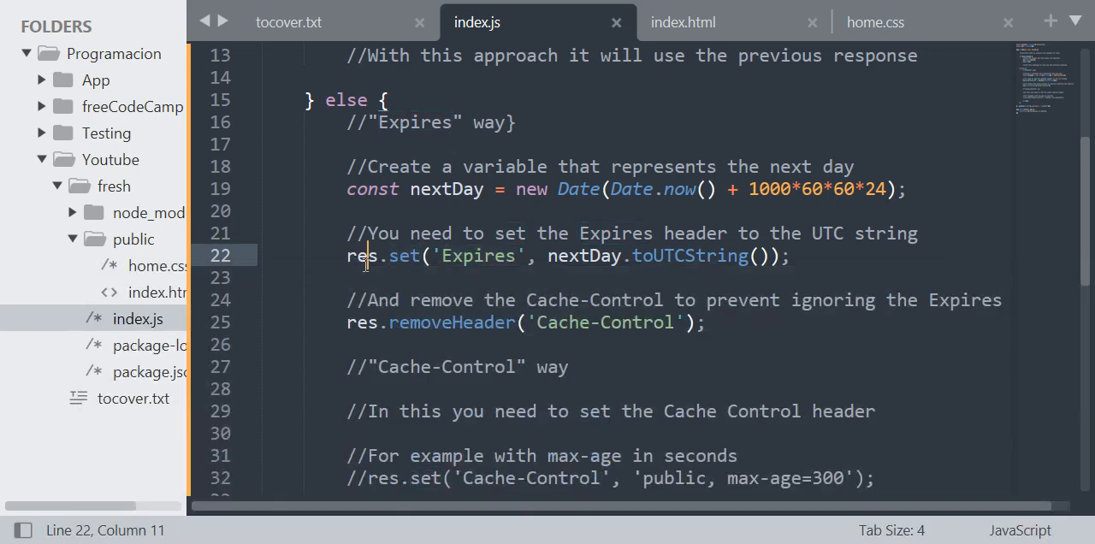
double_click(359, 256)
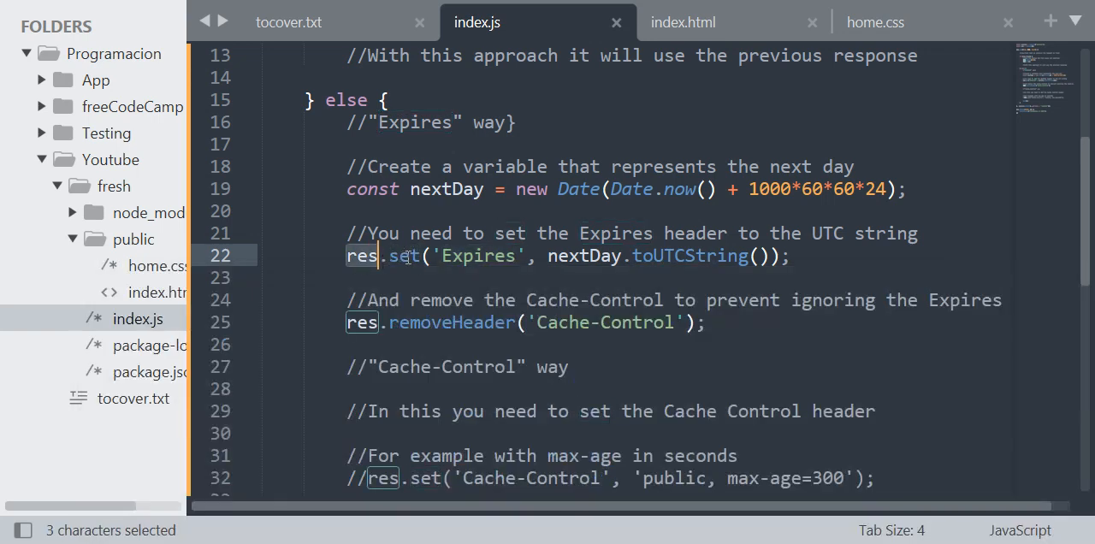
double_click(404, 255)
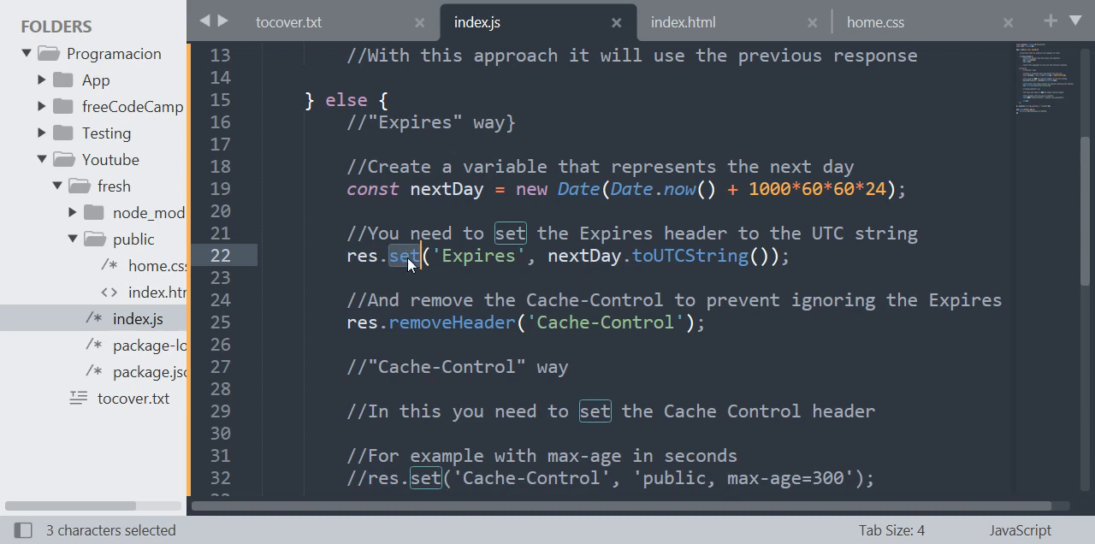
double_click(476, 255)
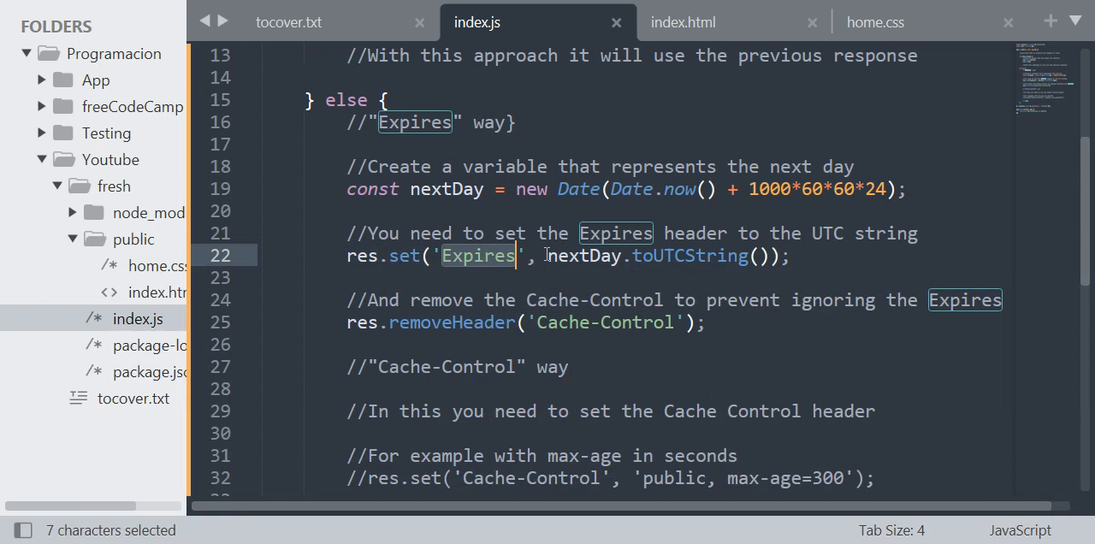
left_click(568, 257)
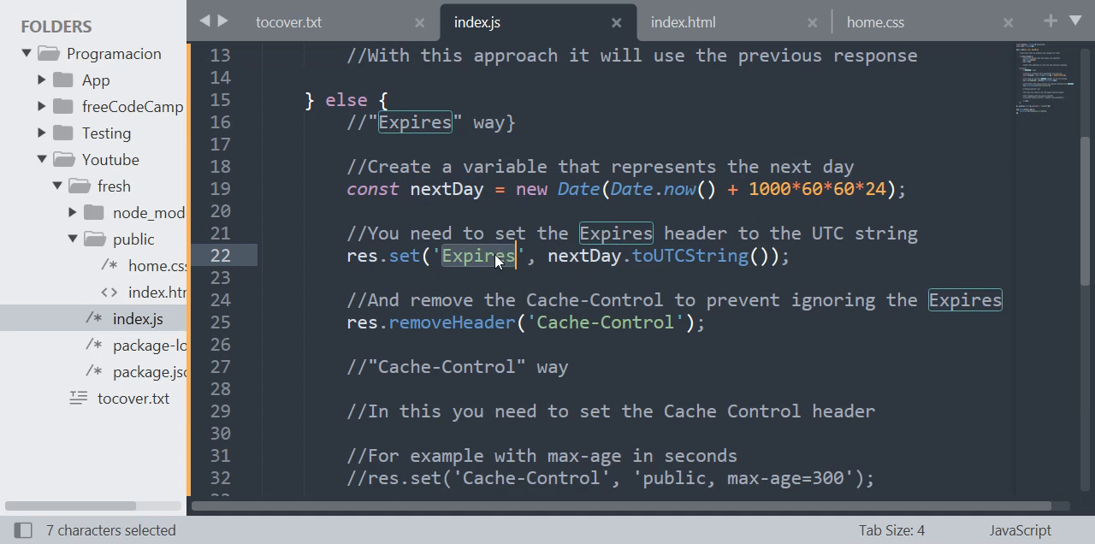
mouse_move(573, 256)
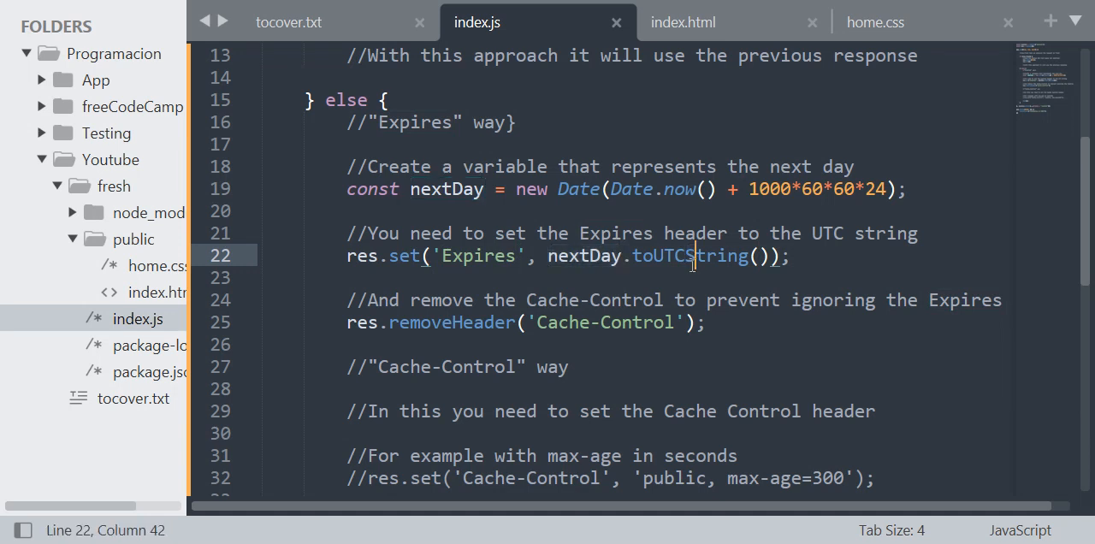
double_click(688, 257)
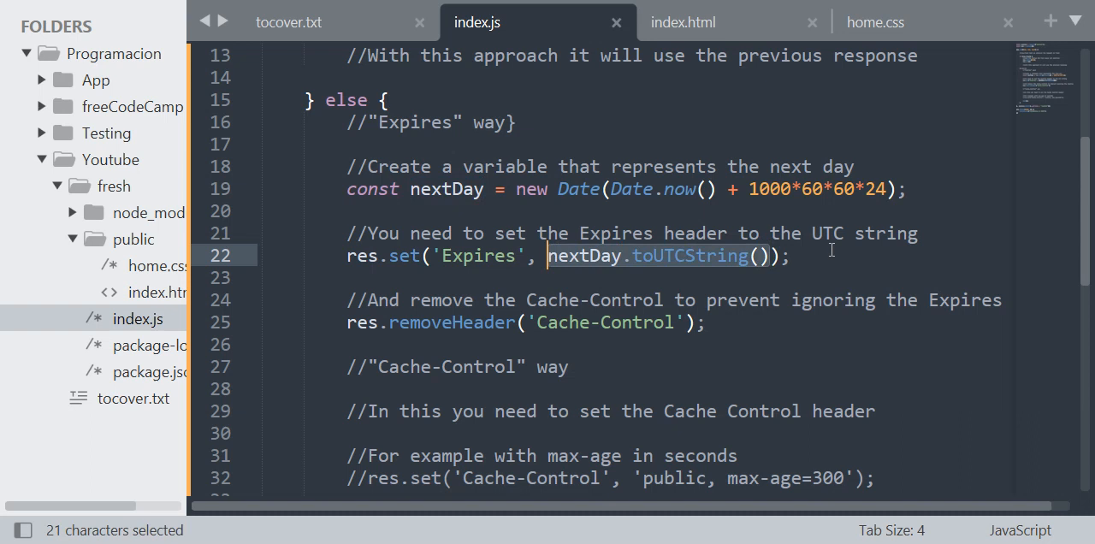
Insert a new "//HTTP Date" comment line directly above the Expires header line
left_click(918, 233)
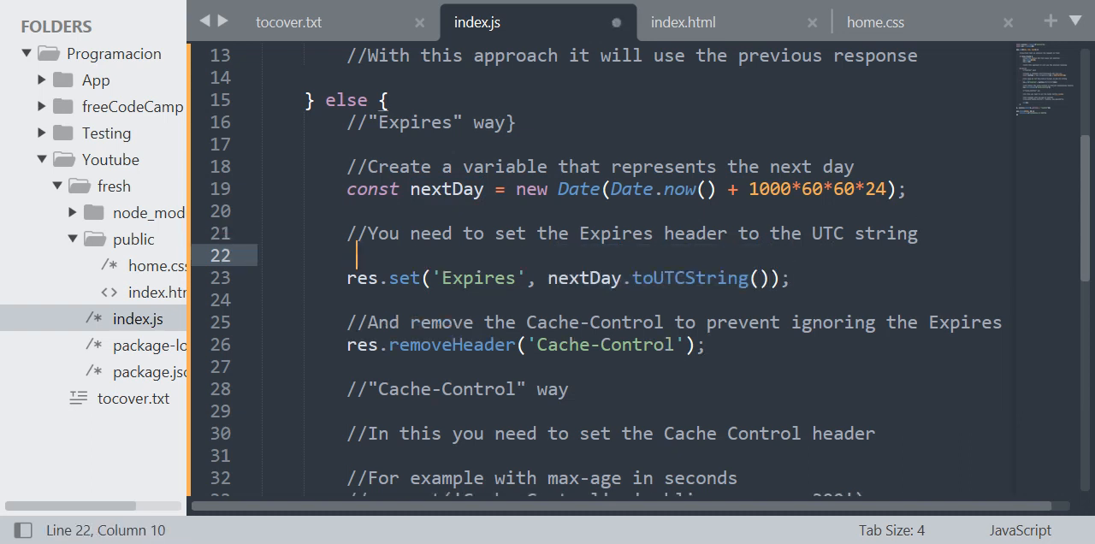
left_click(569, 255)
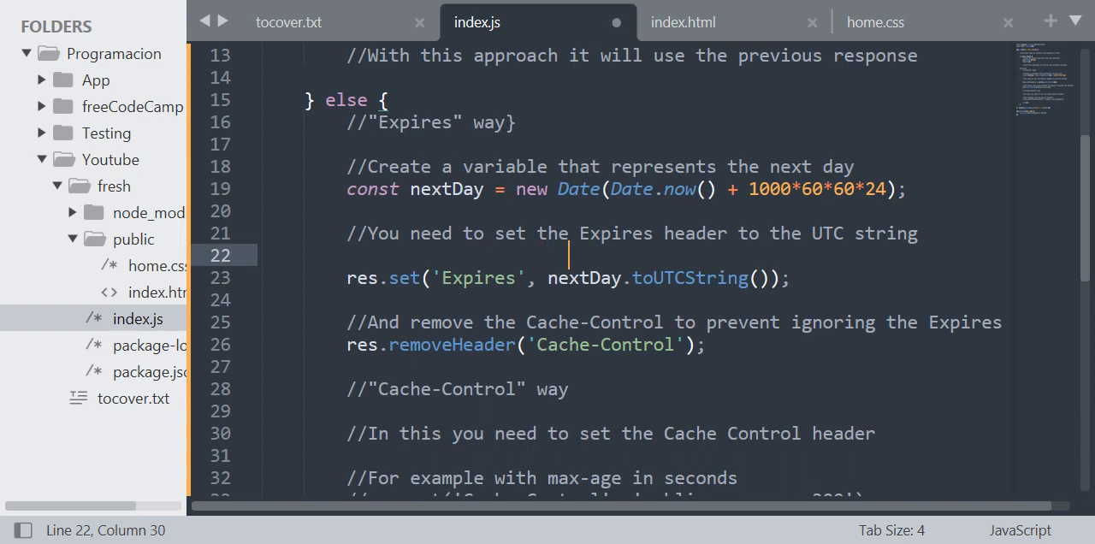
type("//")
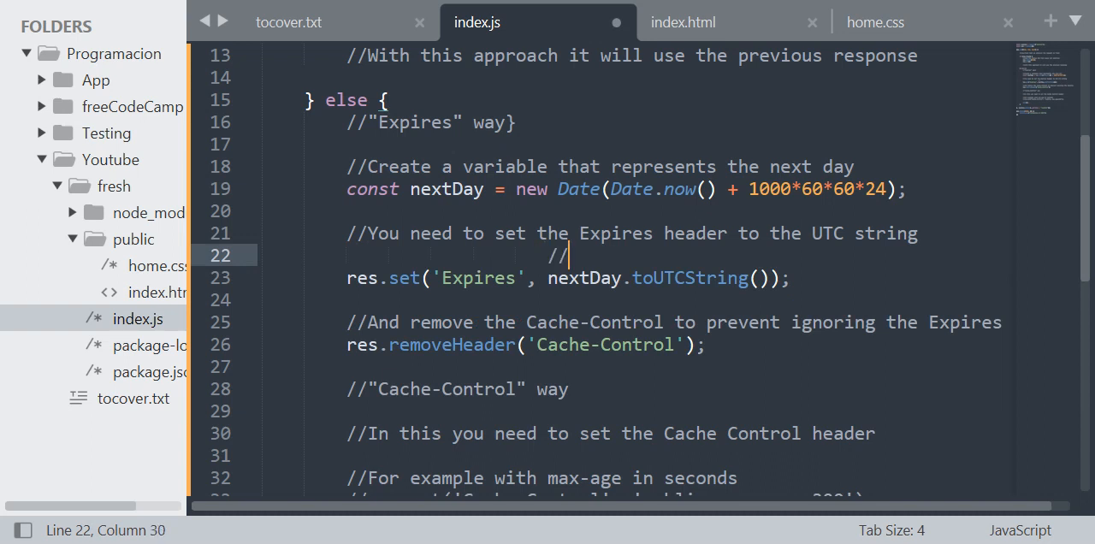
type("HTTP Date")
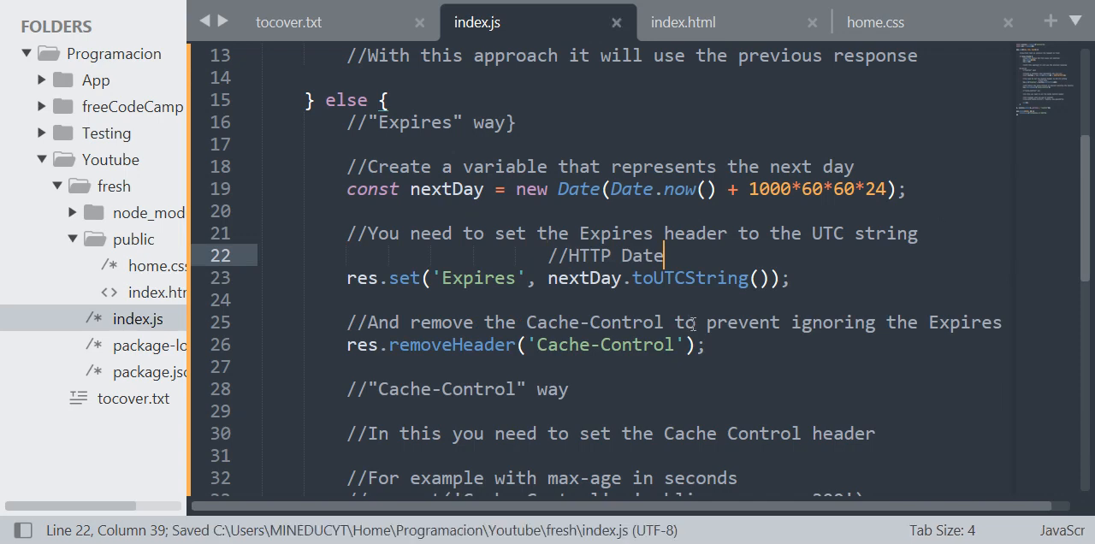
Review the removeHeader('Cache-Control') call and the Expires header name below it
double_click(688, 279)
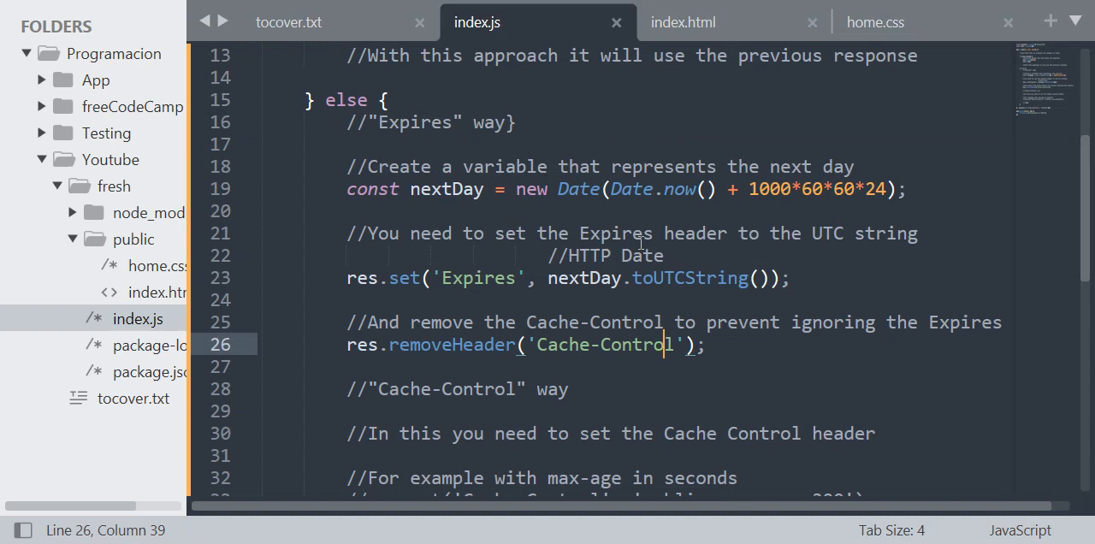
scroll("down", 3)
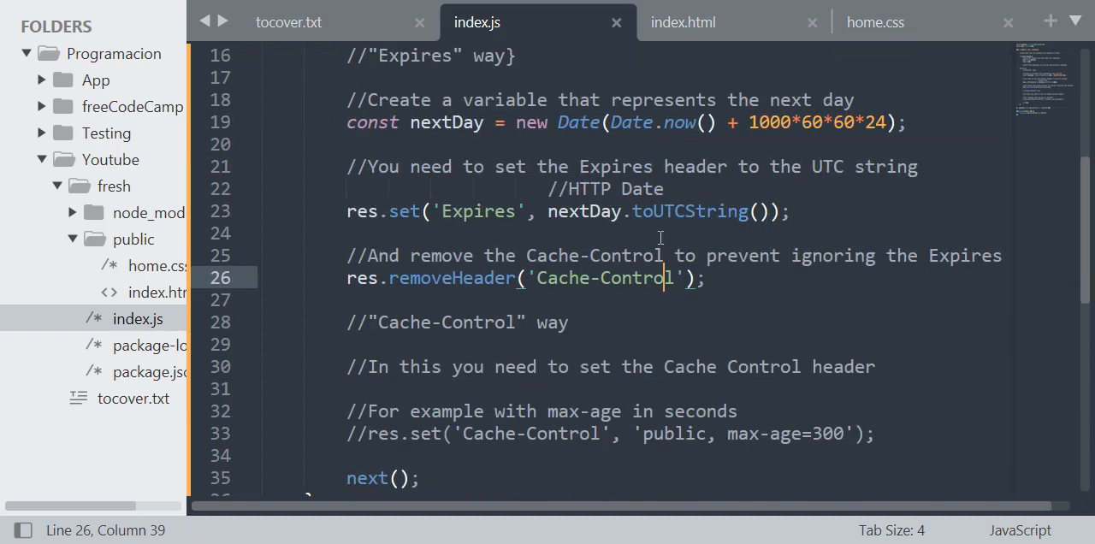
double_click(452, 277)
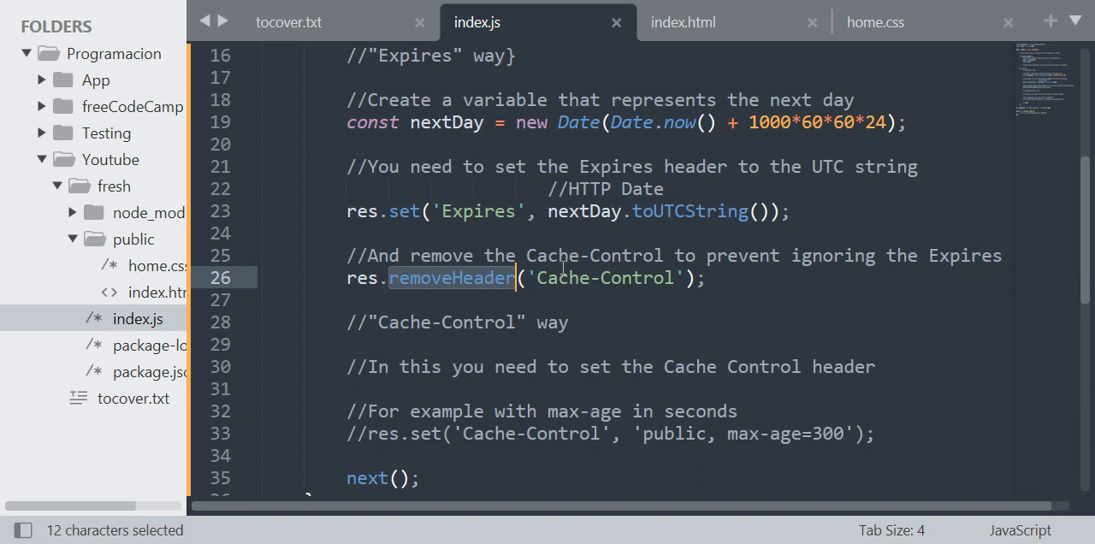
double_click(564, 277)
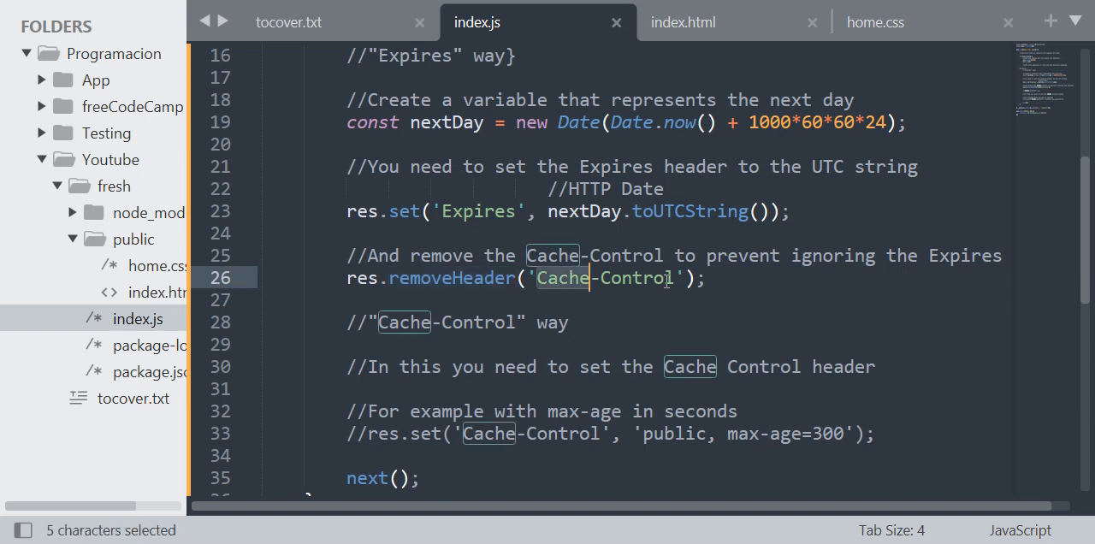
double_click(633, 279)
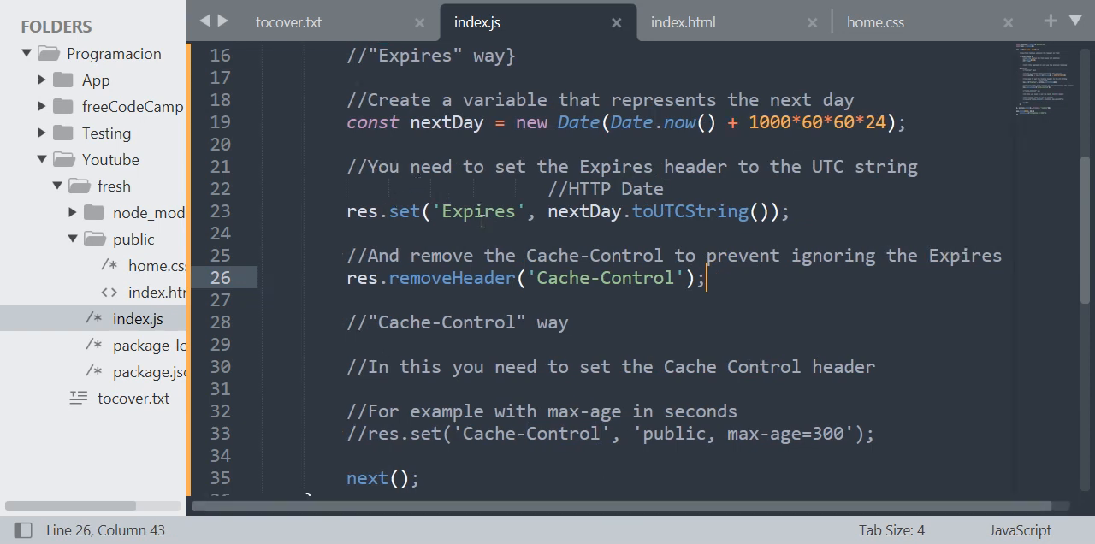
double_click(476, 212)
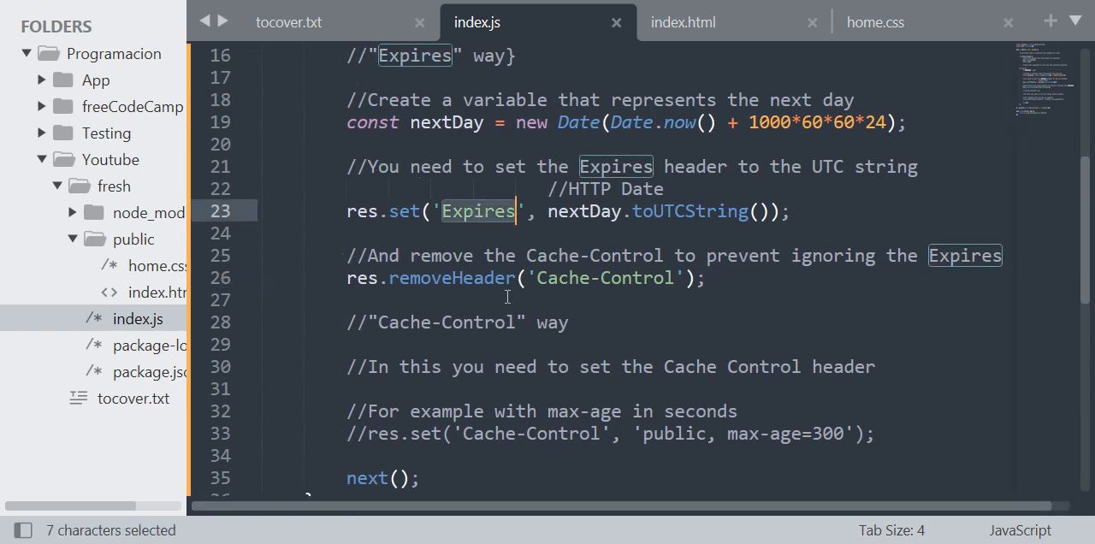
Review the middleware's req.fresh check and its 304 status response
scroll("up", 3)
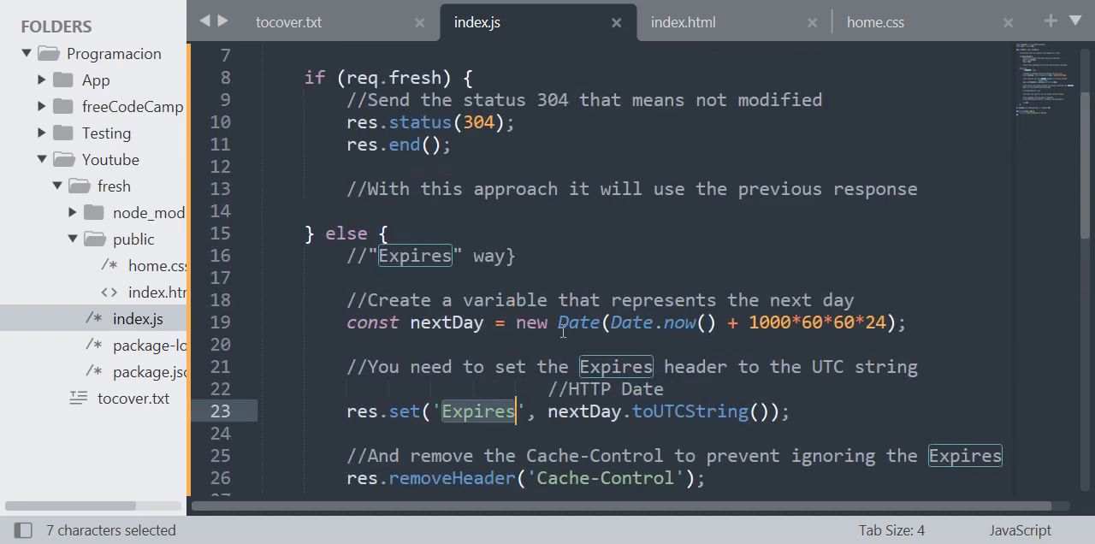
scroll("down", 3)
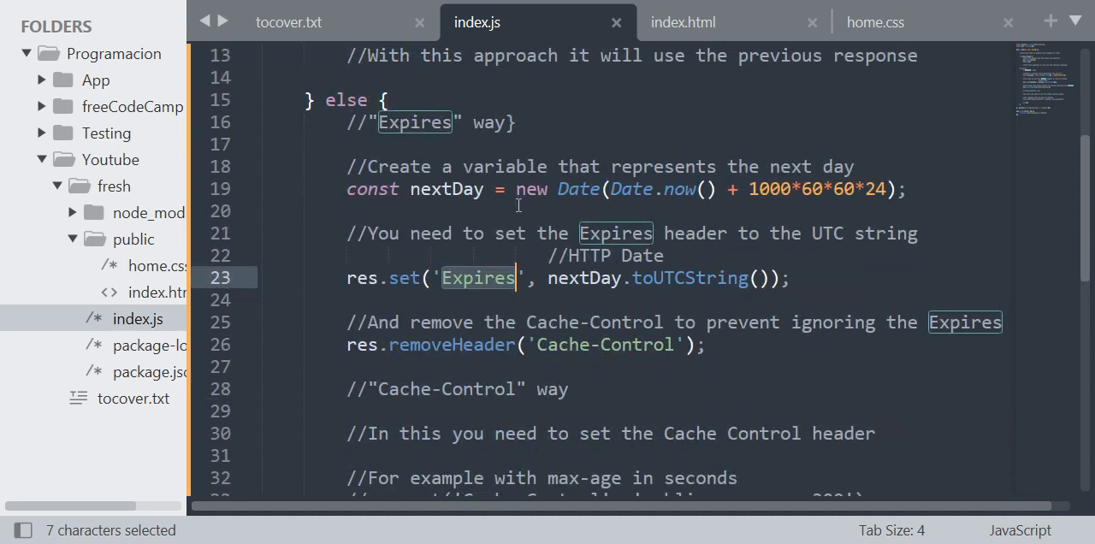
scroll("up", 3)
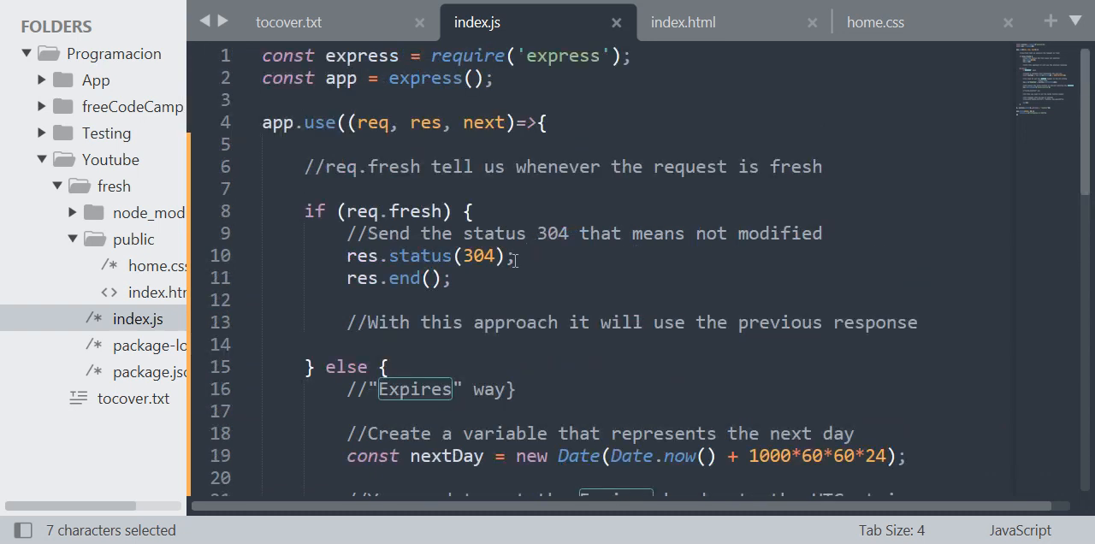
double_click(359, 212)
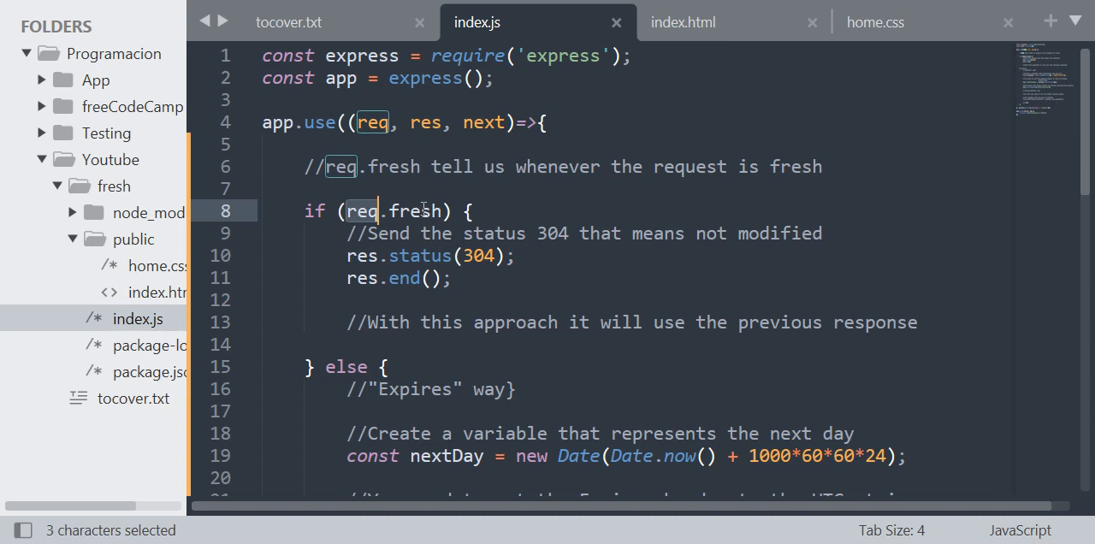
double_click(415, 212)
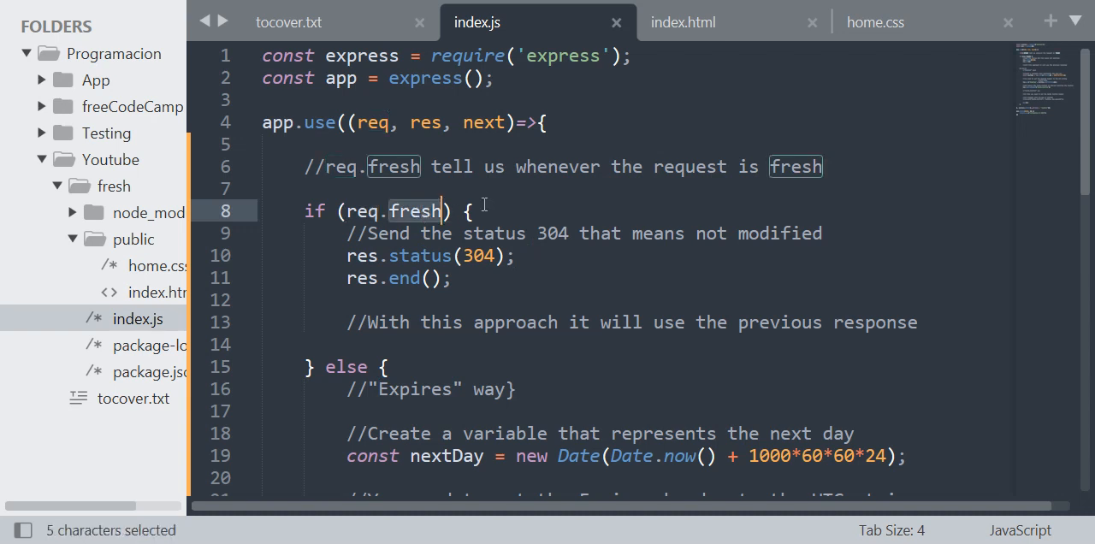
mouse_move(815, 178)
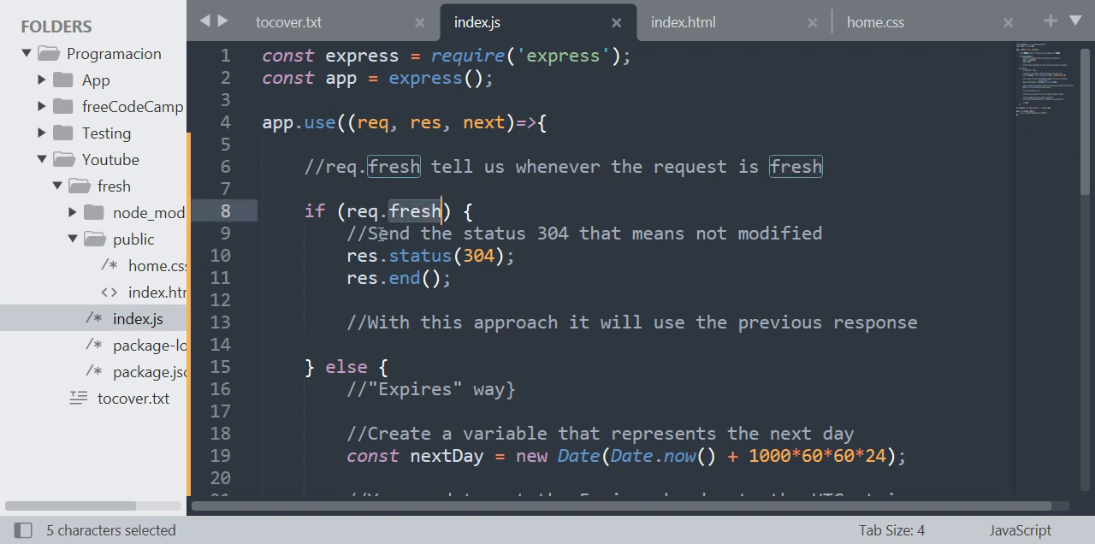
double_click(420, 255)
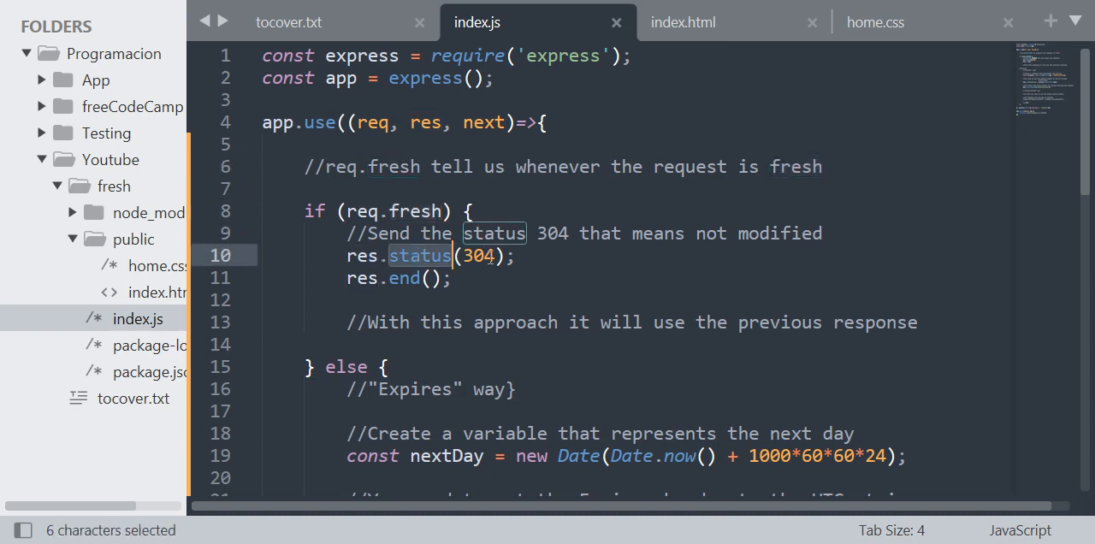
double_click(477, 255)
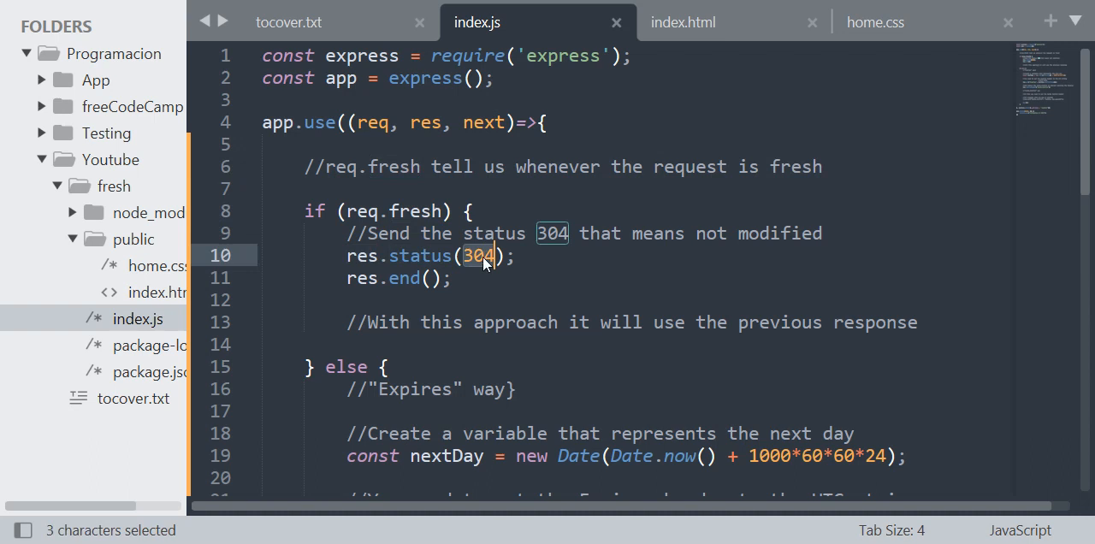
mouse_move(493, 290)
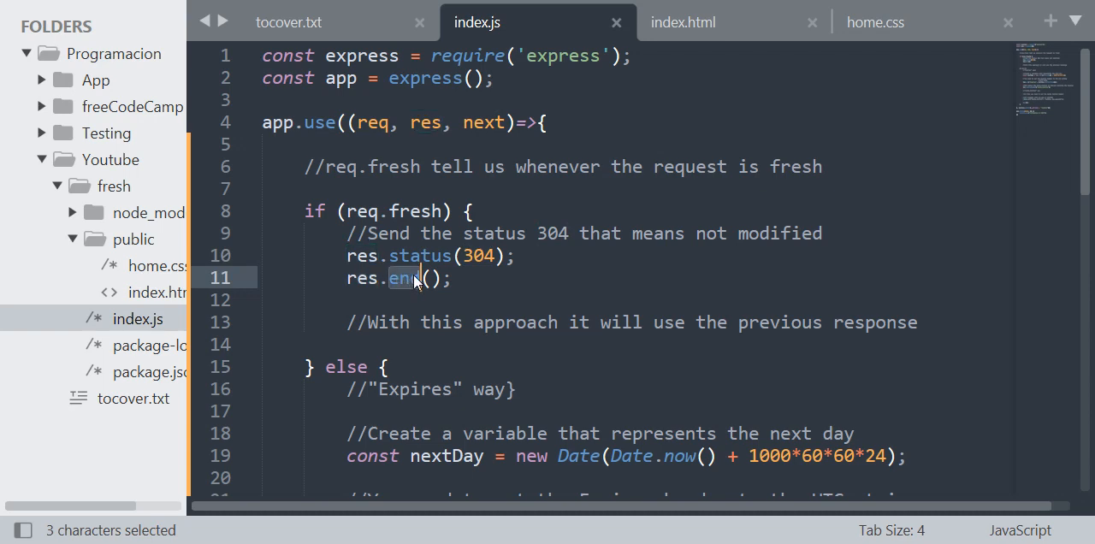
Review the next() hand-off and the static file serving line before switching to the browser
scroll("down", 3)
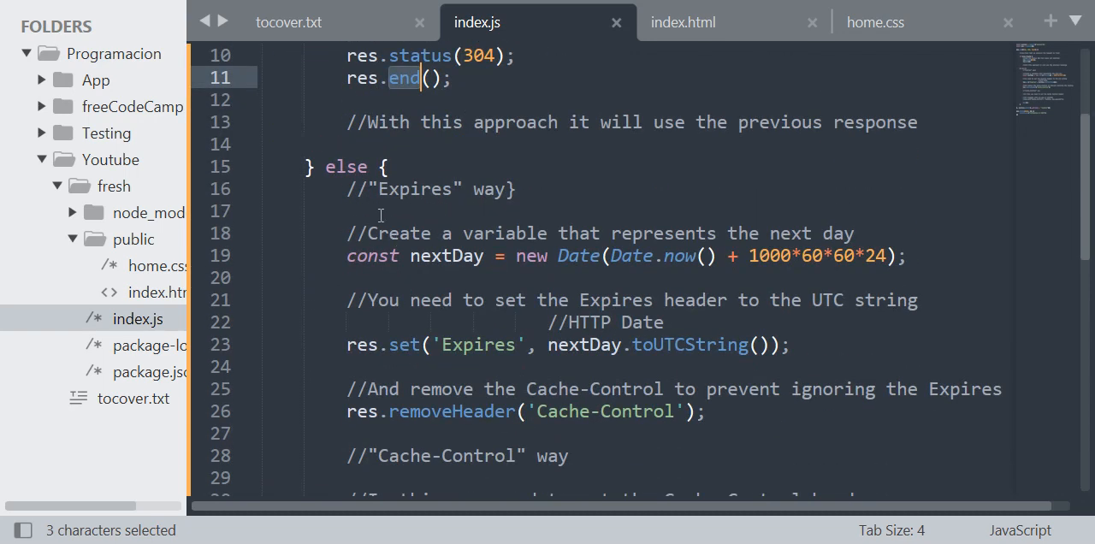
scroll("down", 3)
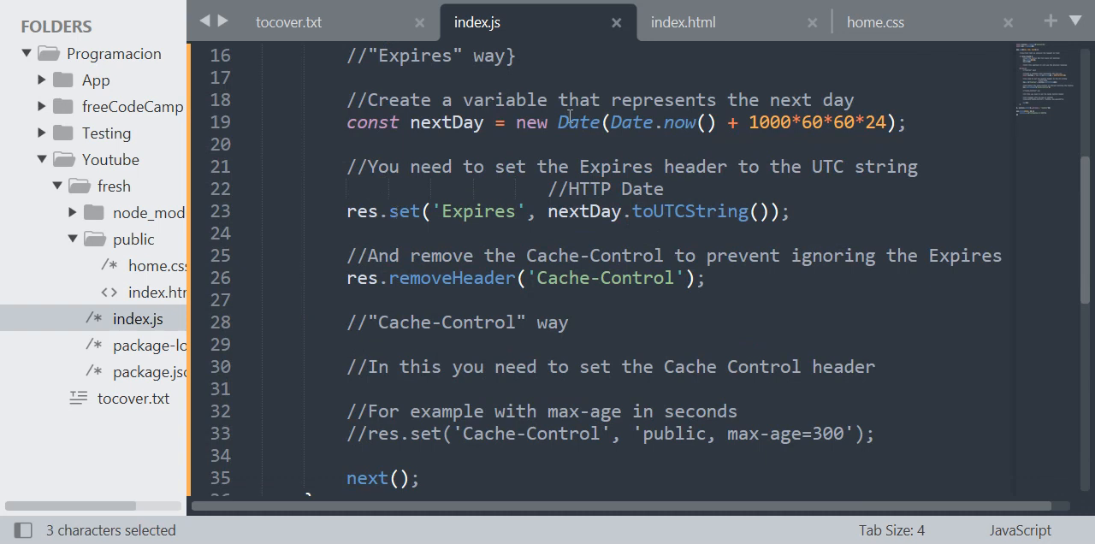
scroll("down", 3)
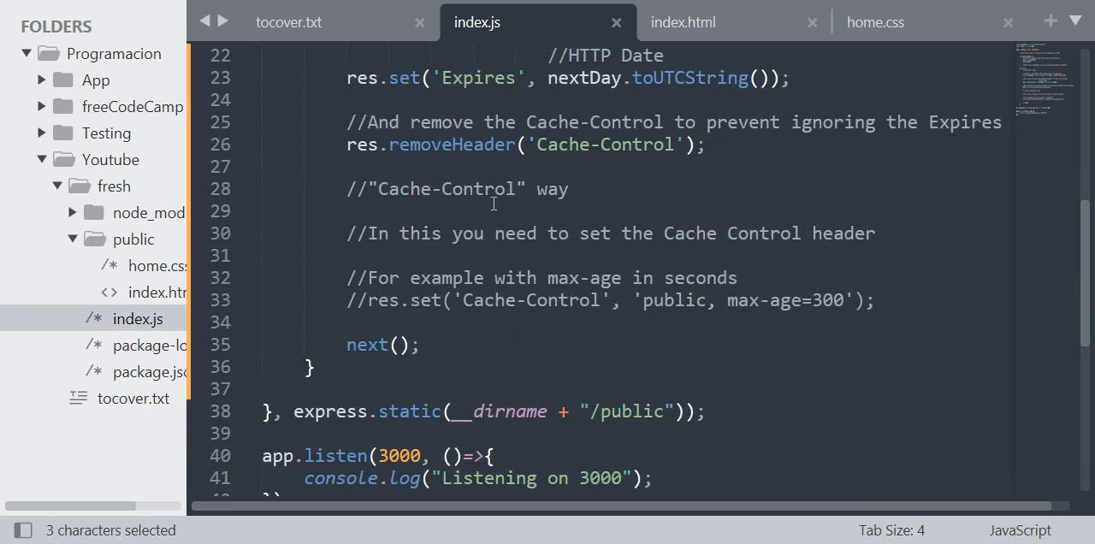
mouse_move(566, 151)
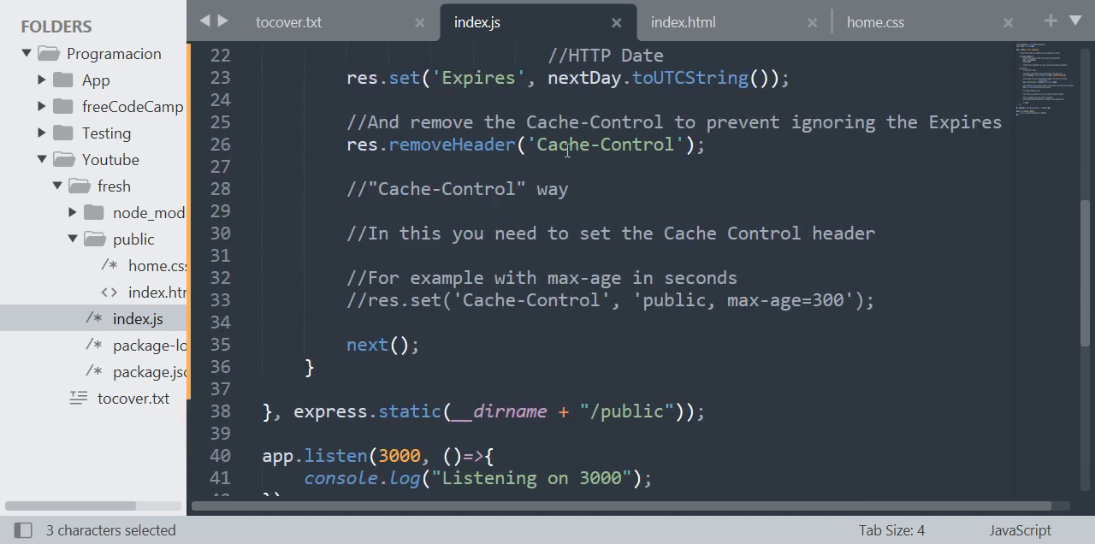
double_click(366, 344)
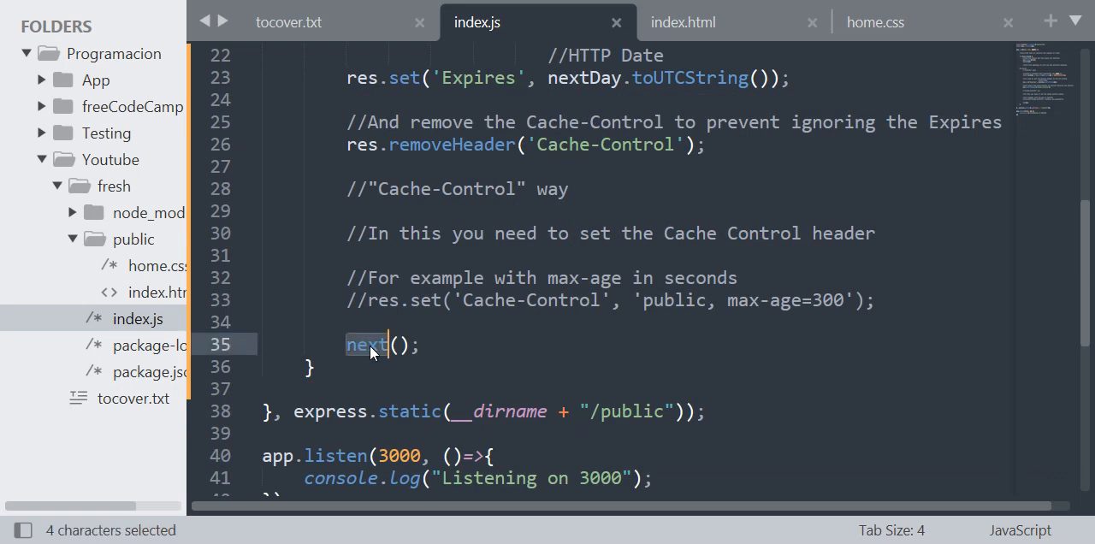
double_click(329, 411)
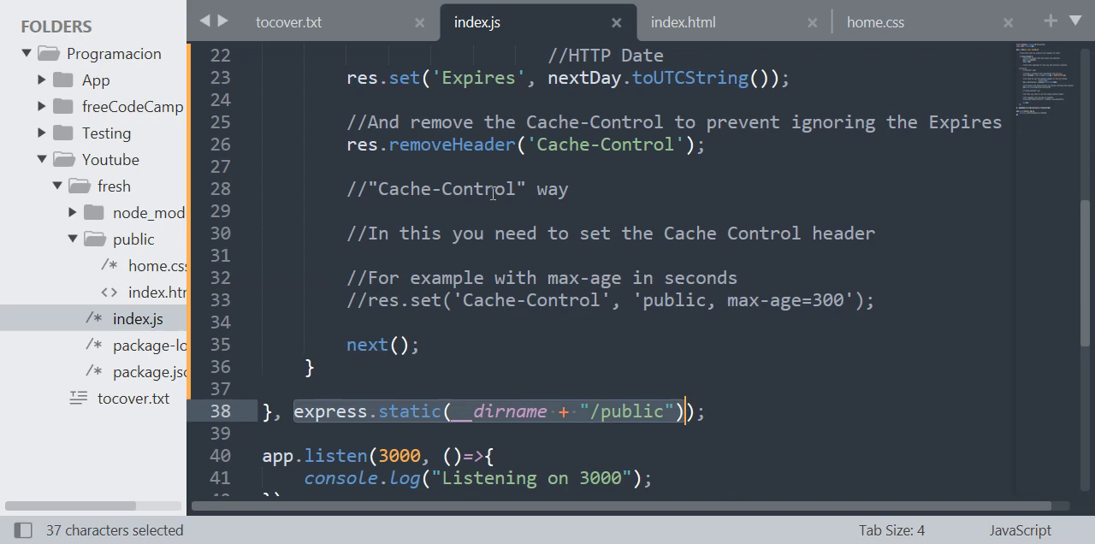
scroll("up", 3)
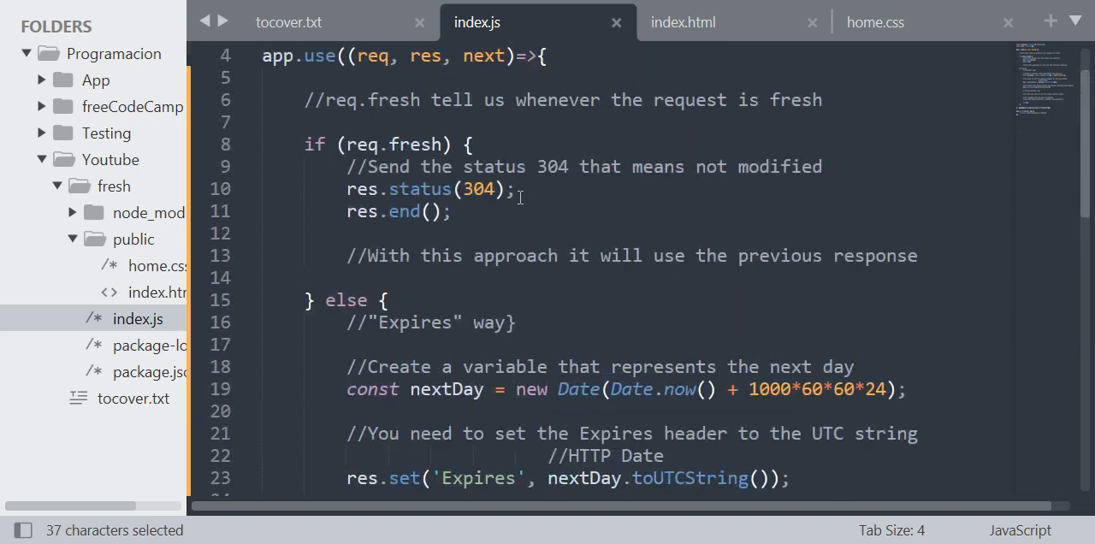
scroll("up", 3)
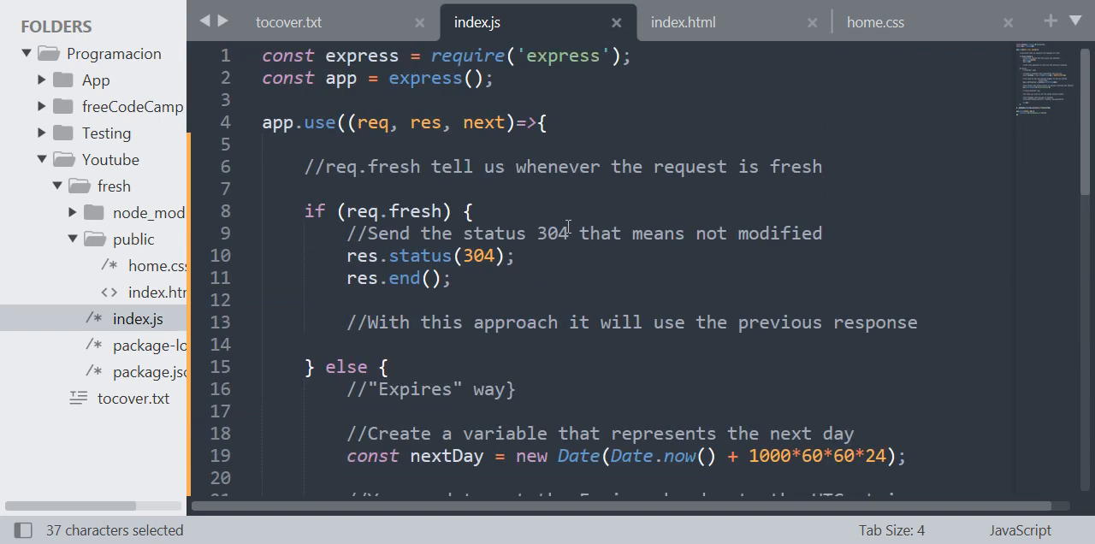
scroll("down", 3)
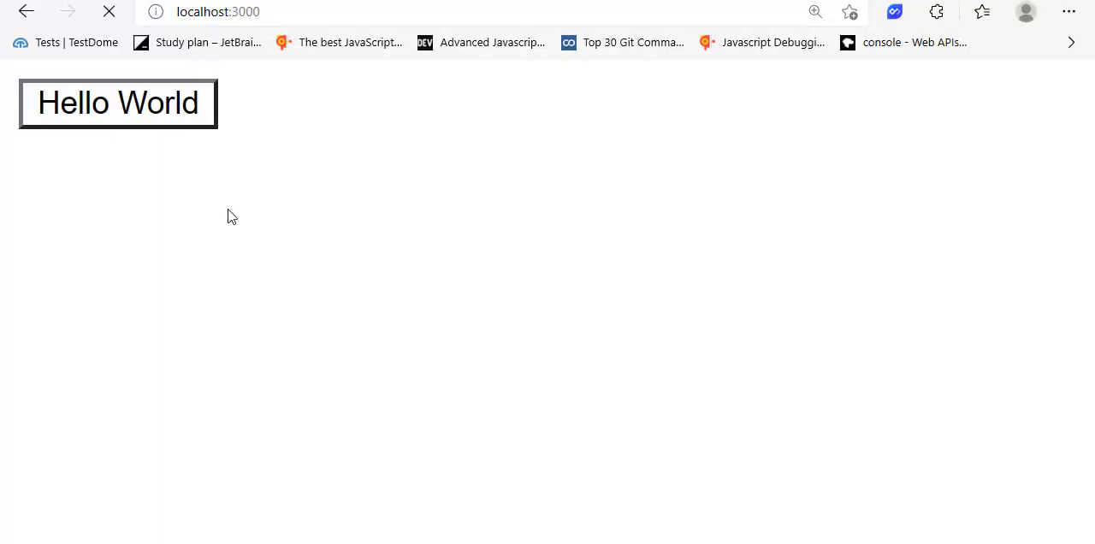
Inspect the home.css request in DevTools, reading its 304 status, Cache-Control and Expires headers
right_click(231, 215)
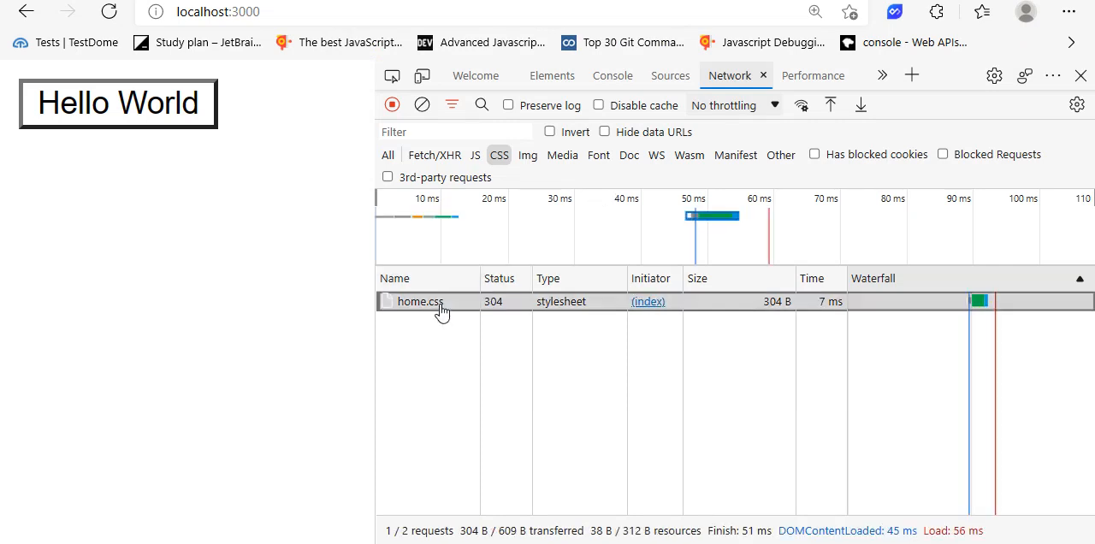
left_click(420, 301)
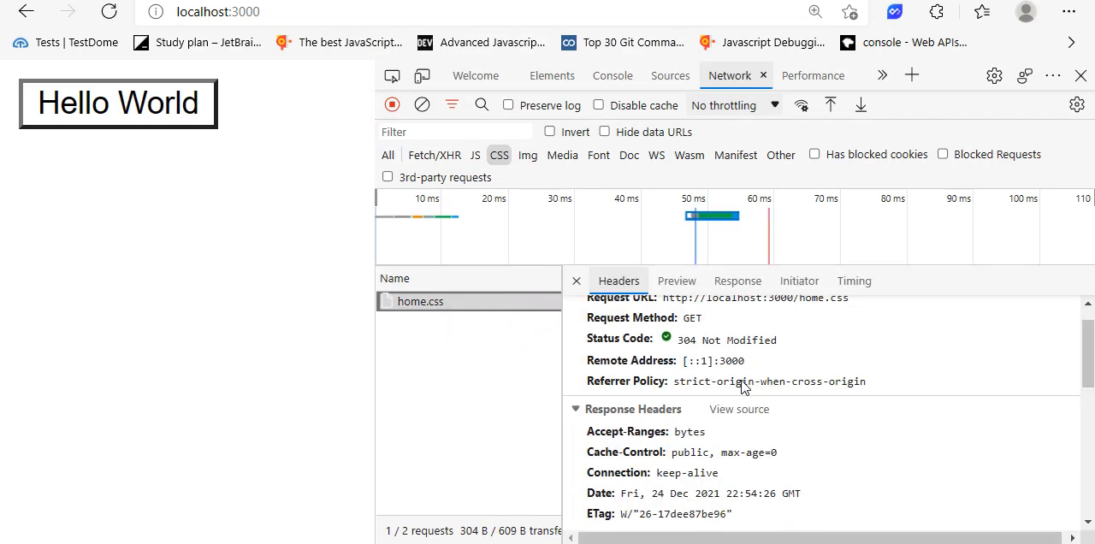
scroll("up", 3)
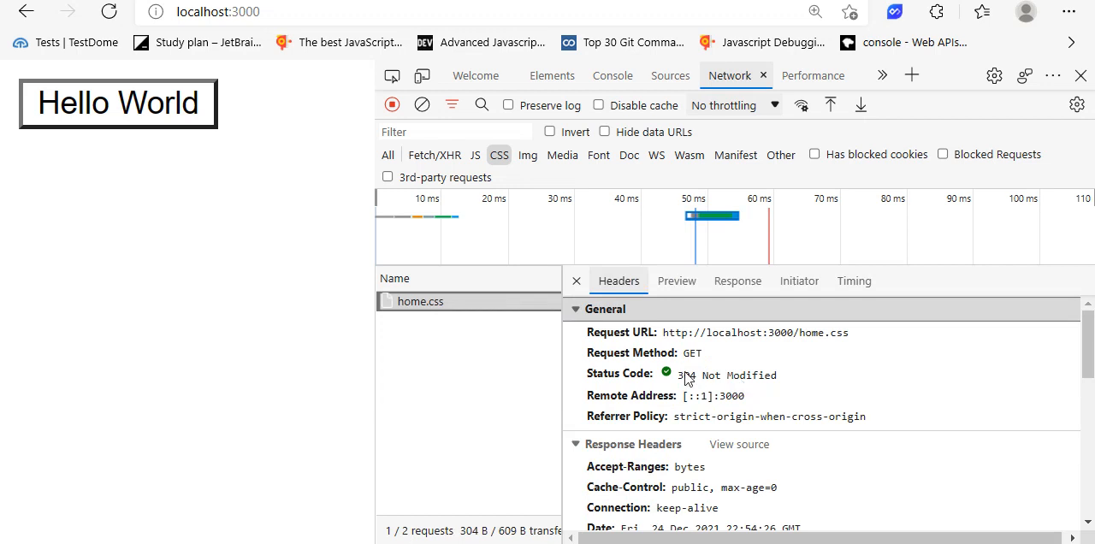
mouse_move(684, 375)
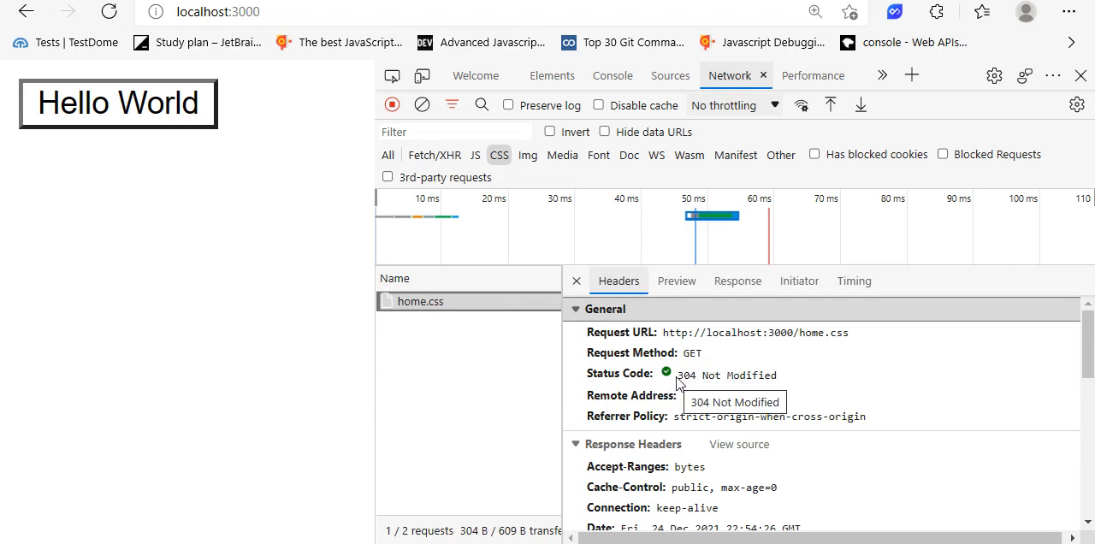
mouse_move(635, 387)
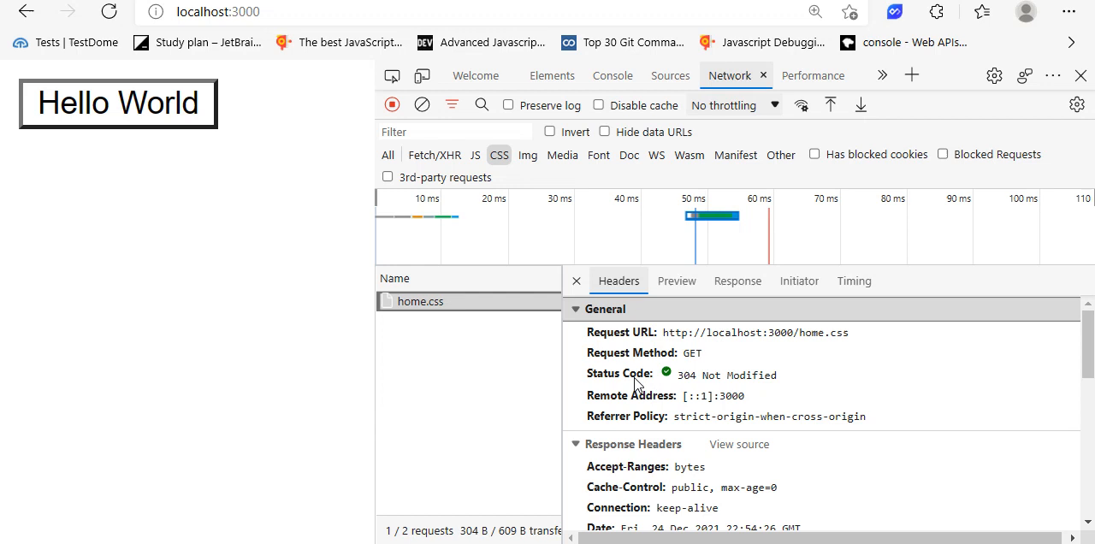
scroll("down", 3)
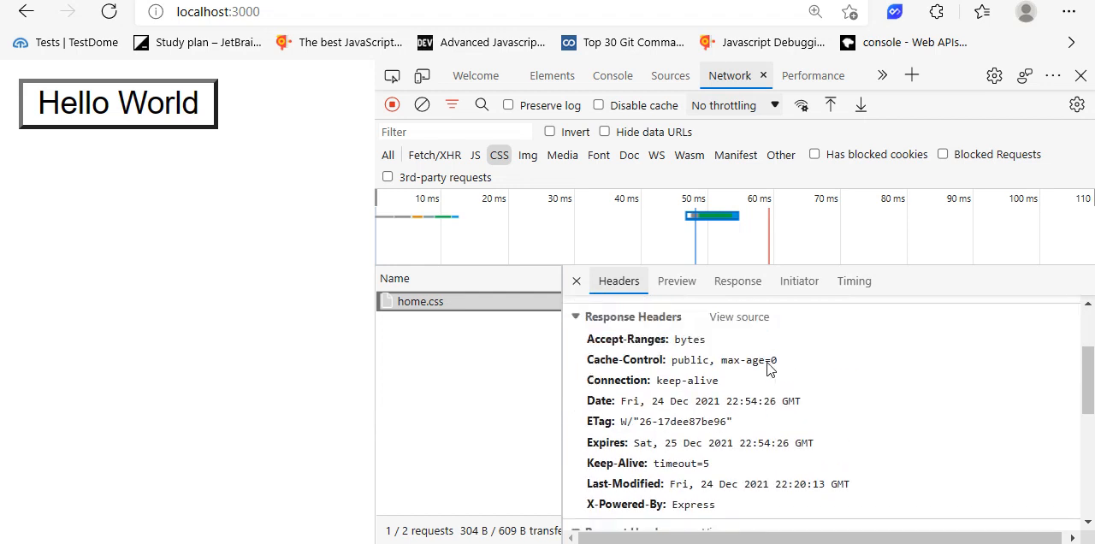
scroll("up", 3)
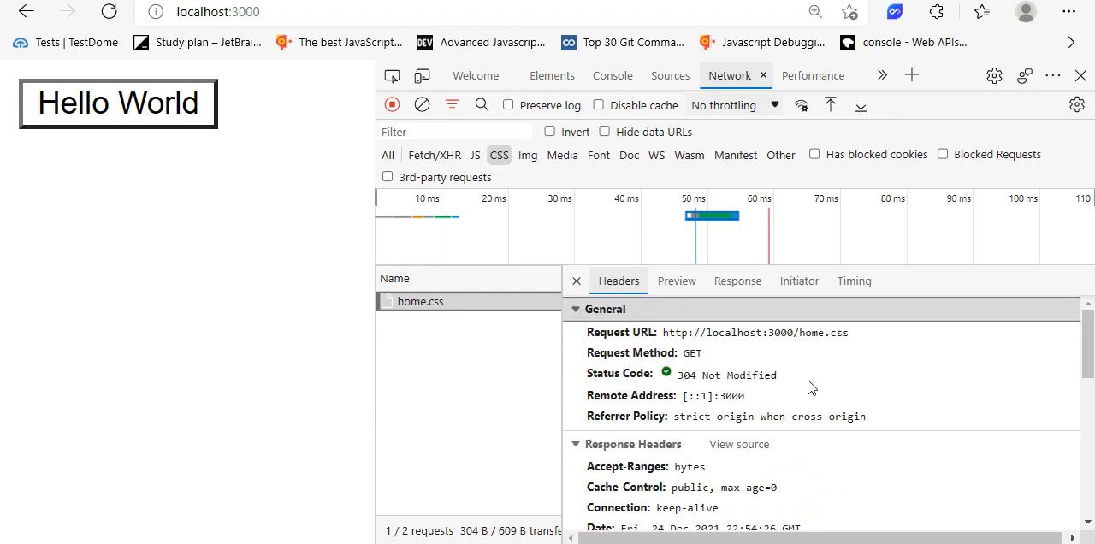
scroll("down", 3)
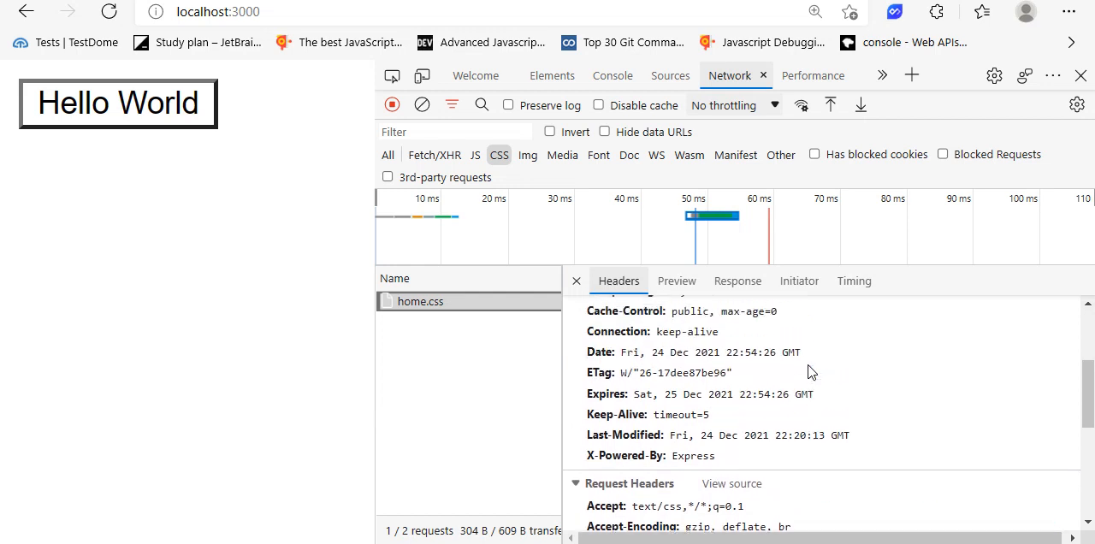
scroll("up", 3)
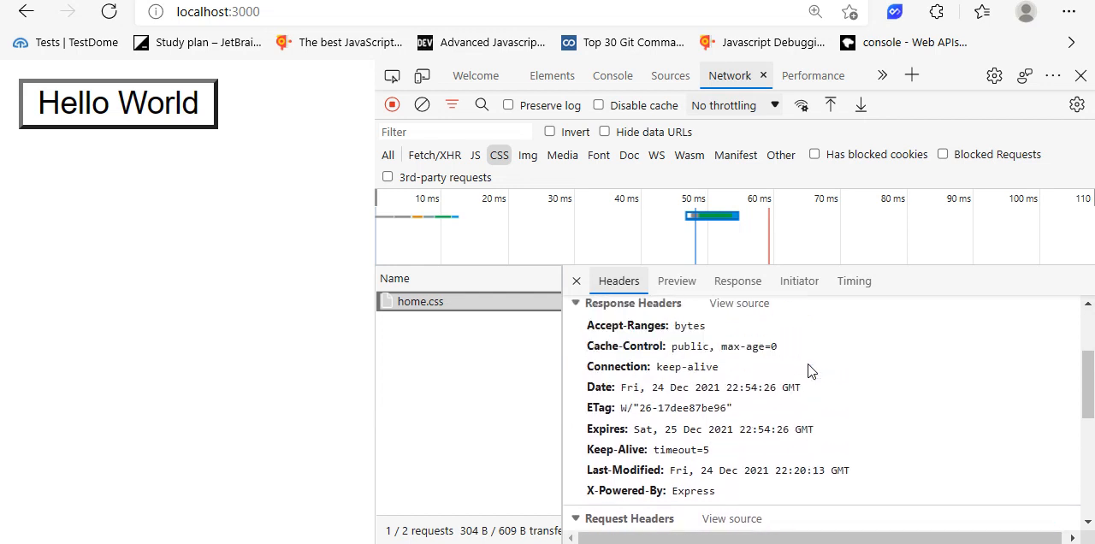
mouse_move(724, 351)
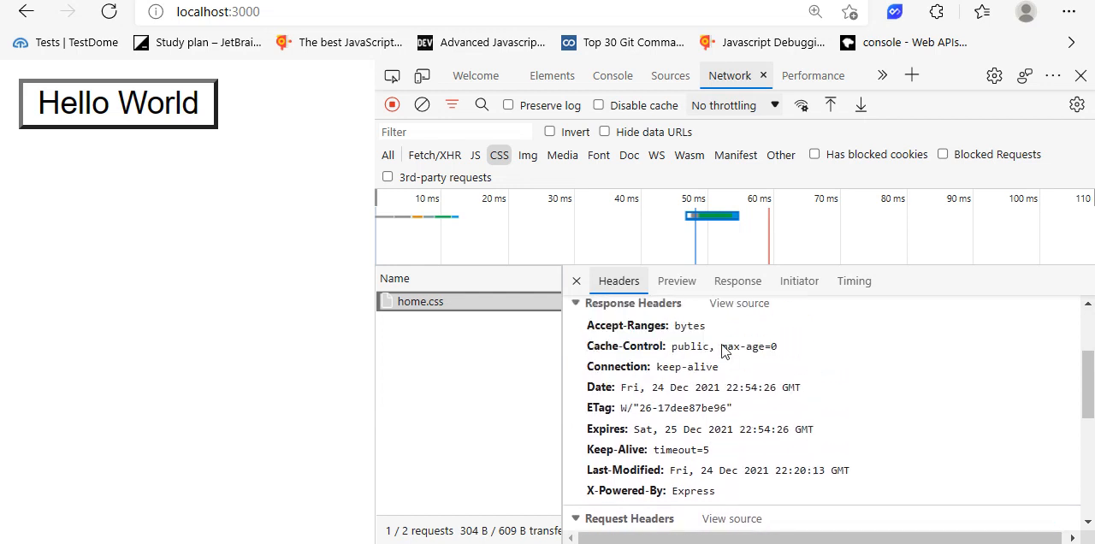
scroll("down", 3)
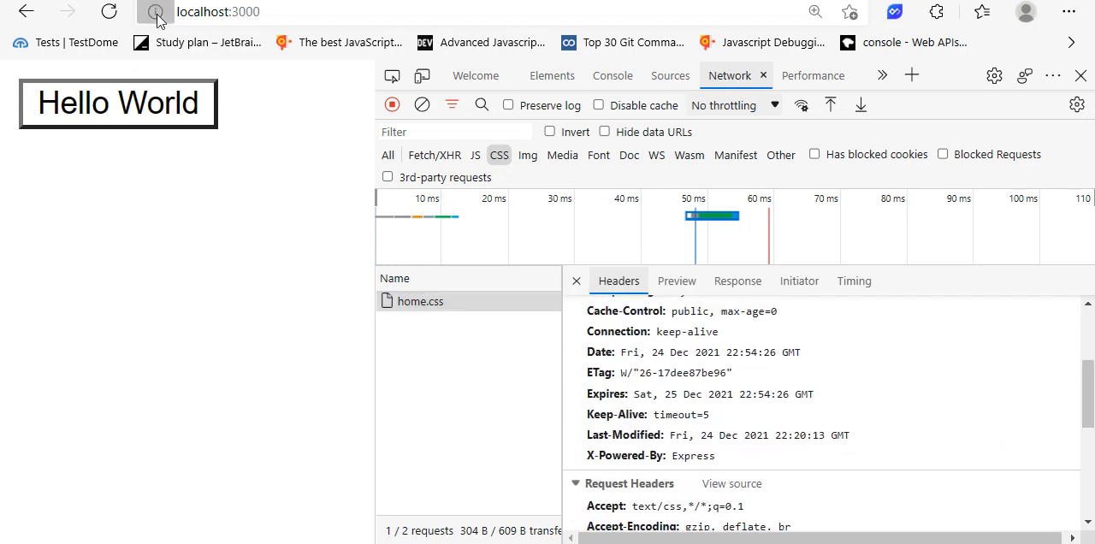
Check the page's cookies, then turn on Disable cache and reload the request list
left_click(154, 11)
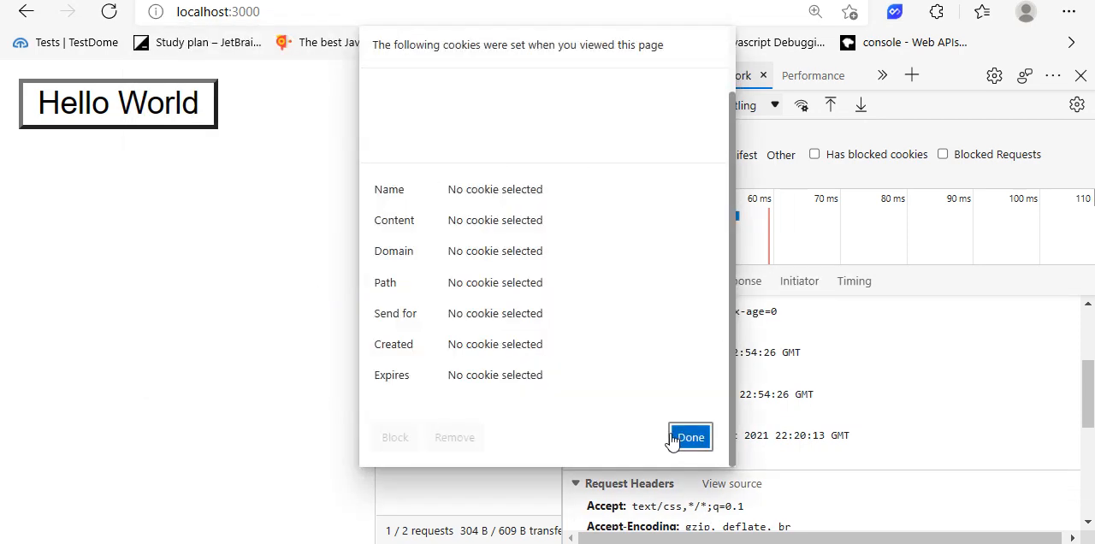
left_click(690, 436)
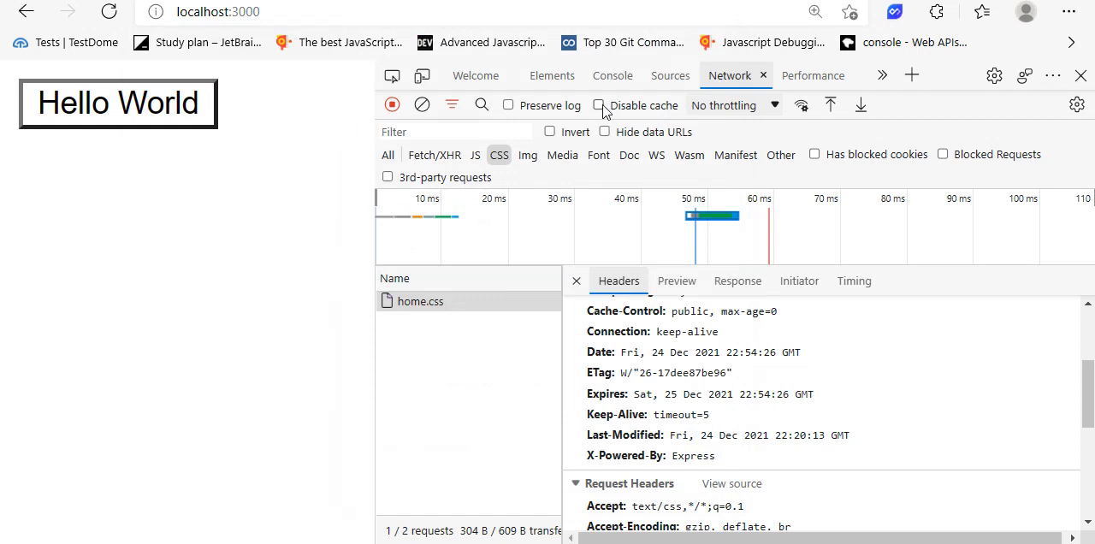
left_click(599, 104)
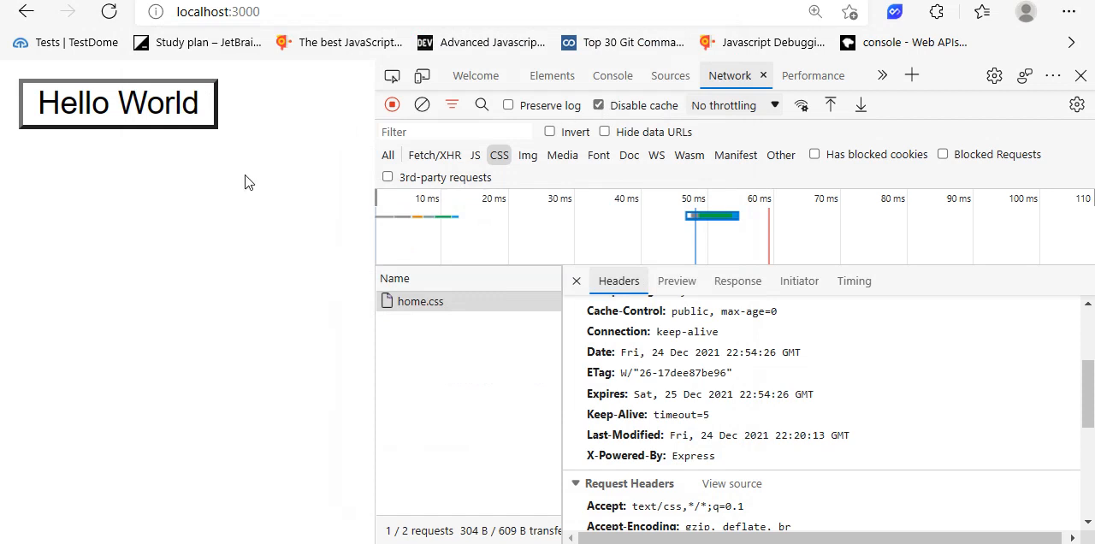
left_click(575, 280)
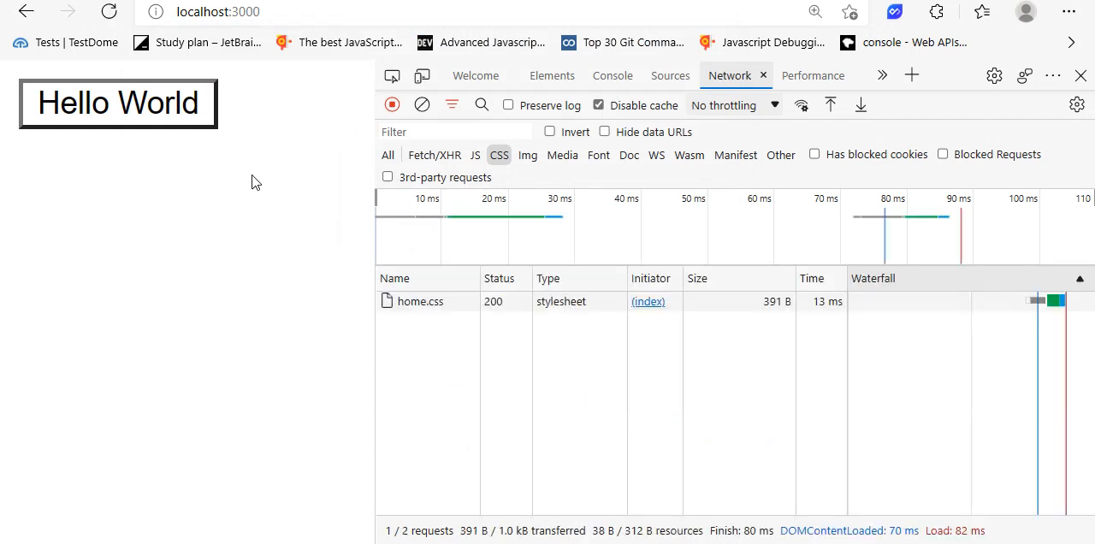
Read home.css's 200 headers and CSS response body, then let the browser cache again
left_click(421, 301)
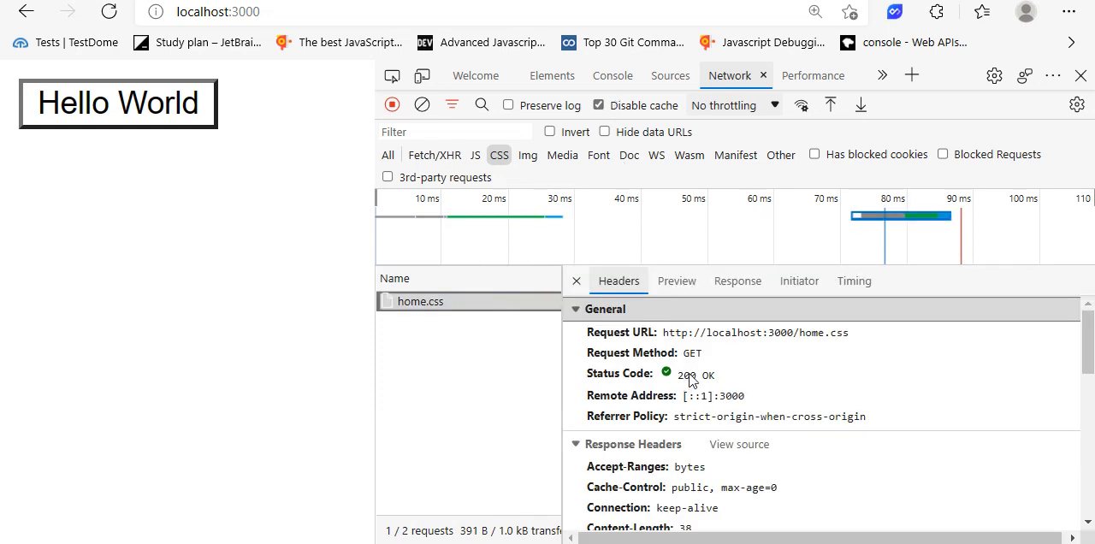
scroll("down", 3)
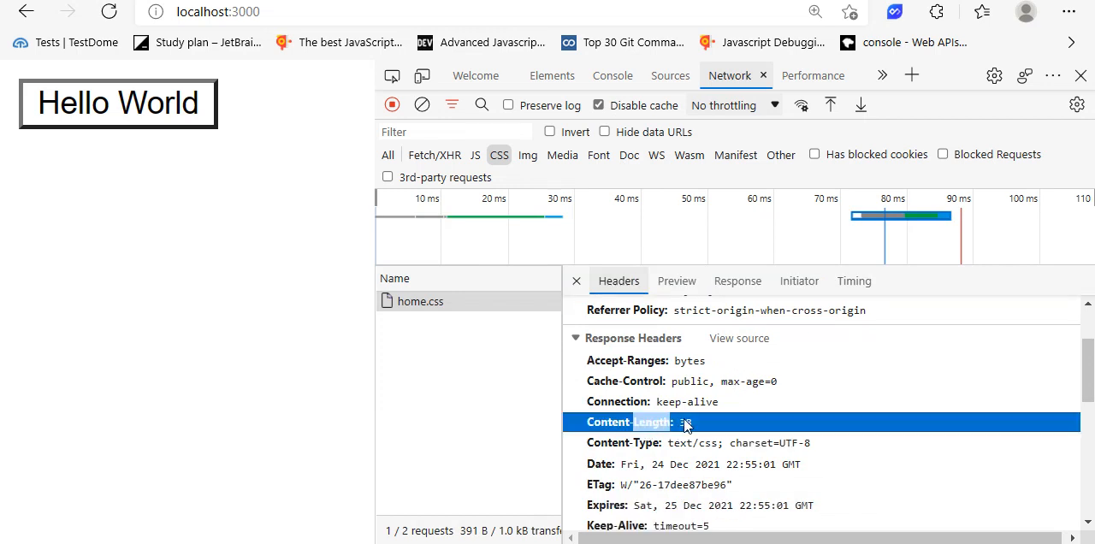
left_click(736, 281)
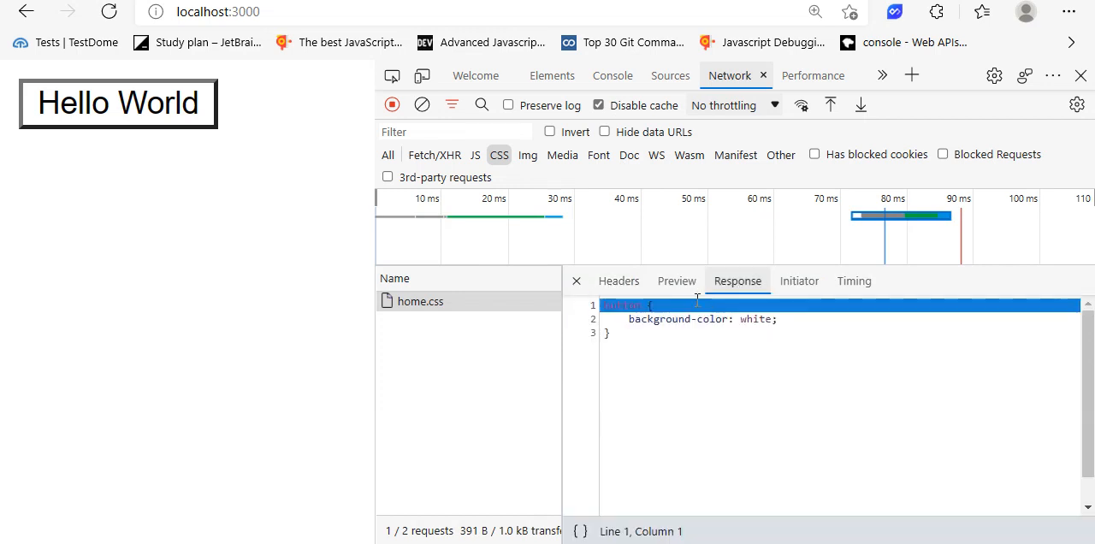
left_click(620, 281)
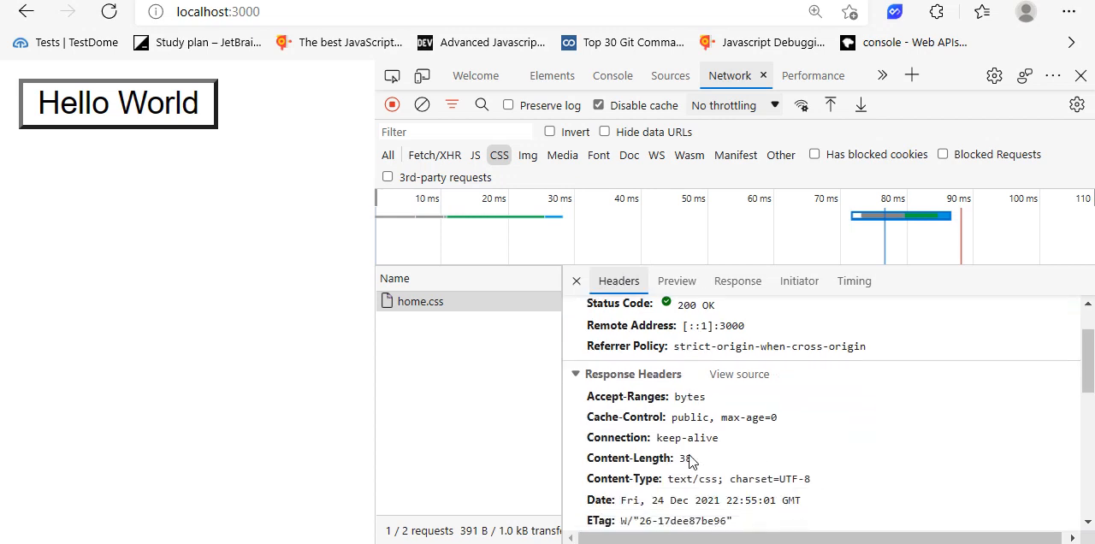
left_click(678, 281)
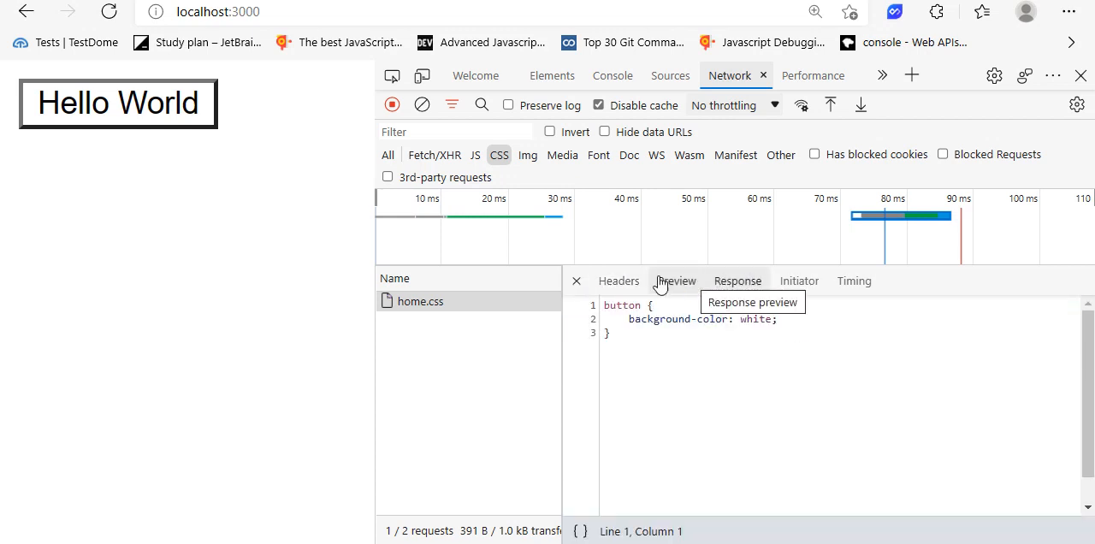
left_click(738, 280)
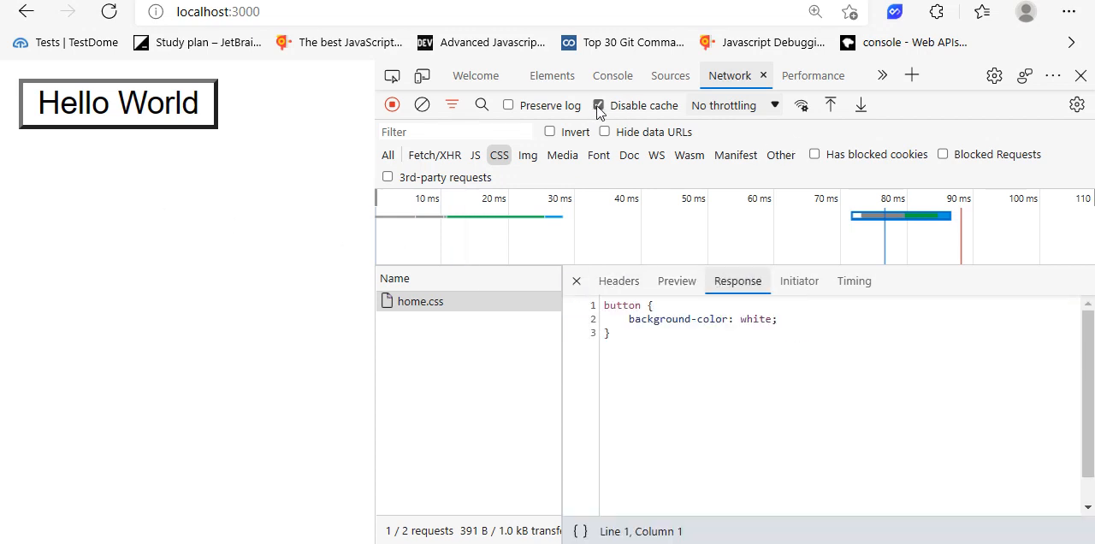
left_click(619, 281)
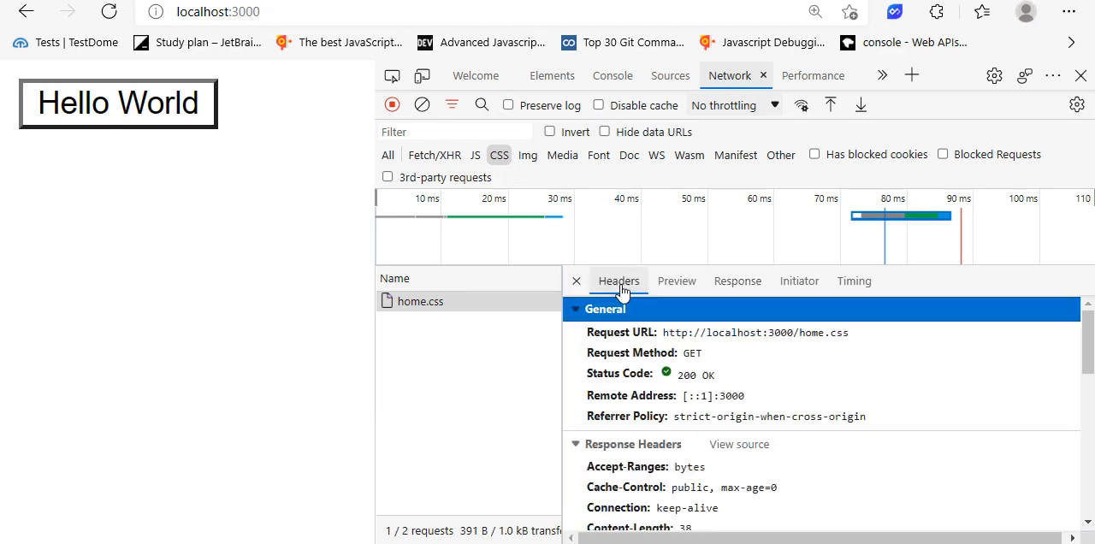
Reload and confirm home.css returns 304 Not Modified, viewing its cached body
left_click(108, 10)
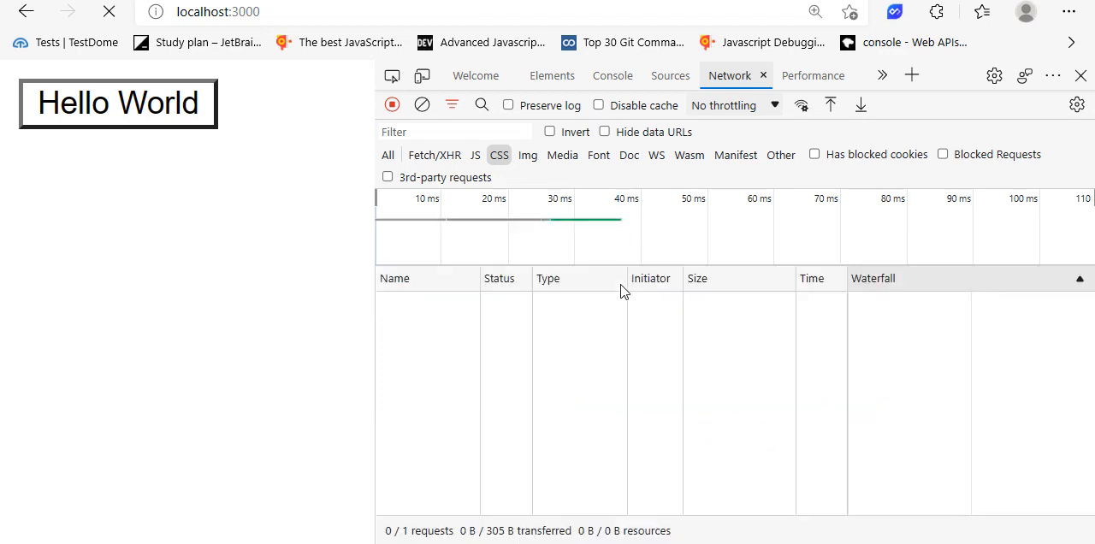
left_click(420, 301)
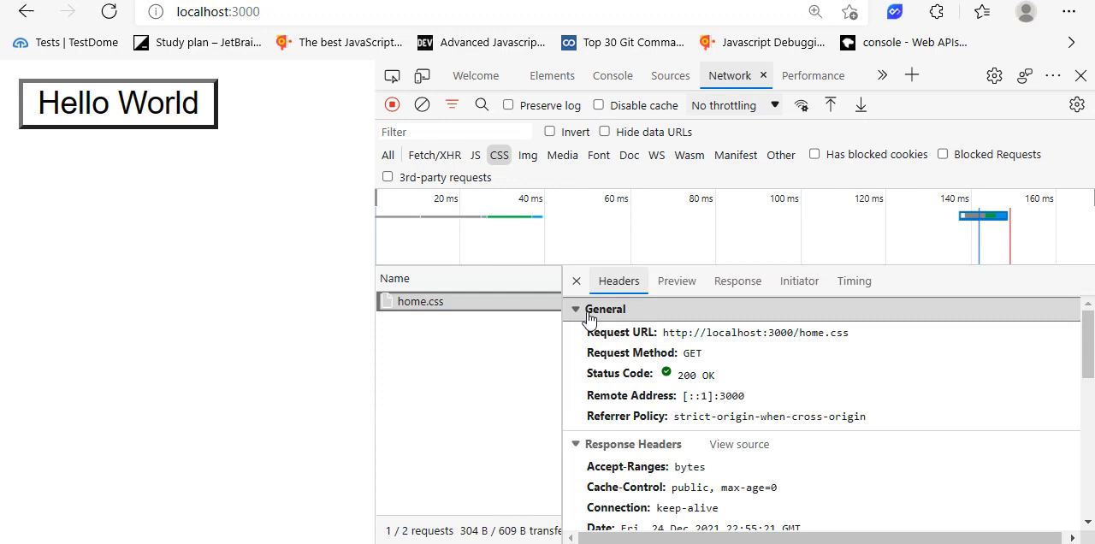
mouse_move(688, 387)
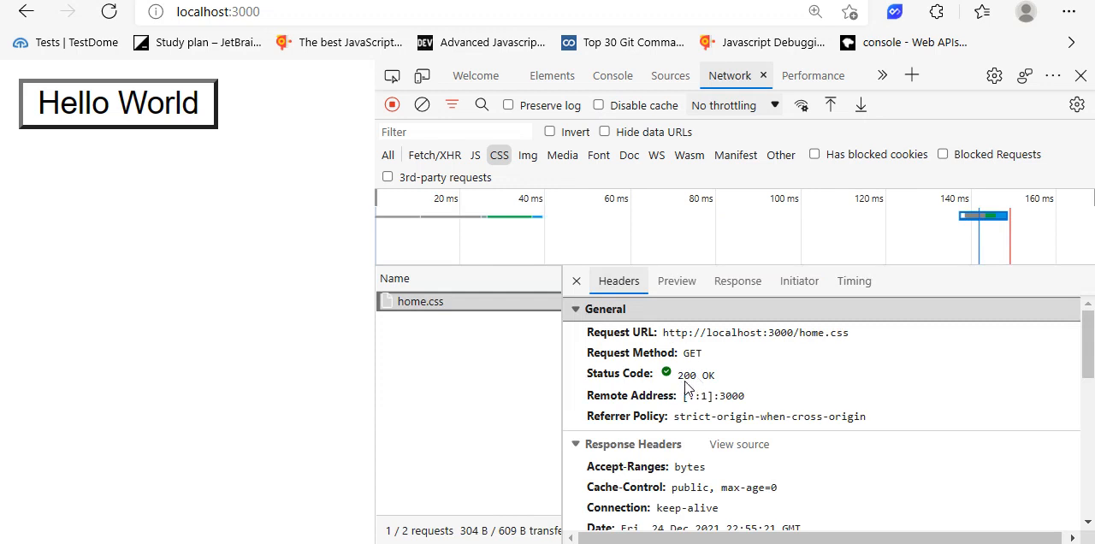
left_click(576, 280)
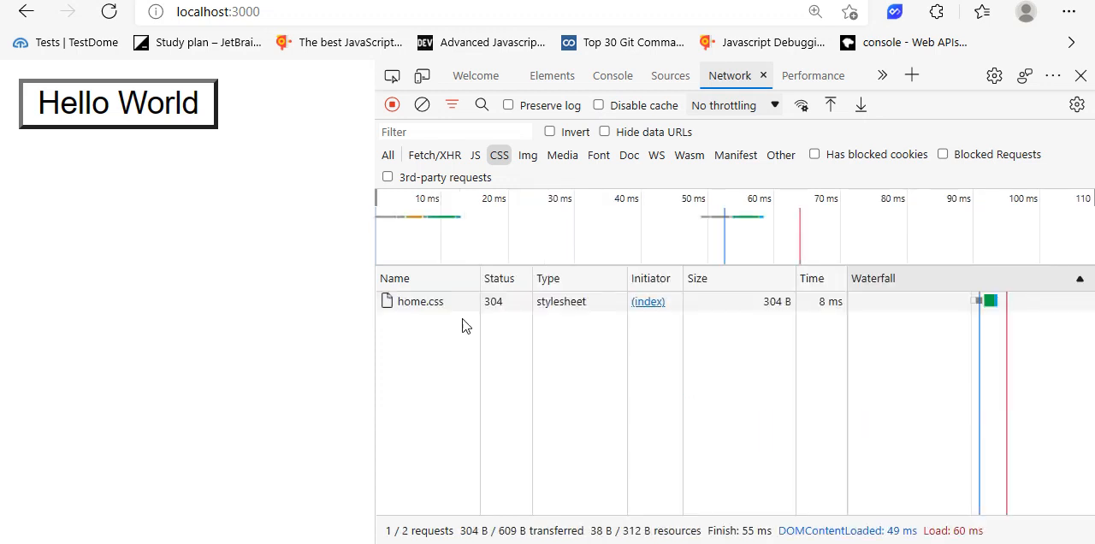
left_click(421, 301)
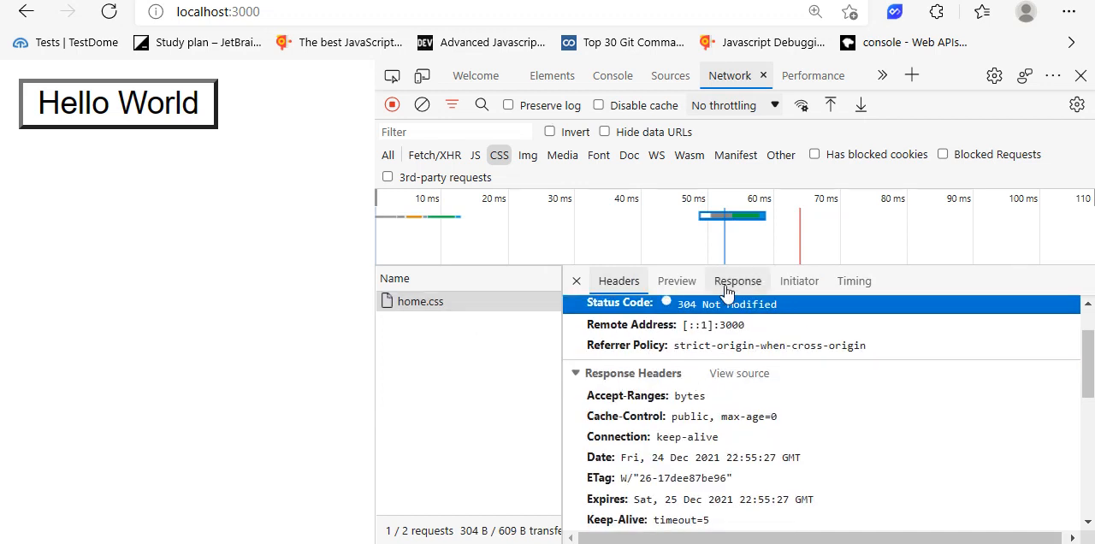
left_click(738, 280)
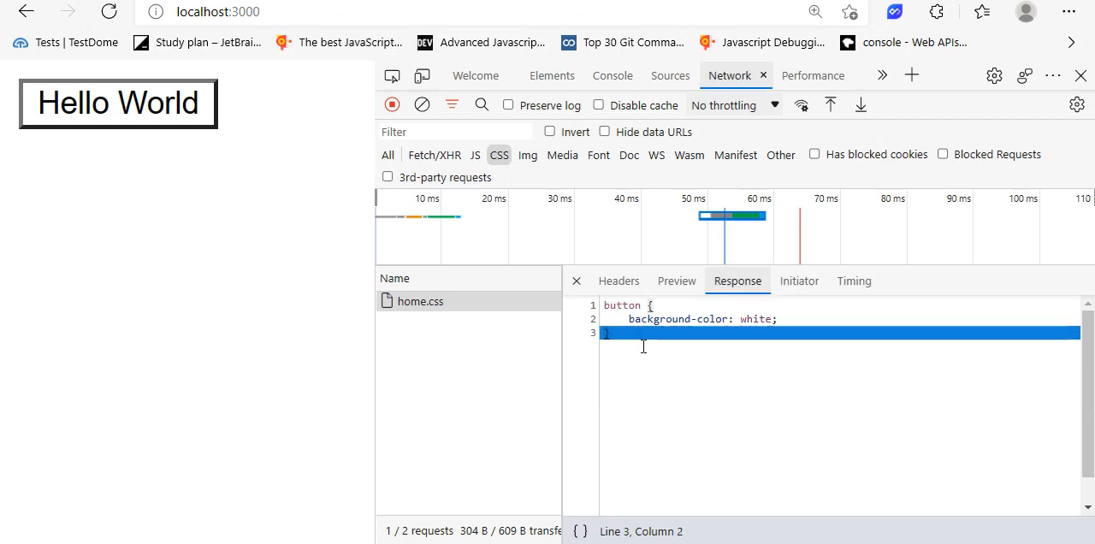
In Sublime Text's home.css, change the button background colour from white to red
left_click(618, 280)
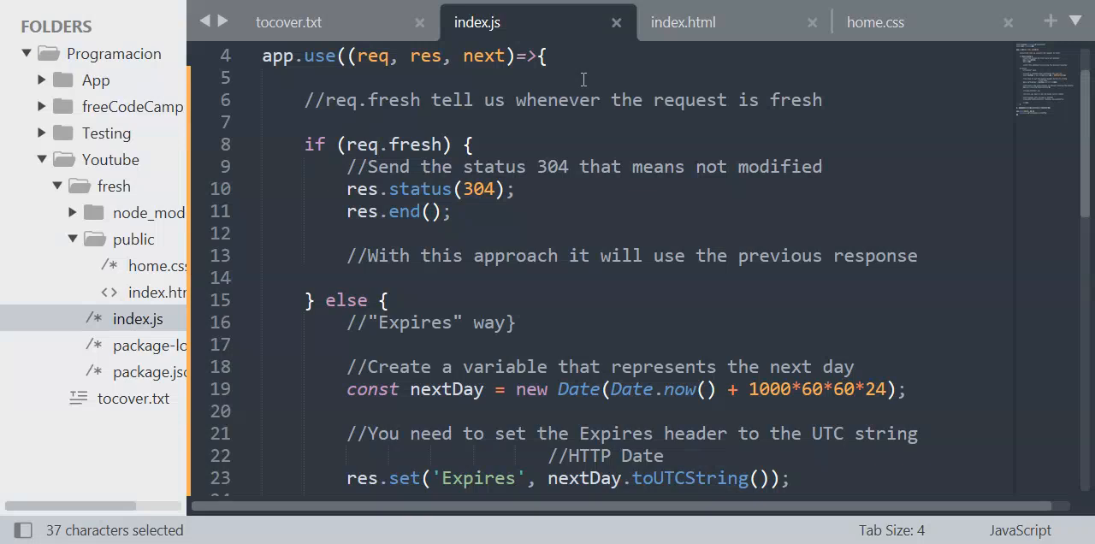
left_click(876, 21)
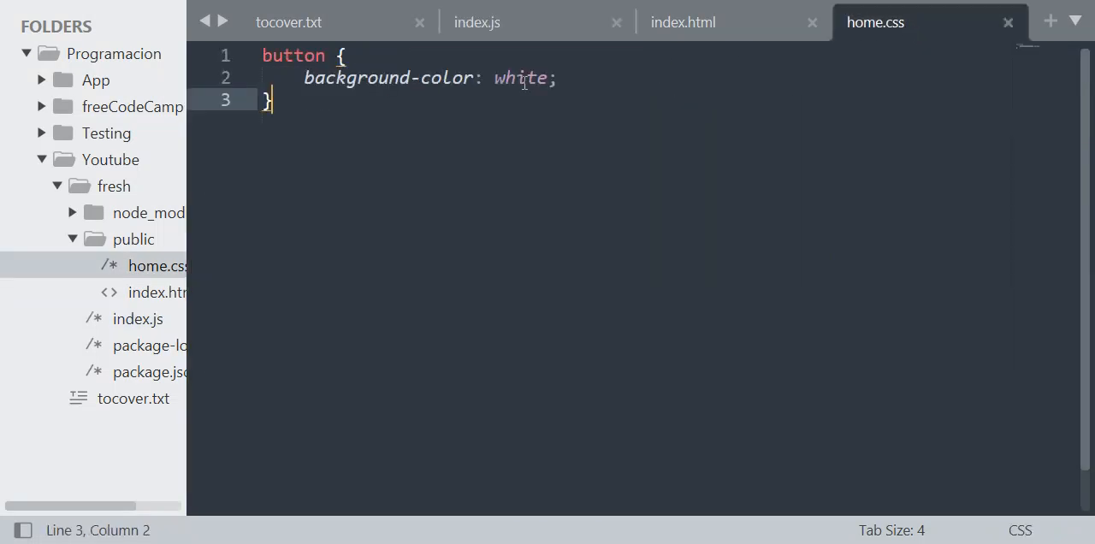
type("red")
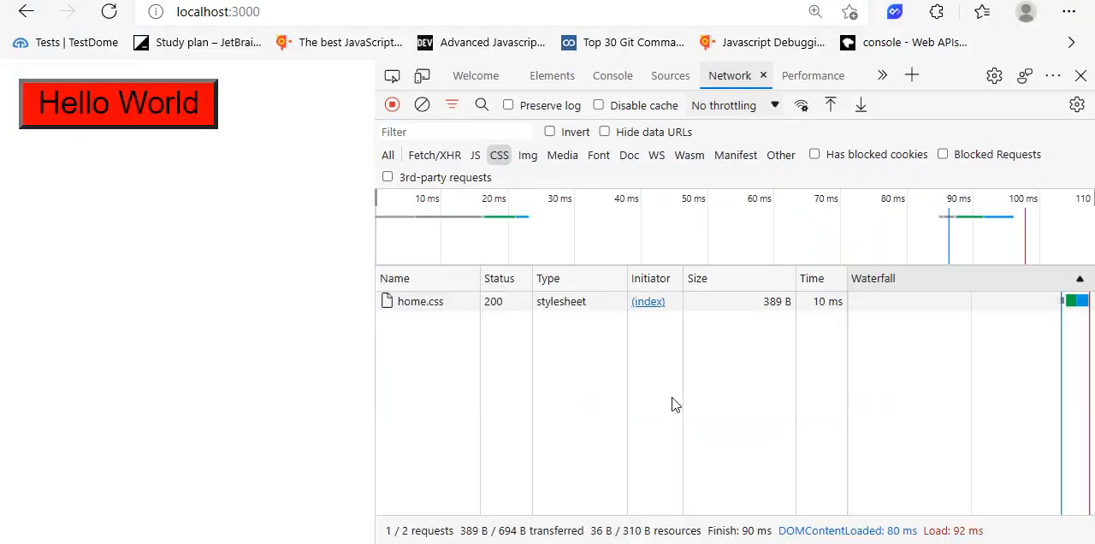
Confirm home.css loads 200 OK after the edit, then 304 Not Modified on a second reload
left_click(421, 301)
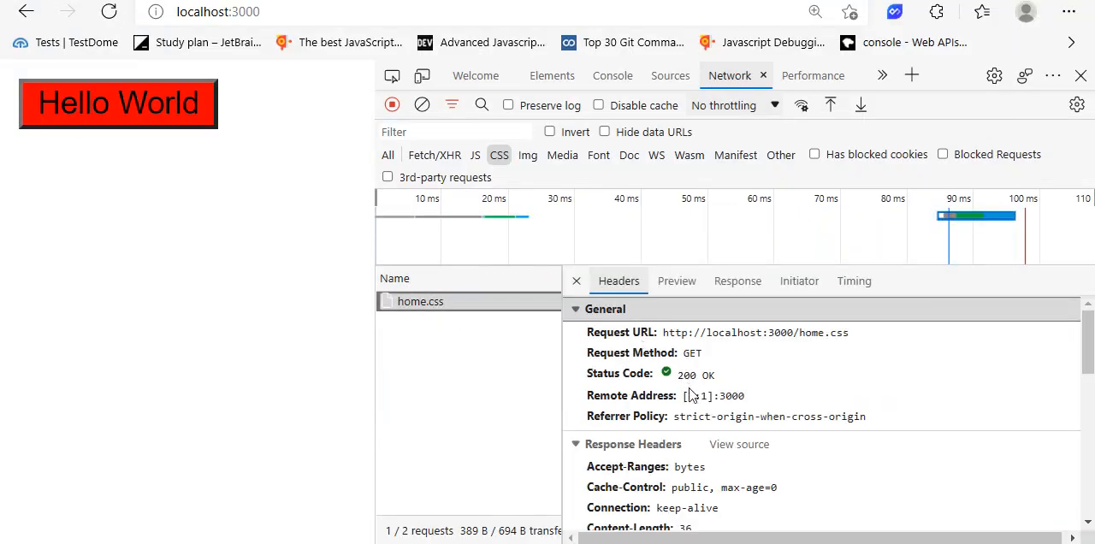
mouse_move(693, 383)
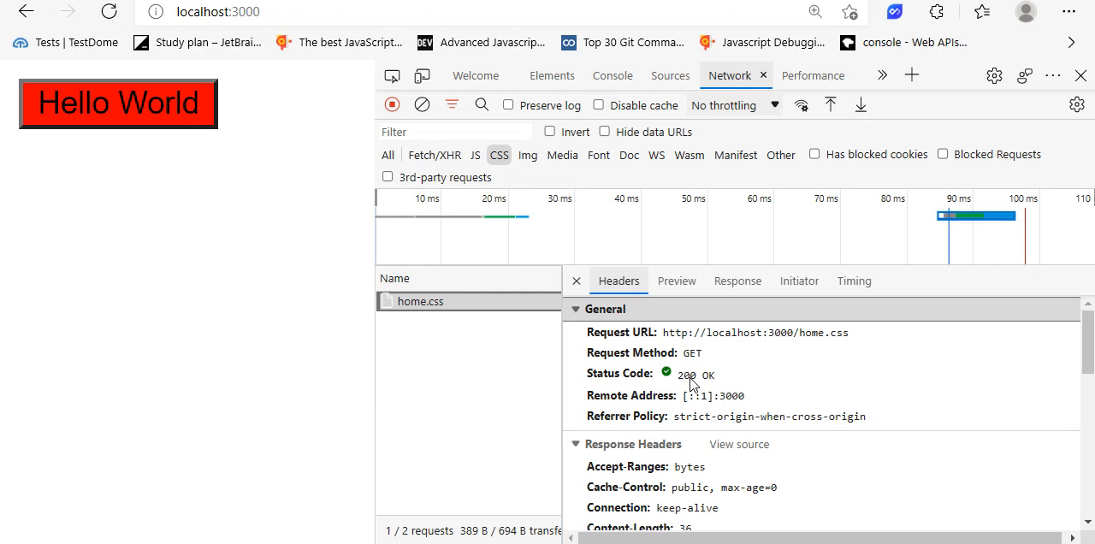
left_click(421, 105)
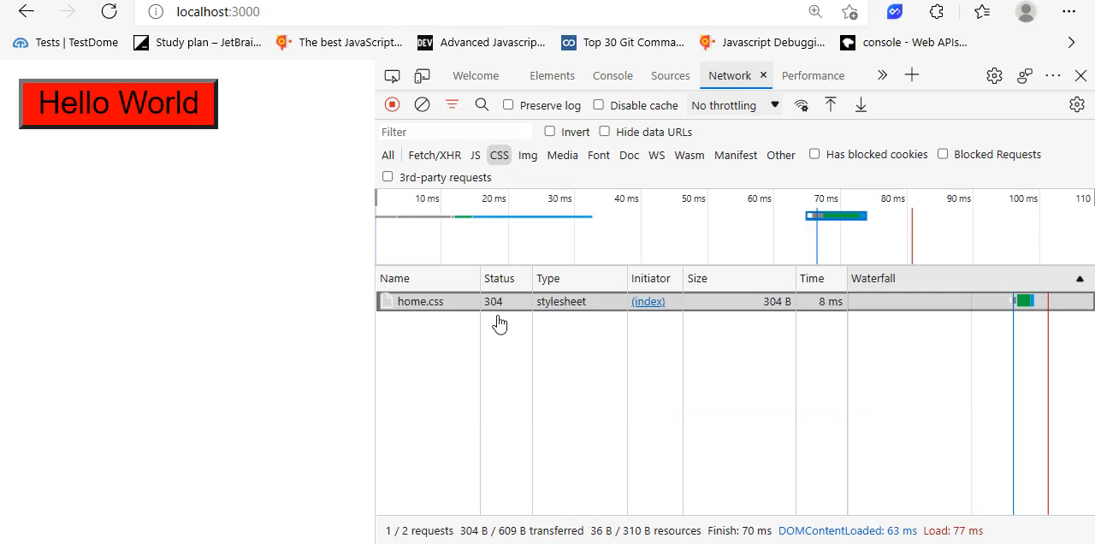
left_click(421, 301)
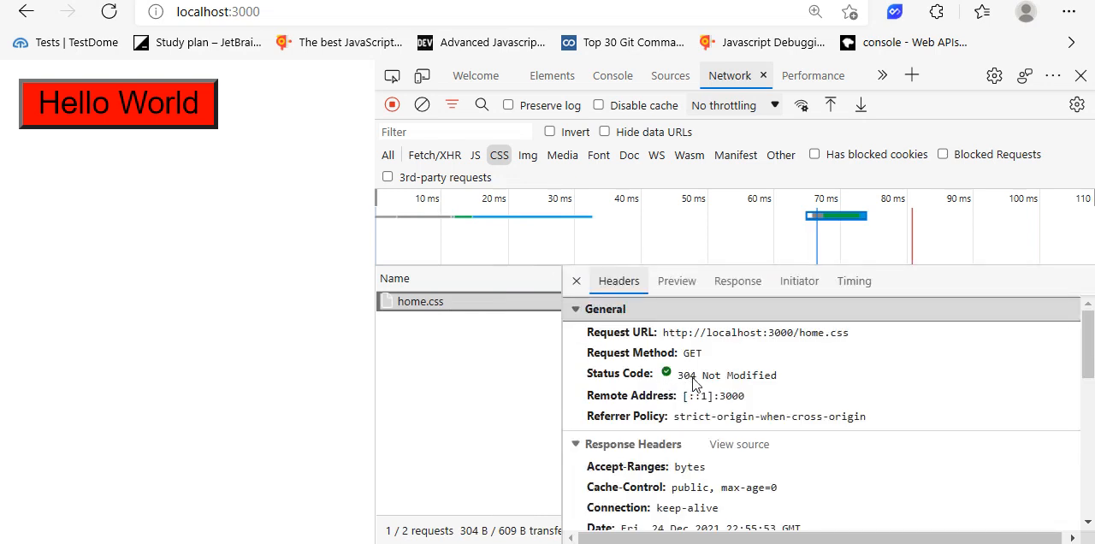
mouse_move(762, 383)
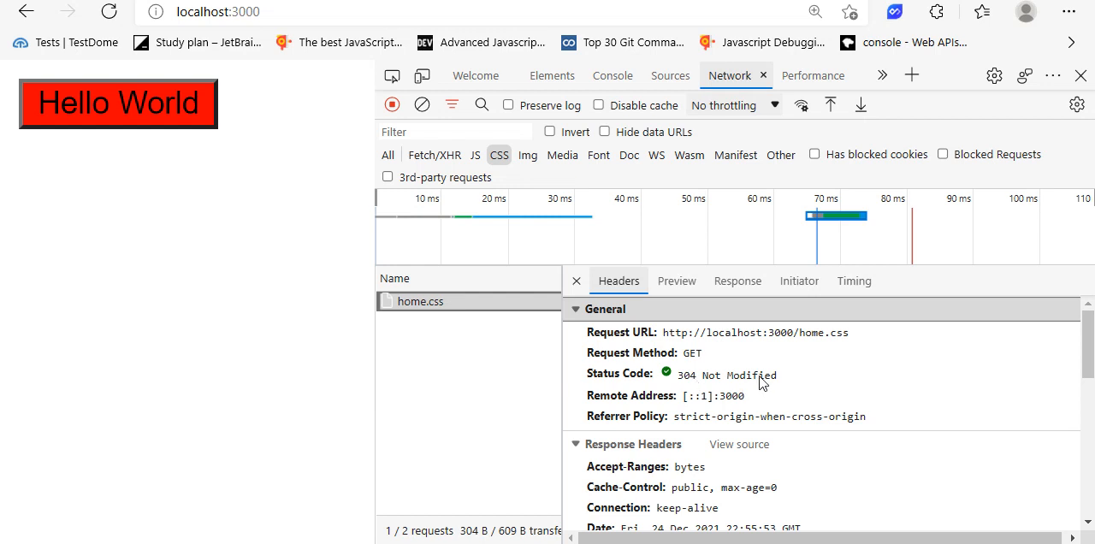
mouse_move(620, 281)
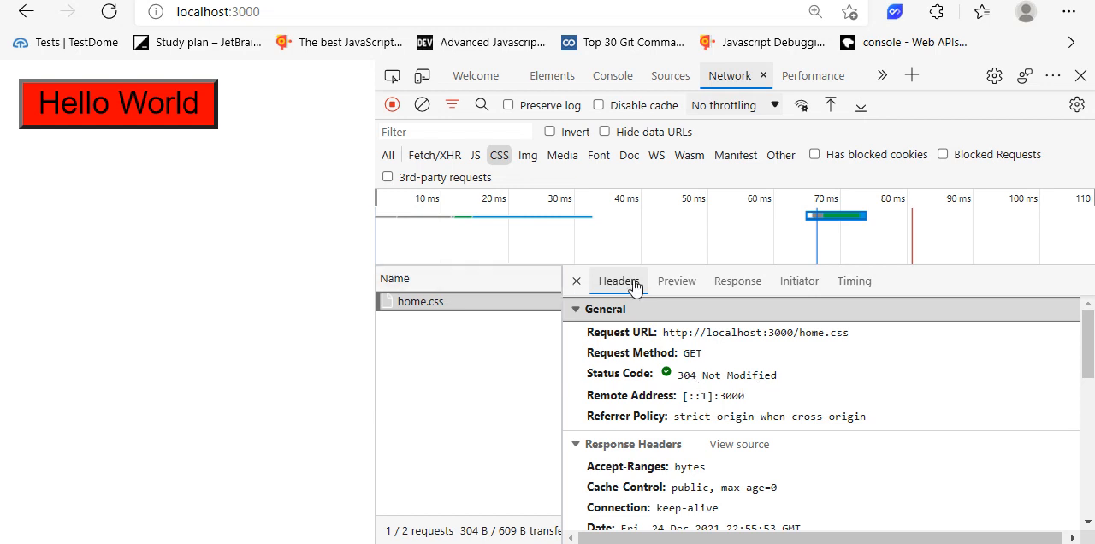
mouse_move(456, 330)
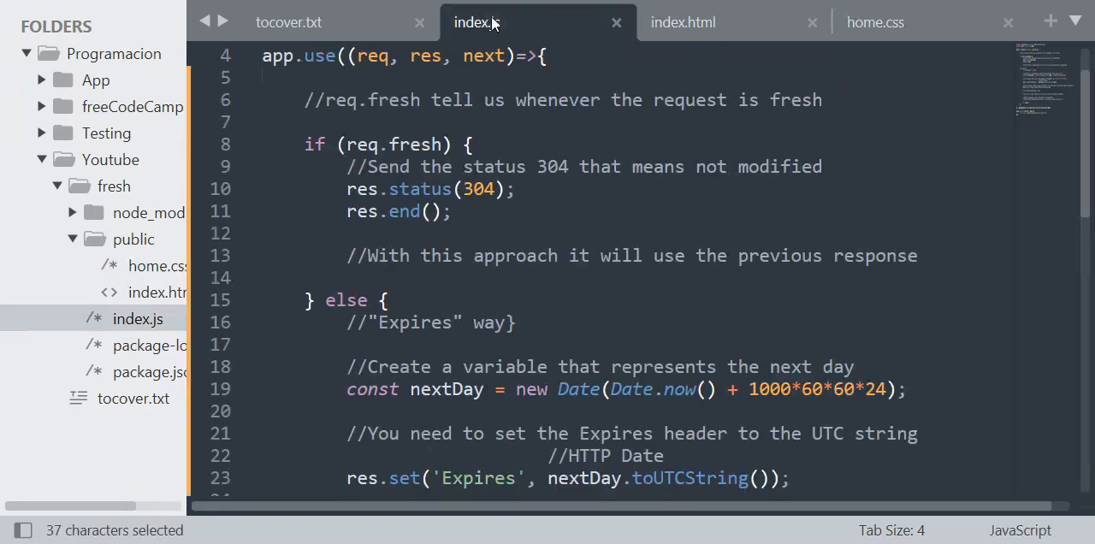
Comment out the Expires header code in the middleware
scroll("down", 3)
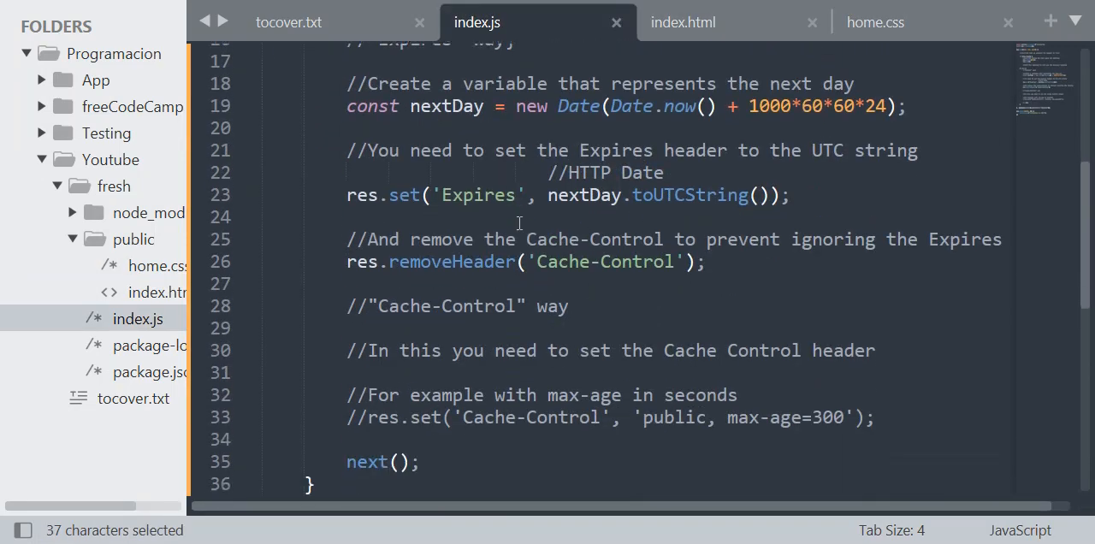
scroll("up", 3)
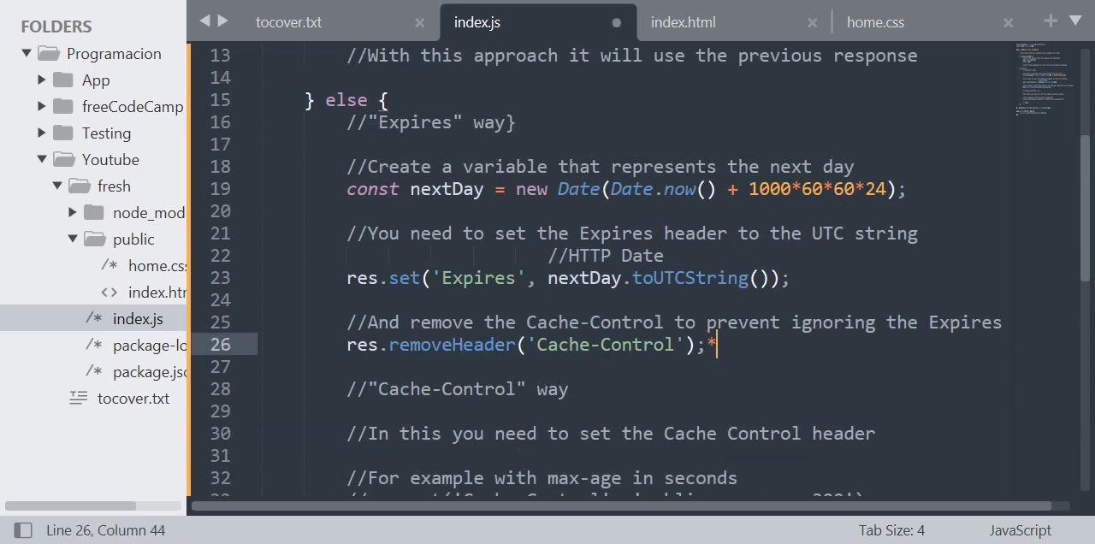
type("//")
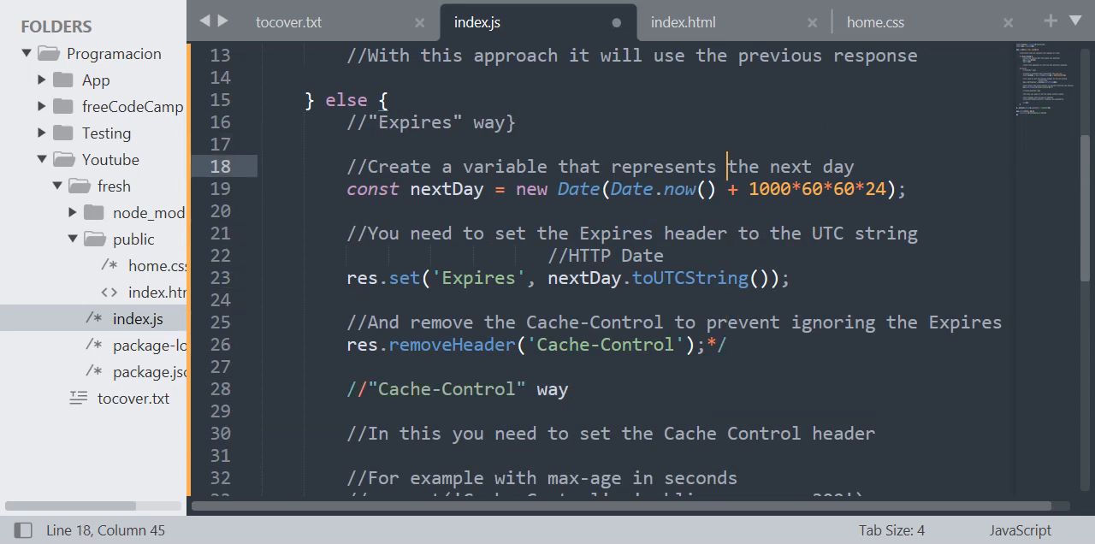
left_click(376, 166)
type("/*")
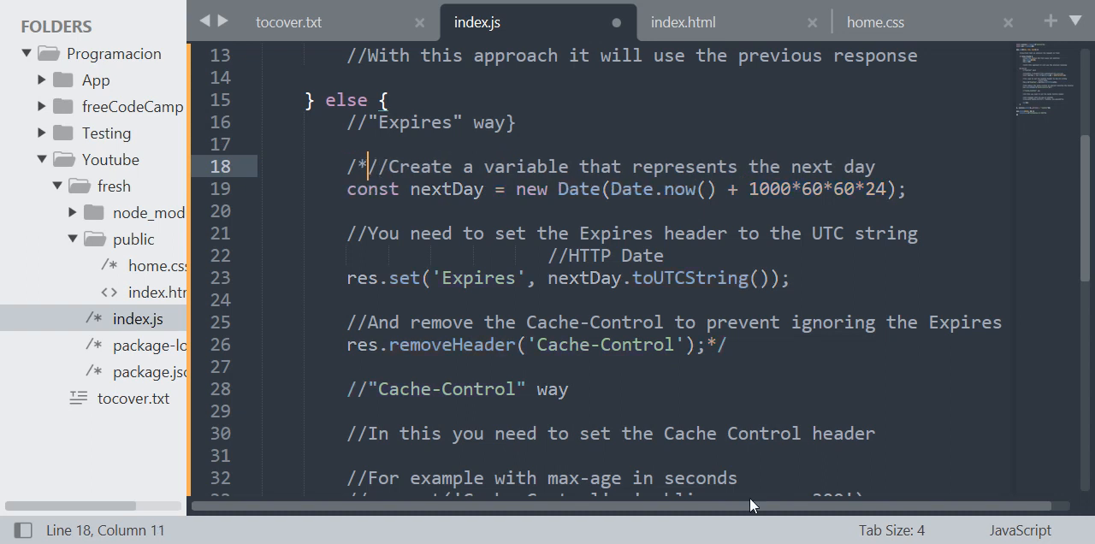
Set res.set('Cache-Control', 'public, max-age=300') above next() and review it
scroll("down", 3)
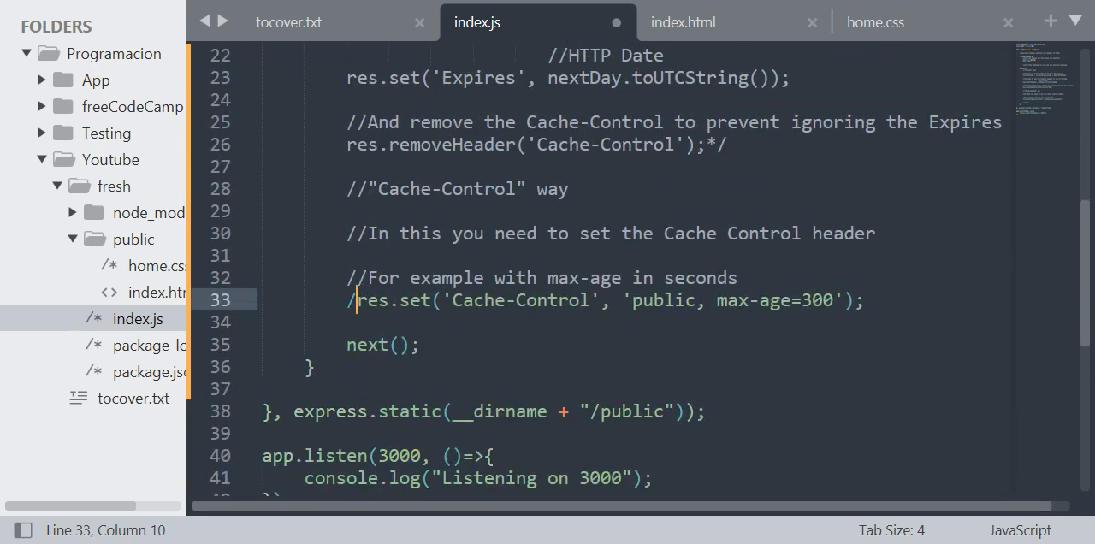
double_click(418, 232)
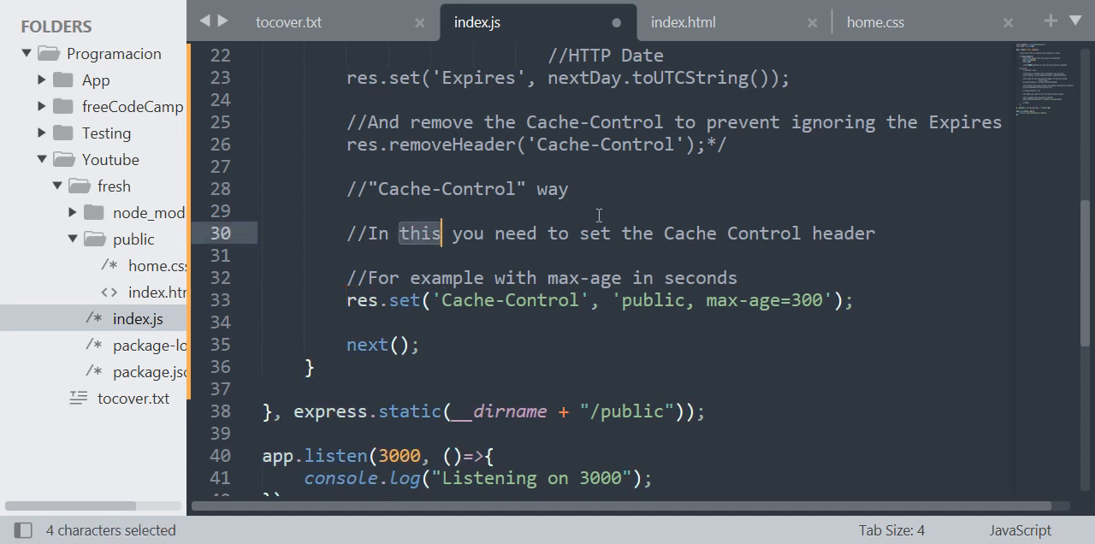
mouse_move(643, 255)
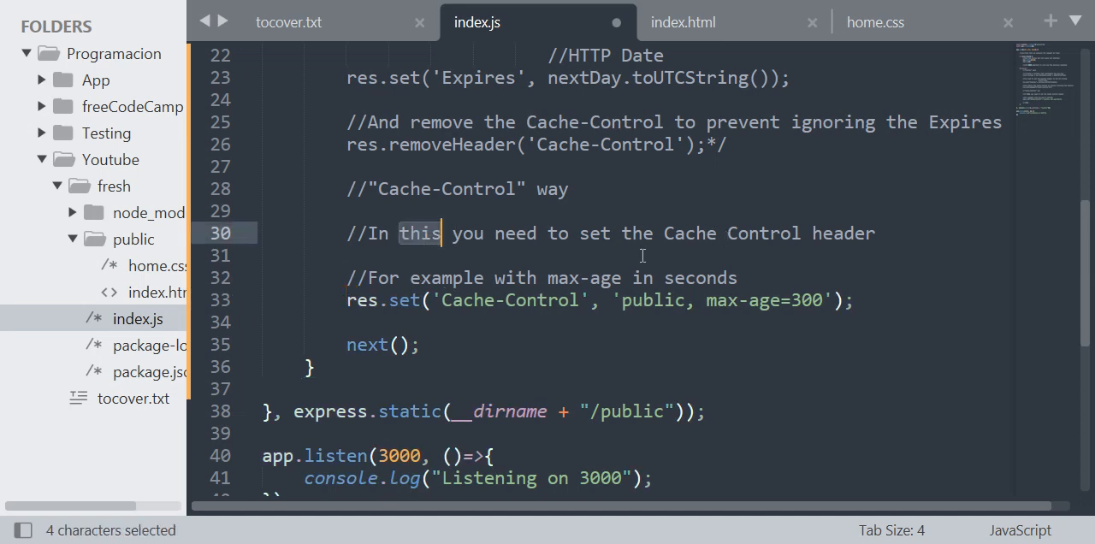
double_click(563, 278)
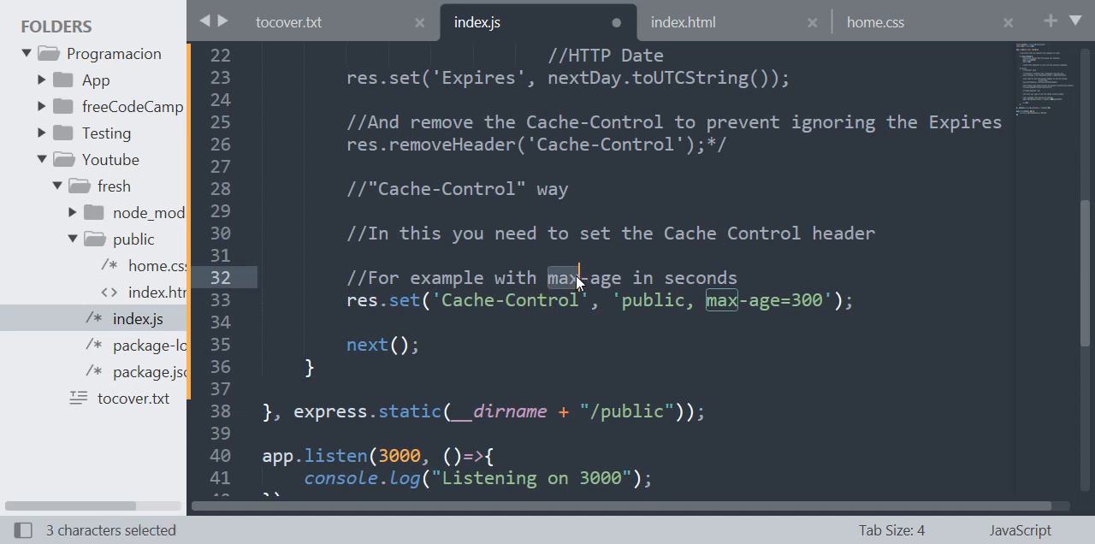
double_click(599, 277)
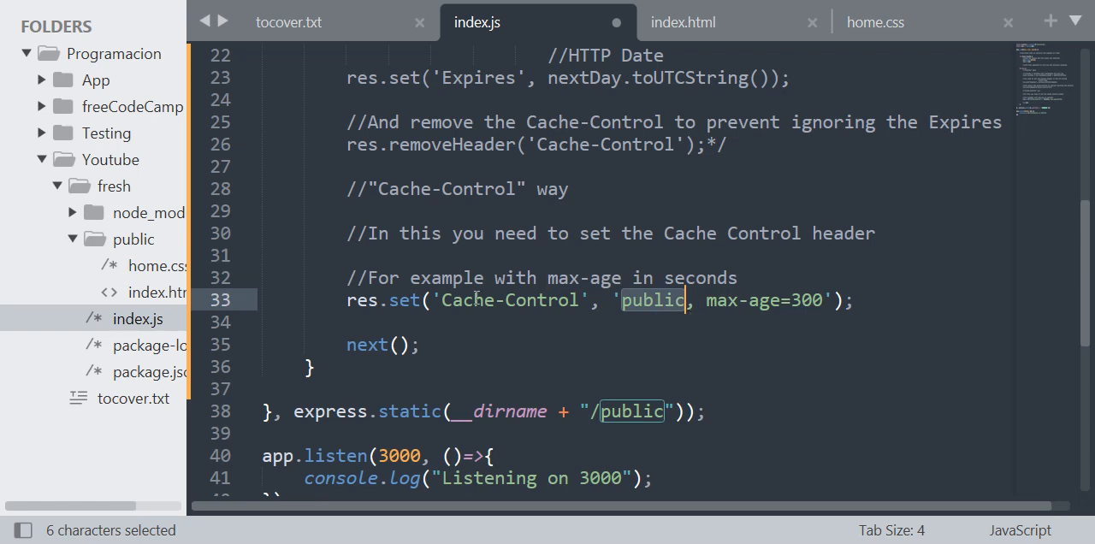
left_click(471, 301)
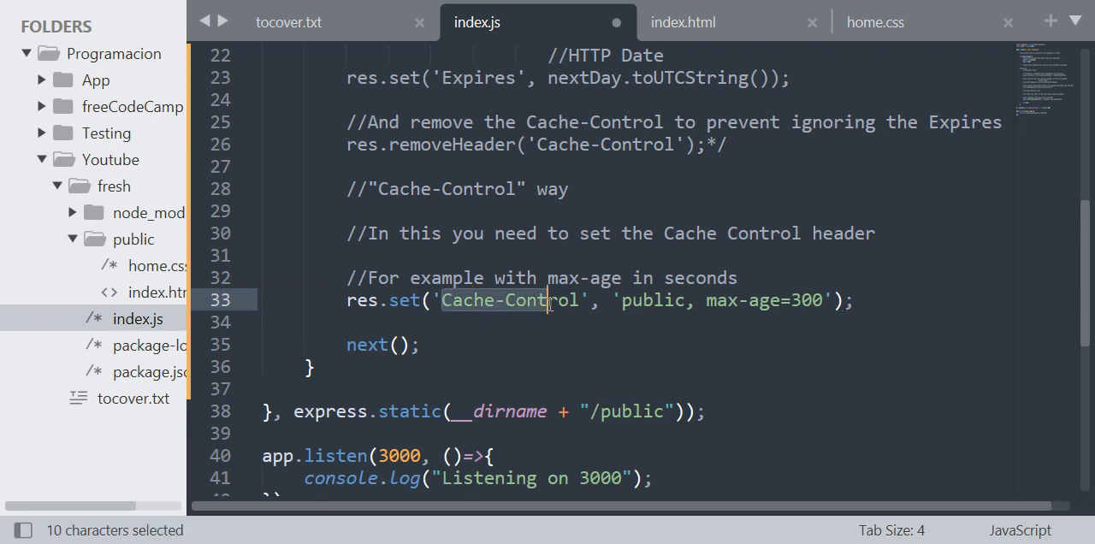
left_click(715, 301)
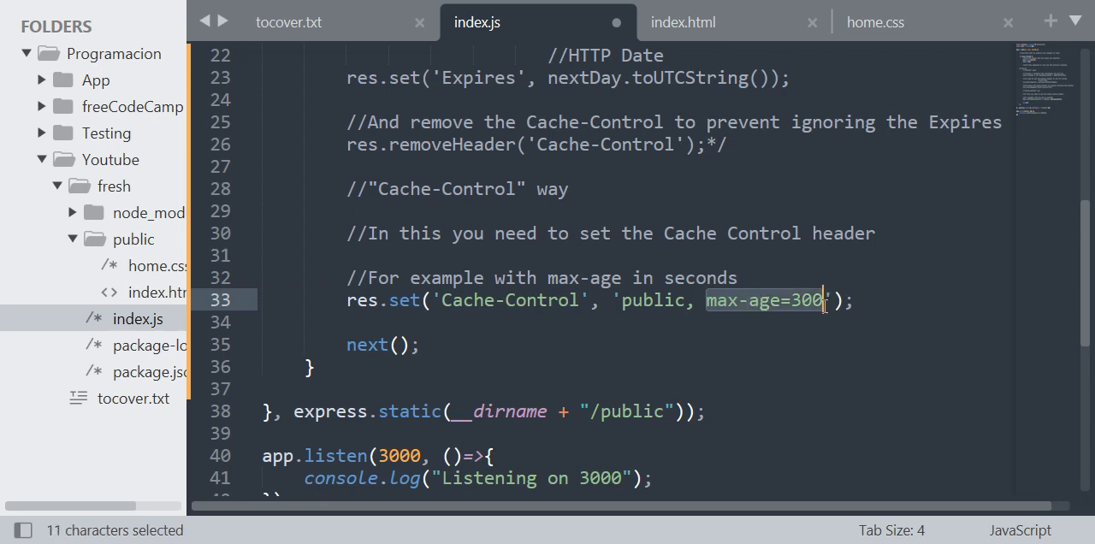
mouse_move(147, 520)
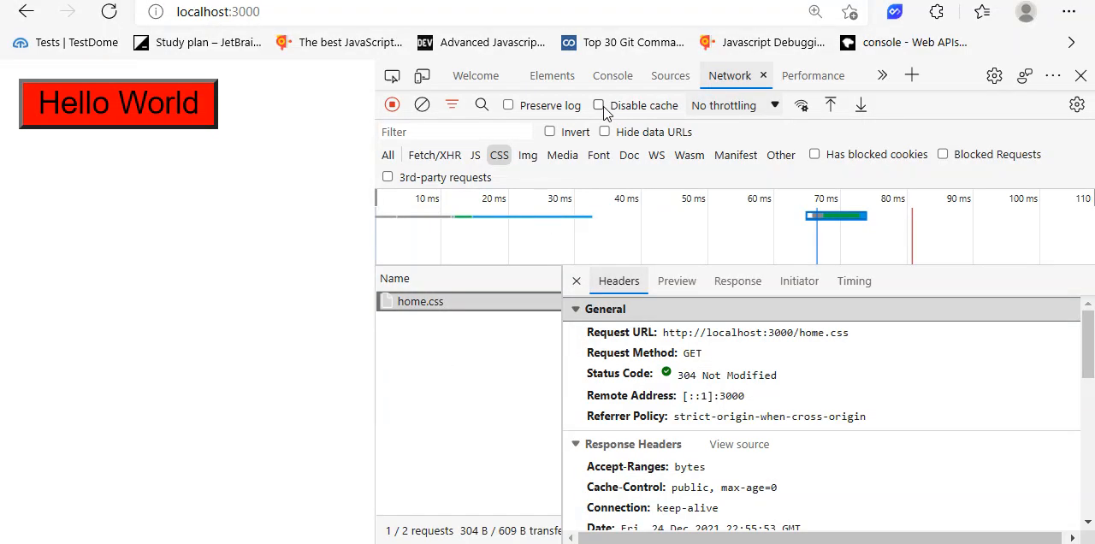
With Disable cache ticked, reload twice and read home.css's 200 OK headers each time
left_click(599, 104)
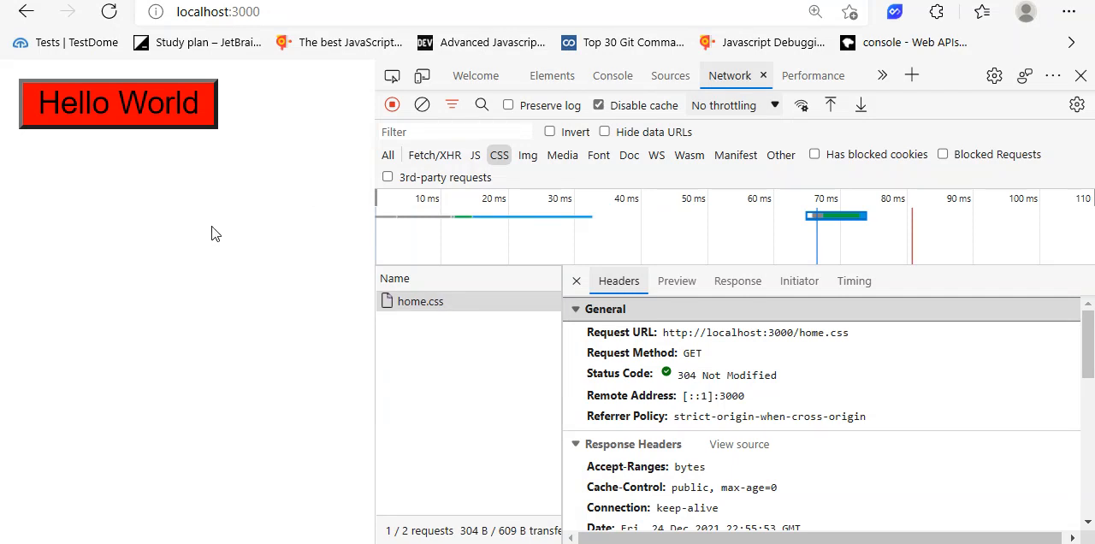
left_click(575, 281)
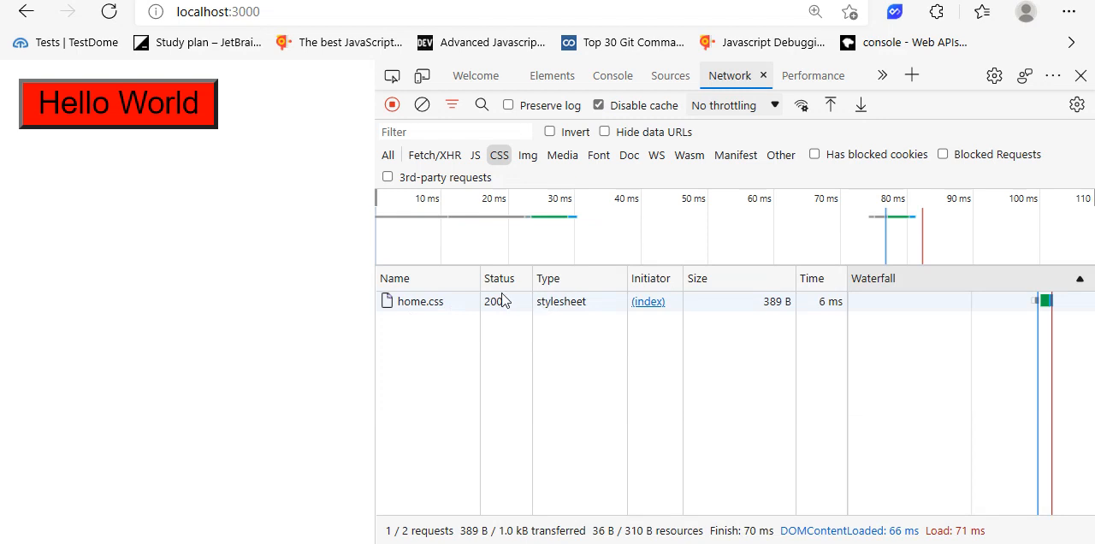
mouse_move(530, 308)
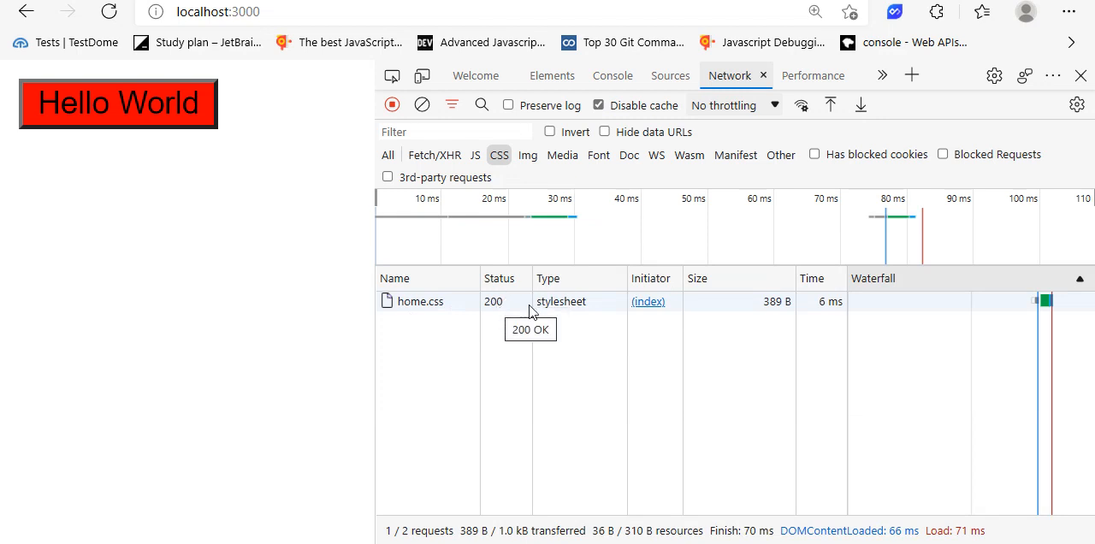
mouse_move(777, 301)
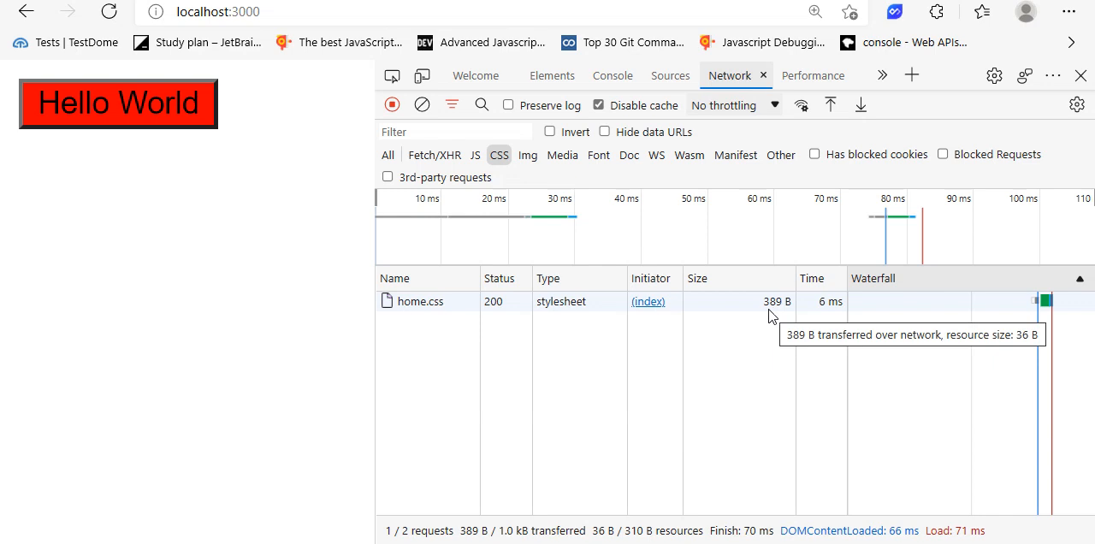
mouse_move(647, 301)
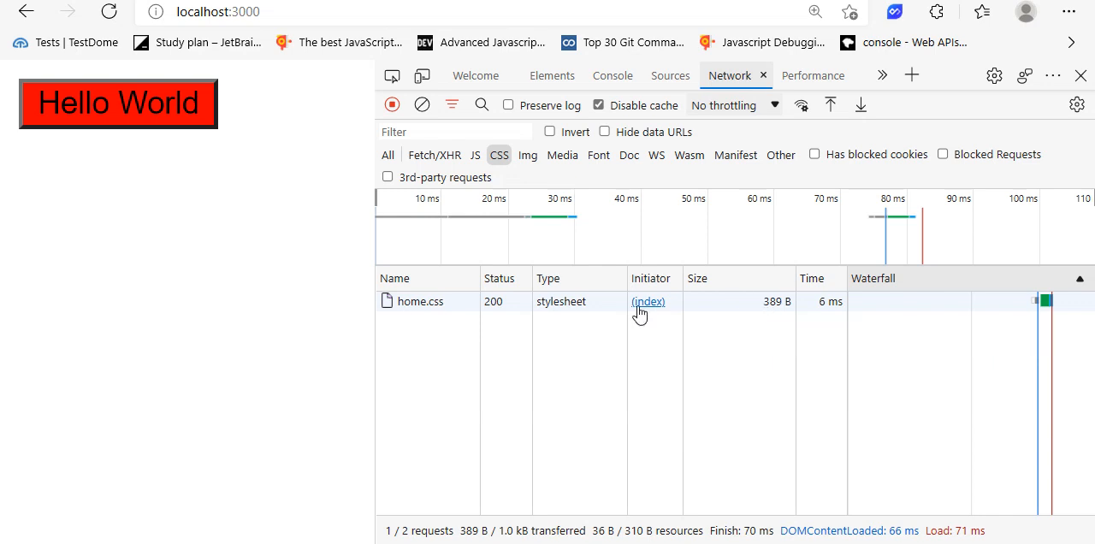
left_click(421, 301)
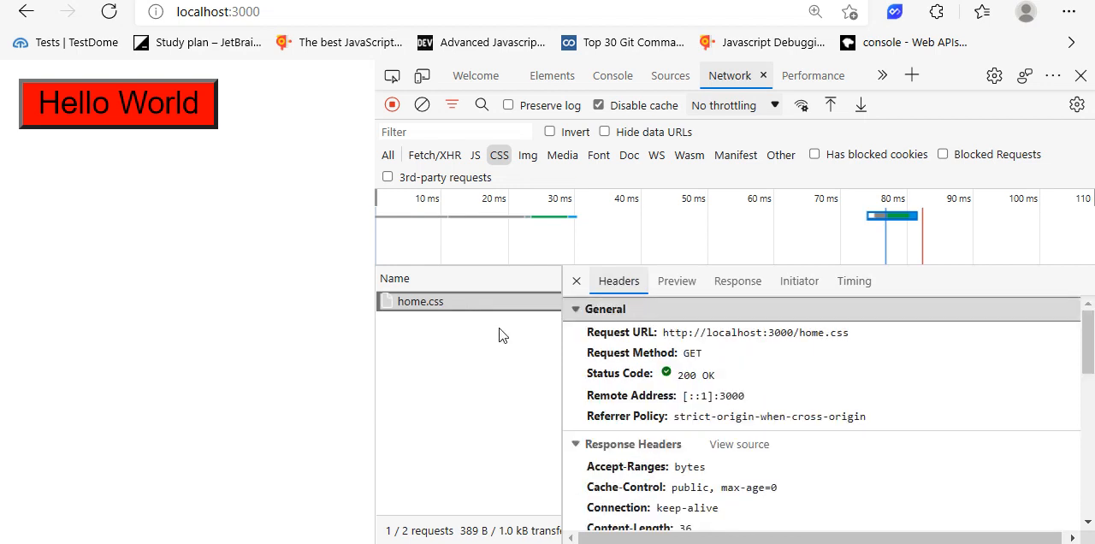
left_click(575, 280)
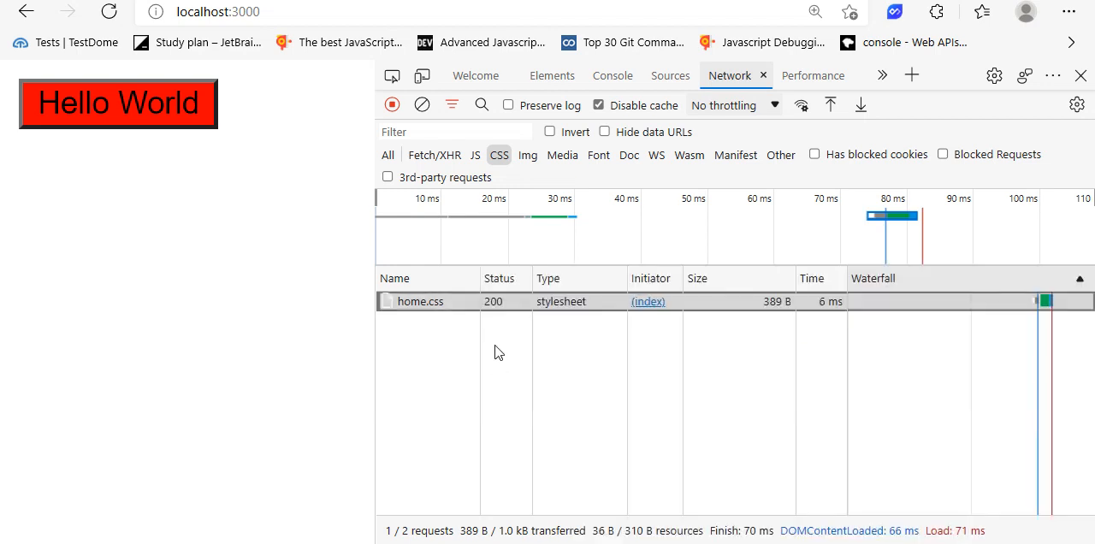
left_click(107, 10)
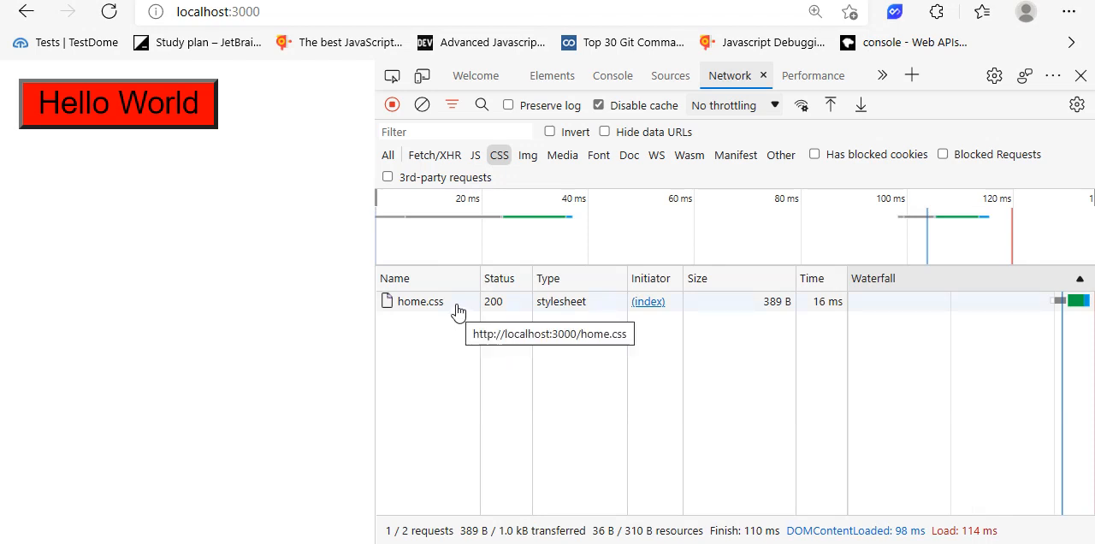
left_click(421, 301)
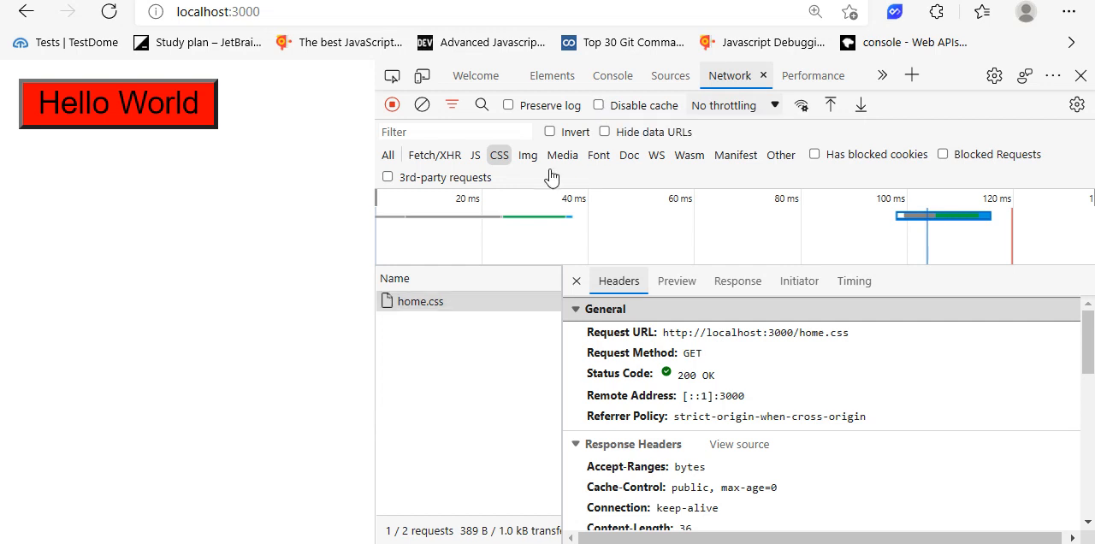
left_click(575, 281)
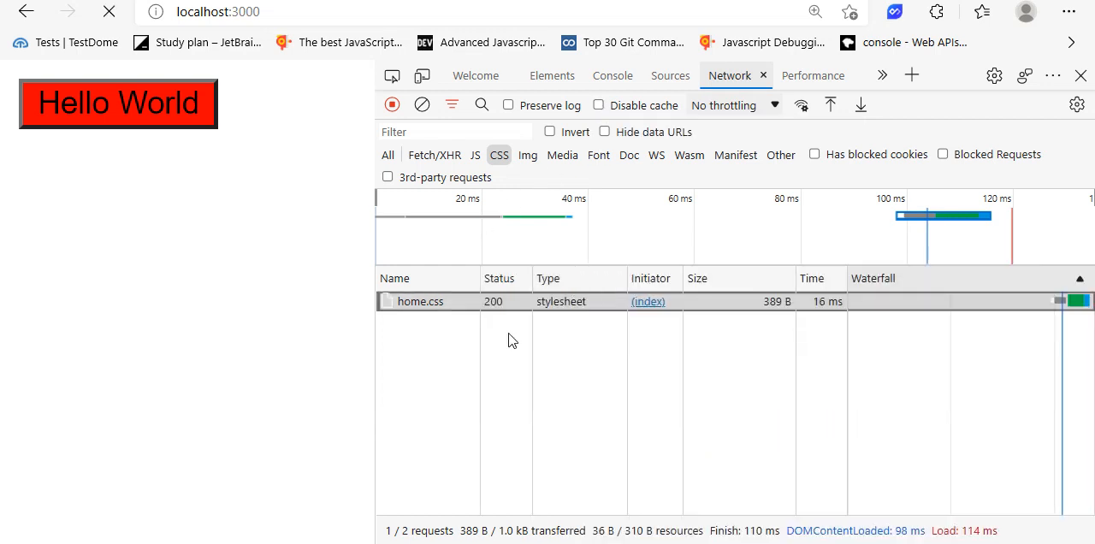
mouse_move(493, 301)
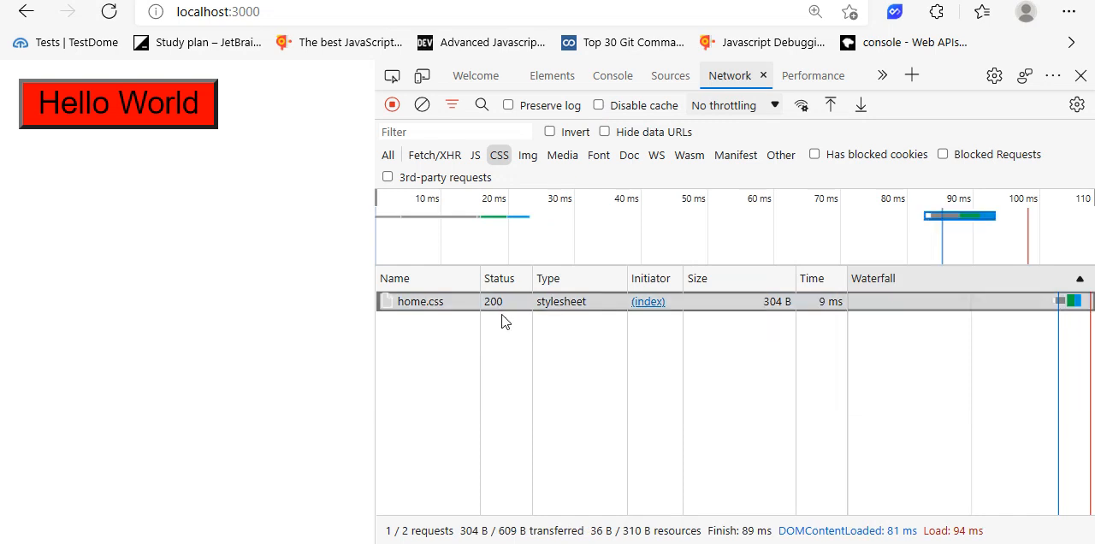
mouse_move(541, 312)
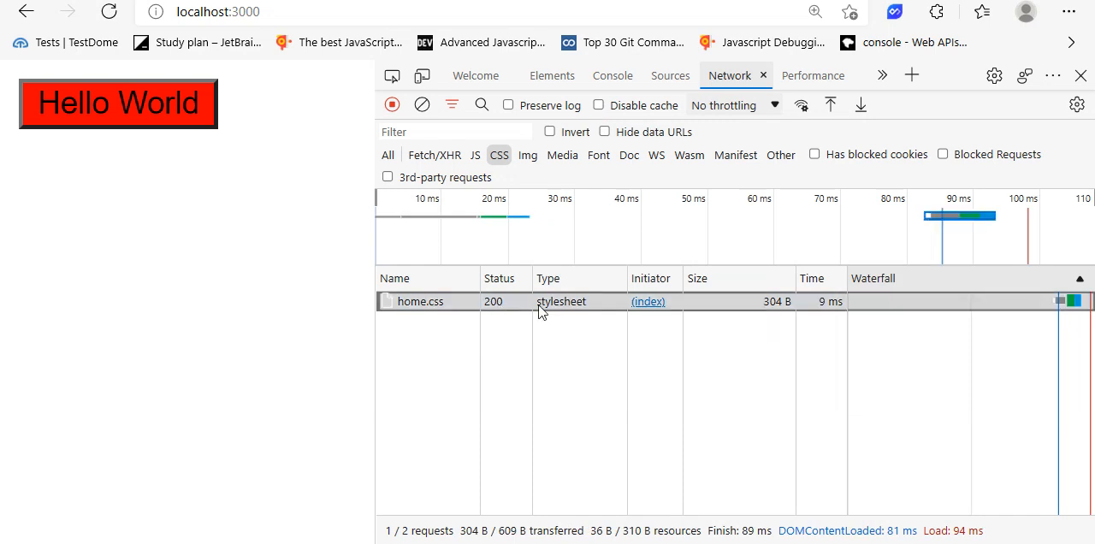
mouse_move(421, 301)
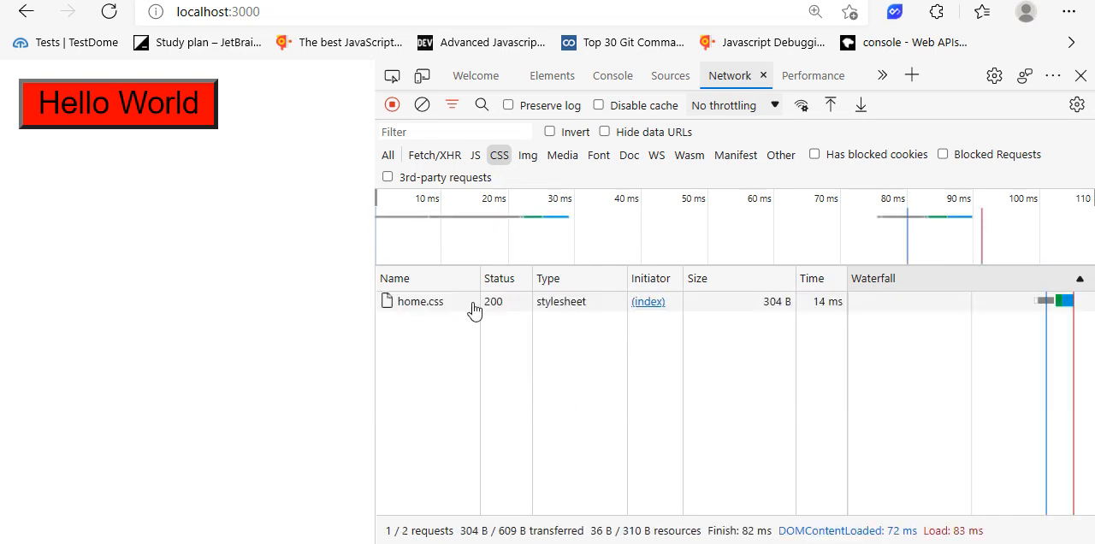
Inspect home.css's response headers showing Cache-Control public, max-age=0 and an Expires date
left_click(421, 301)
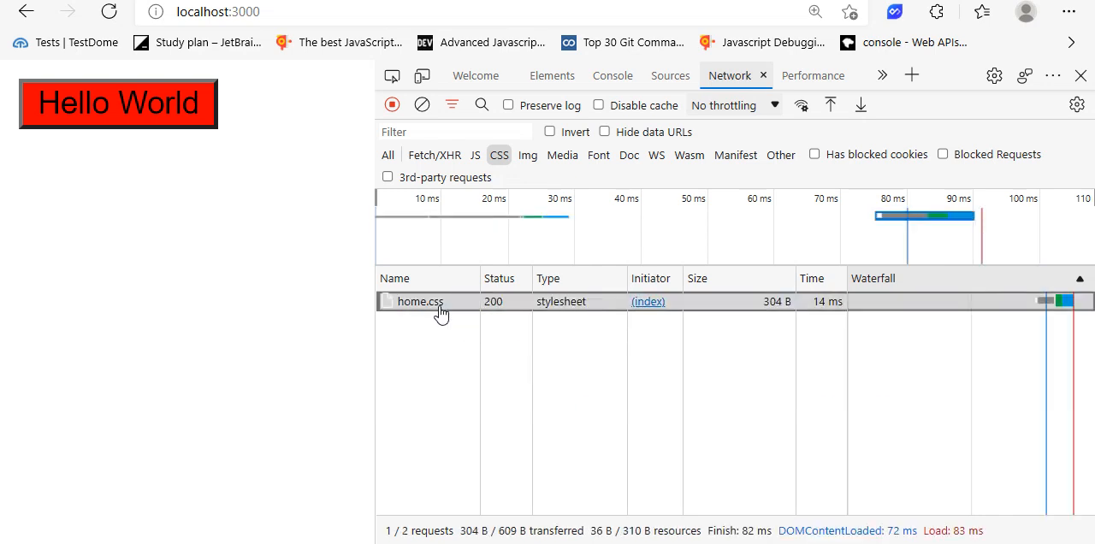
left_click(421, 301)
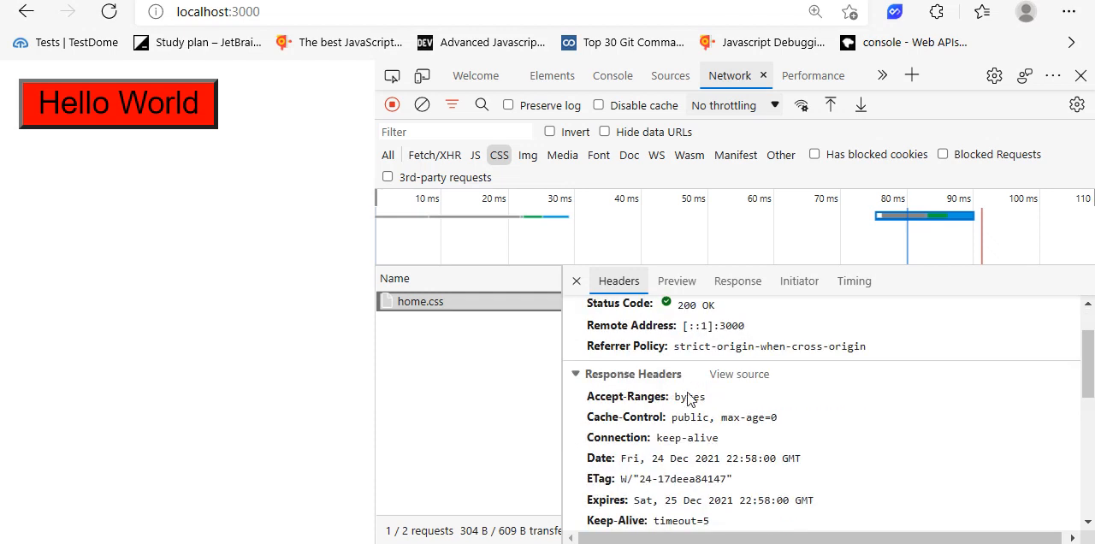
scroll("down", 3)
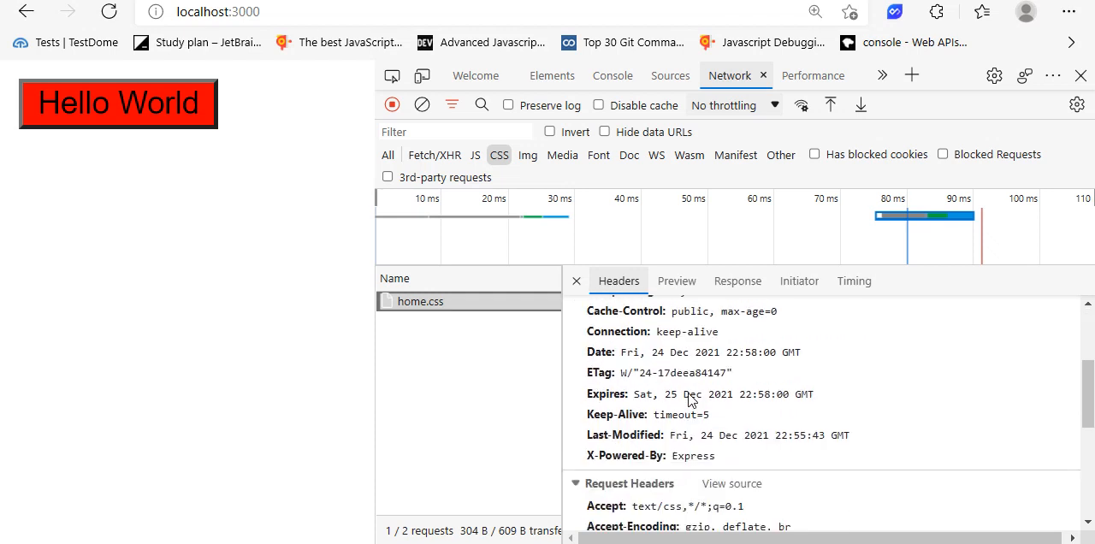
scroll("down", 3)
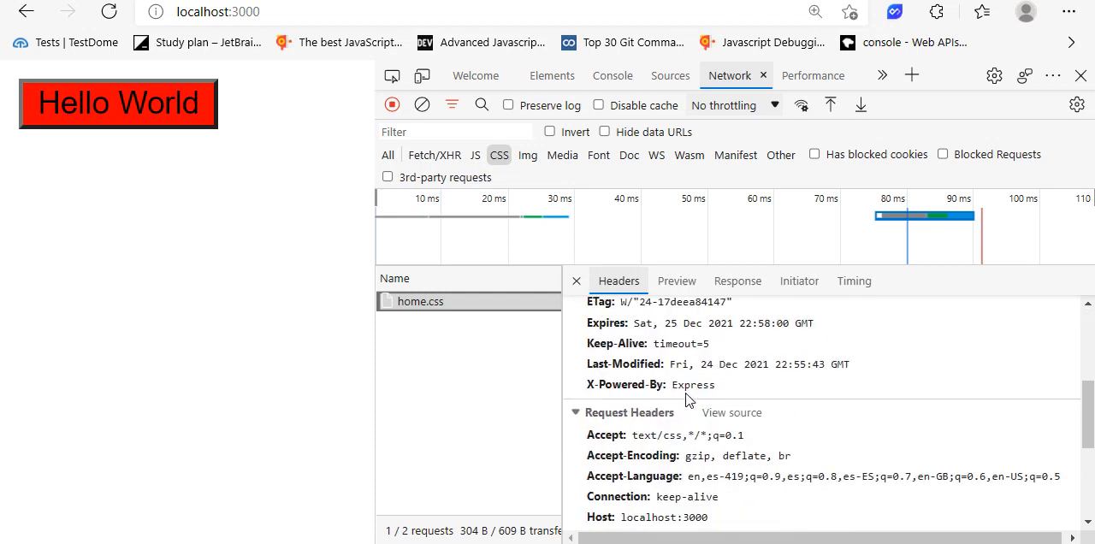
scroll("up", 3)
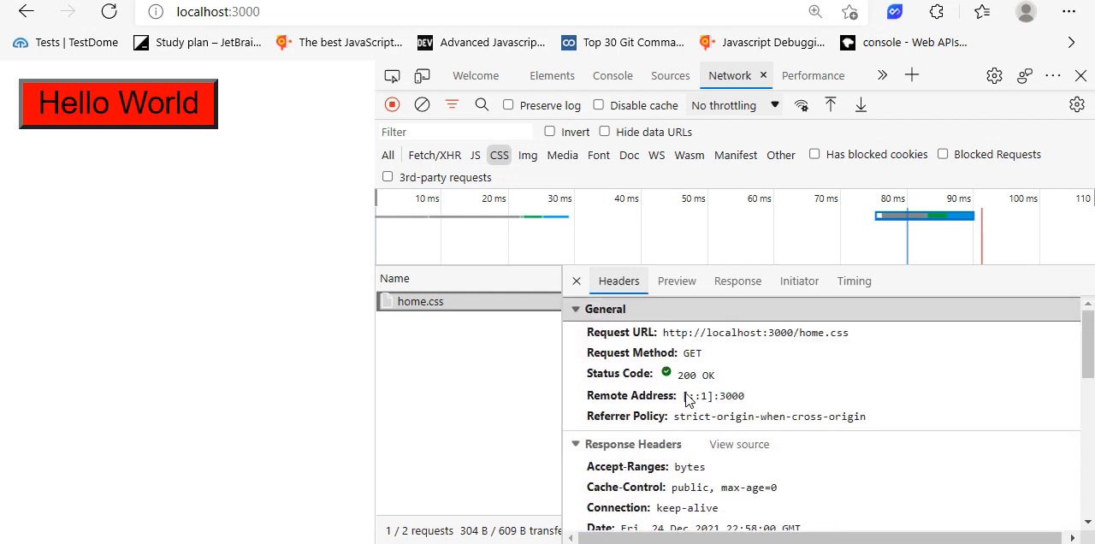
mouse_move(579, 280)
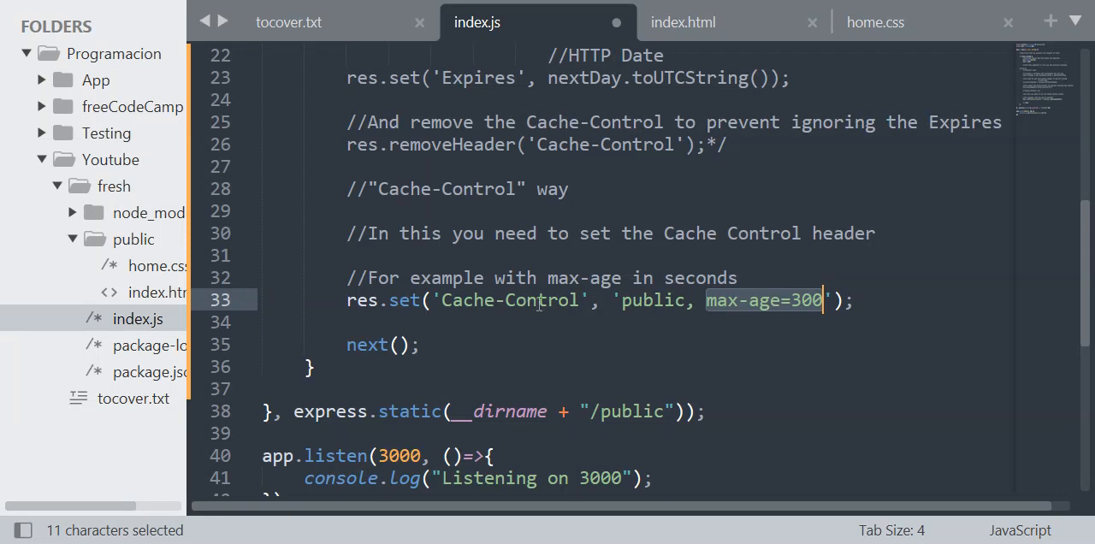
Save the max-age=300 change to index.js
scroll("up", 3)
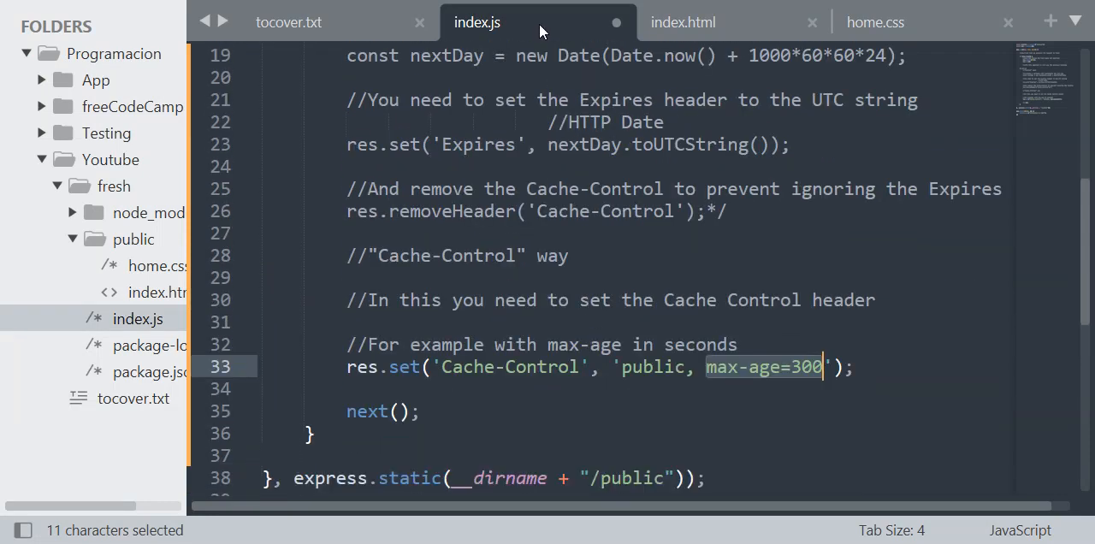
key("ctrl+s")
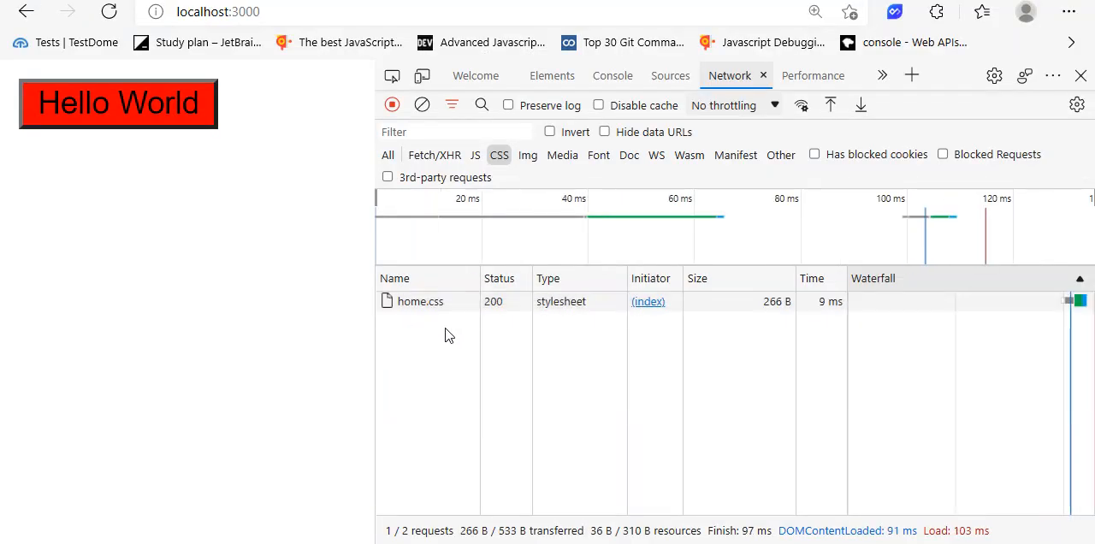
mouse_move(495, 301)
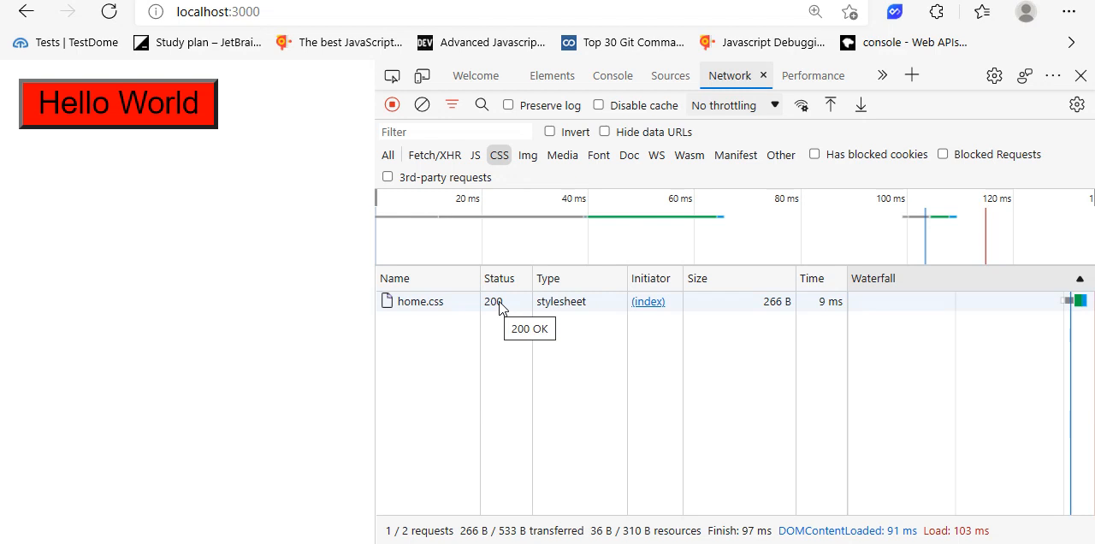
mouse_move(442, 301)
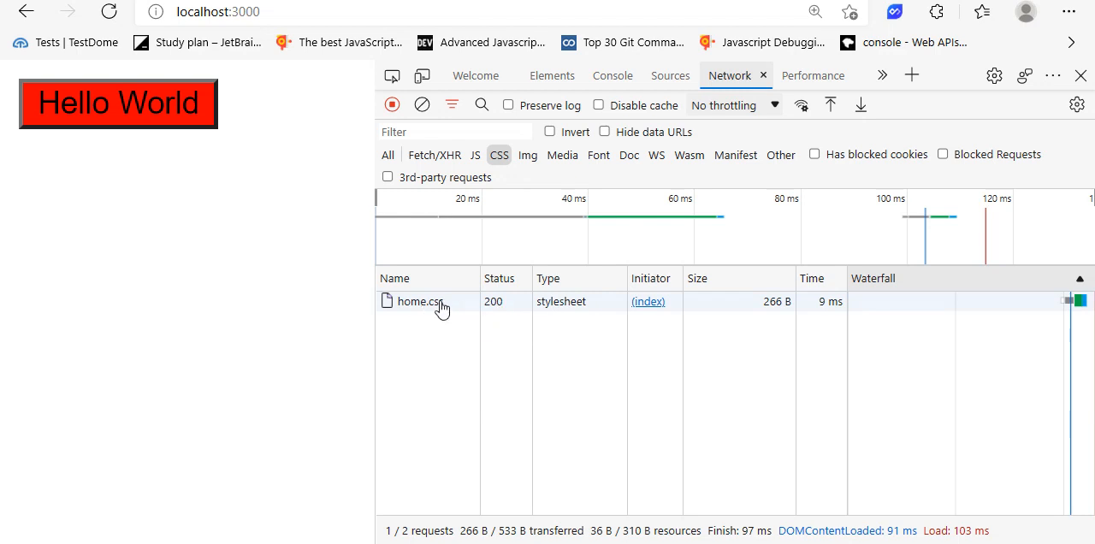
Confirm home.css is served from disk cache with Cache-Control public, max-age=300
left_click(420, 301)
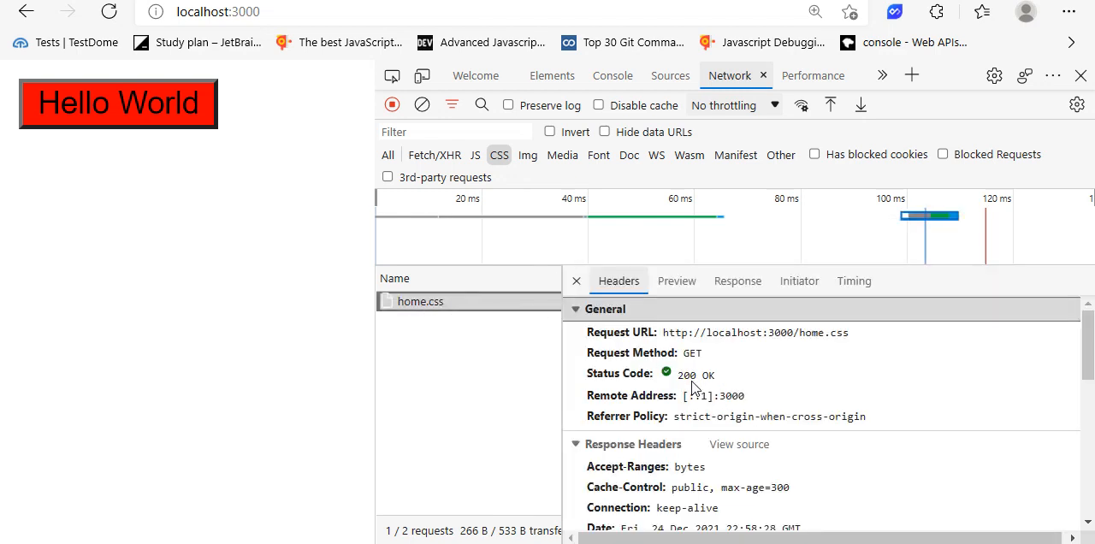
scroll("down", 3)
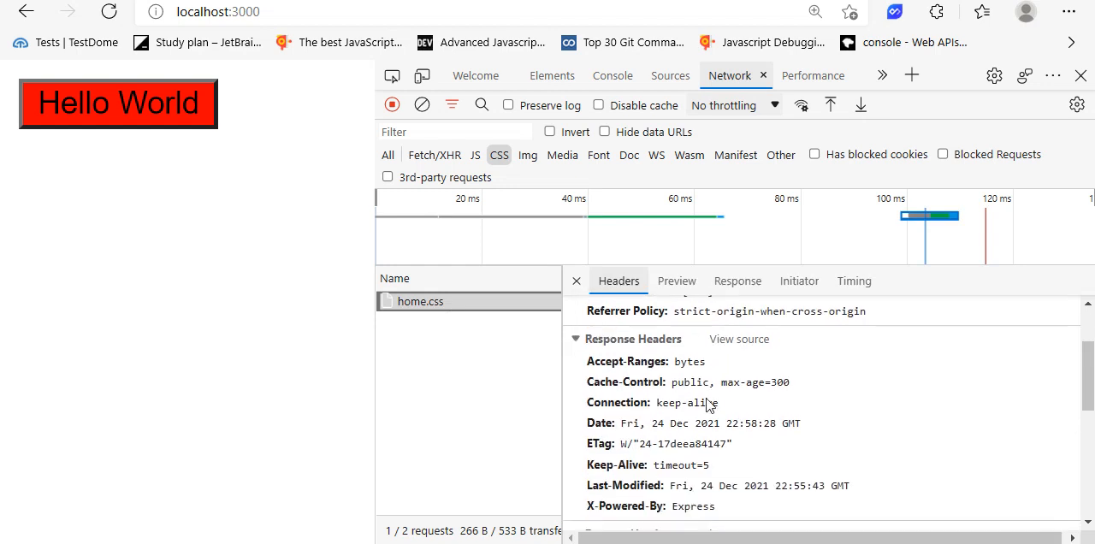
mouse_move(757, 390)
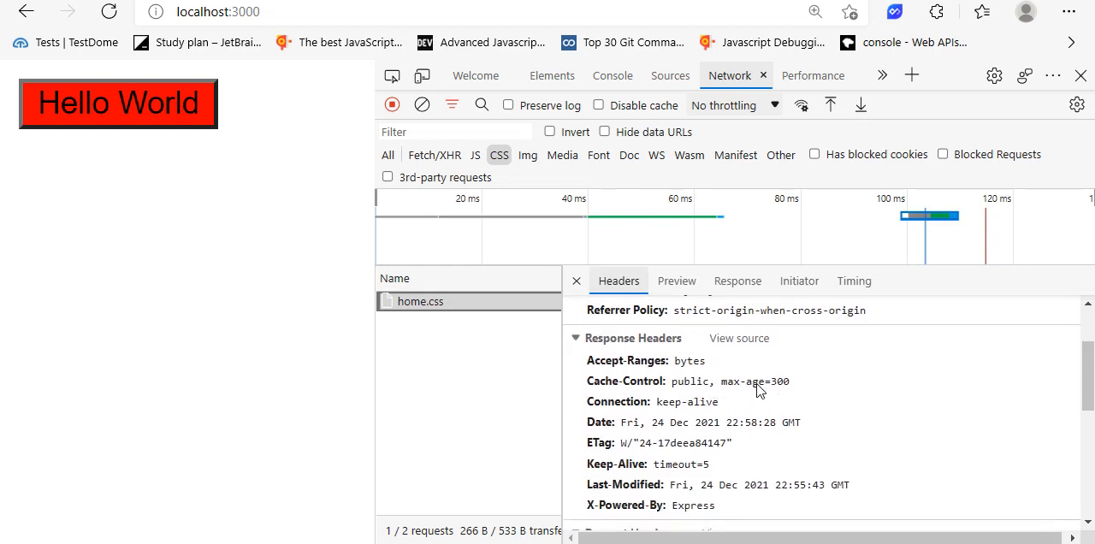
scroll("up", 3)
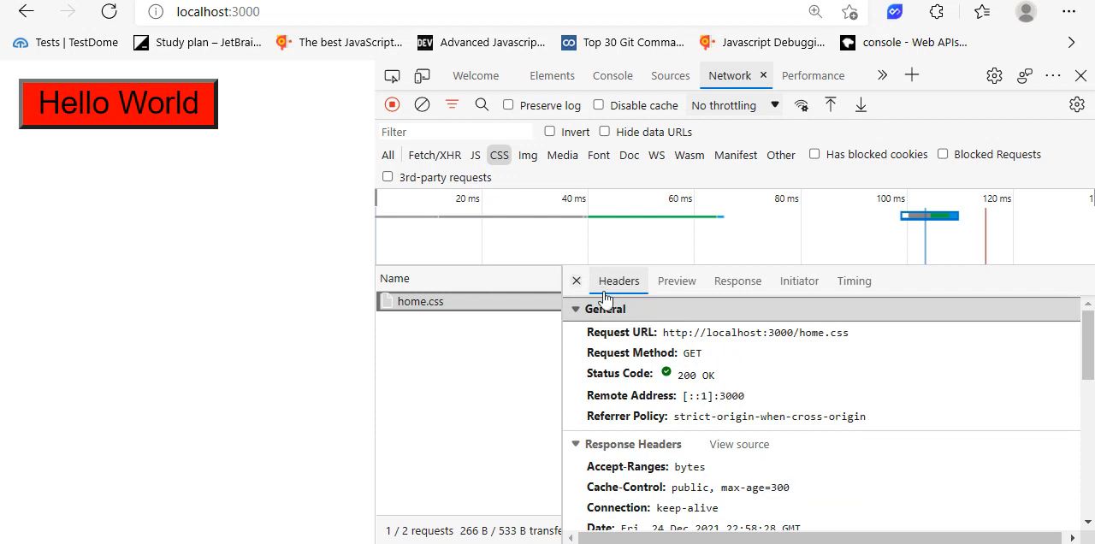
left_click(575, 281)
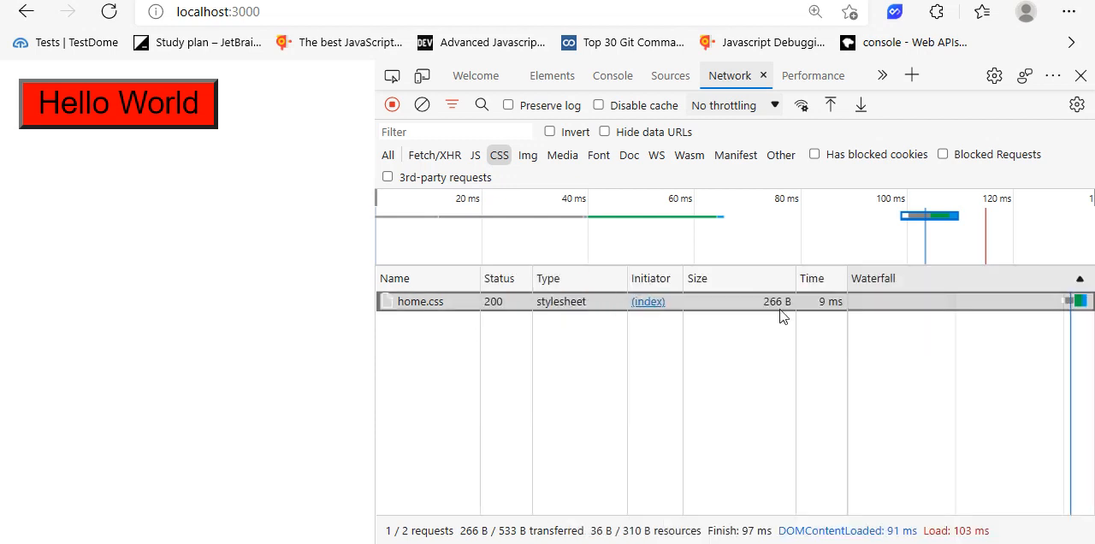
mouse_move(777, 301)
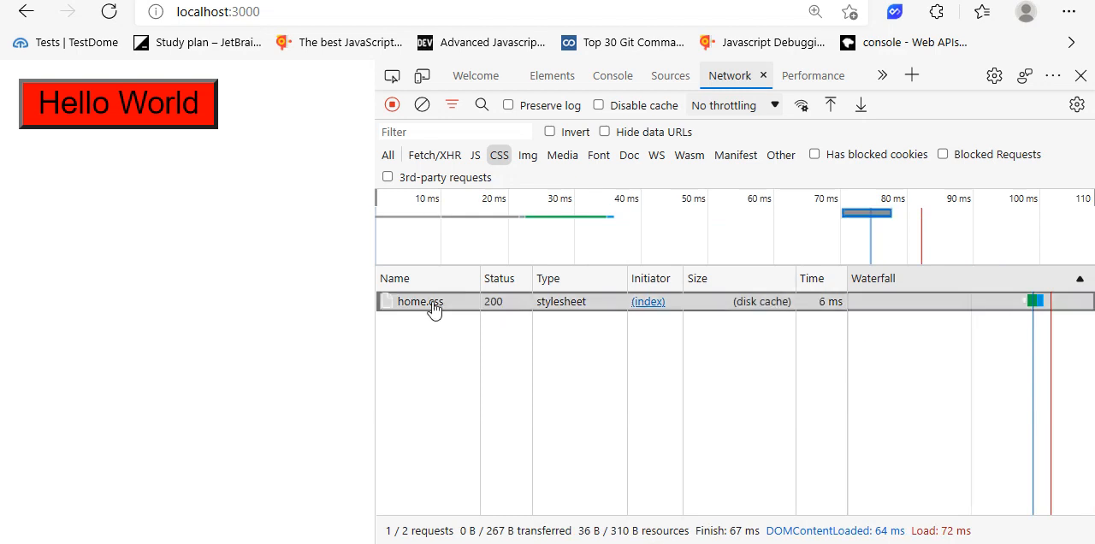
left_click(420, 301)
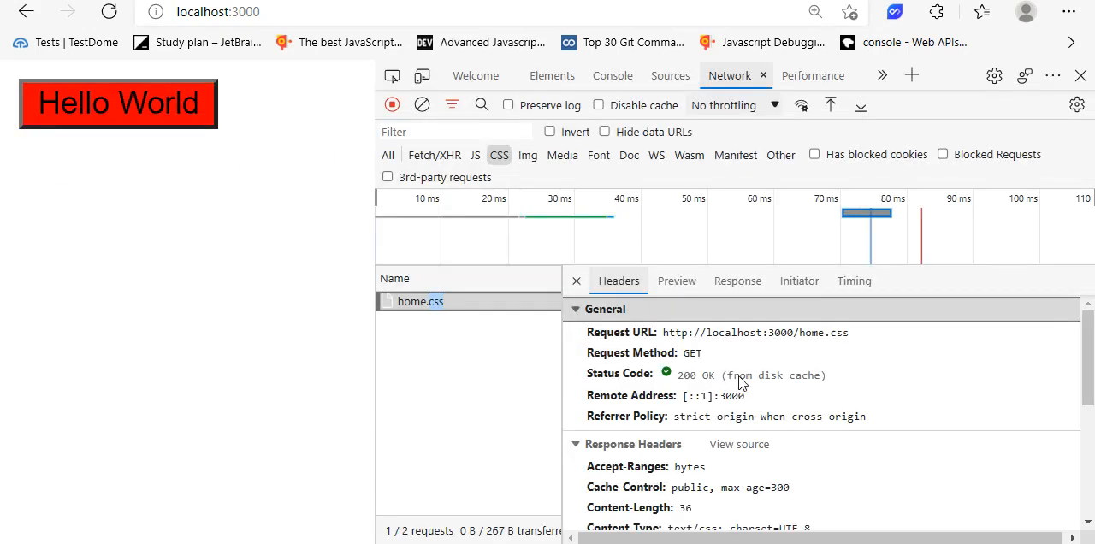
mouse_move(790, 387)
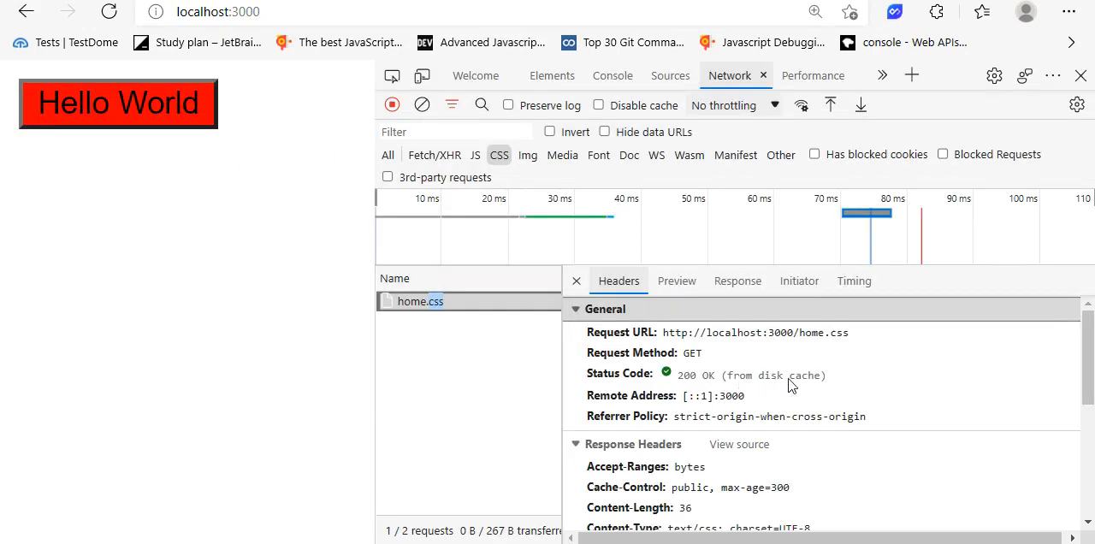
mouse_move(813, 387)
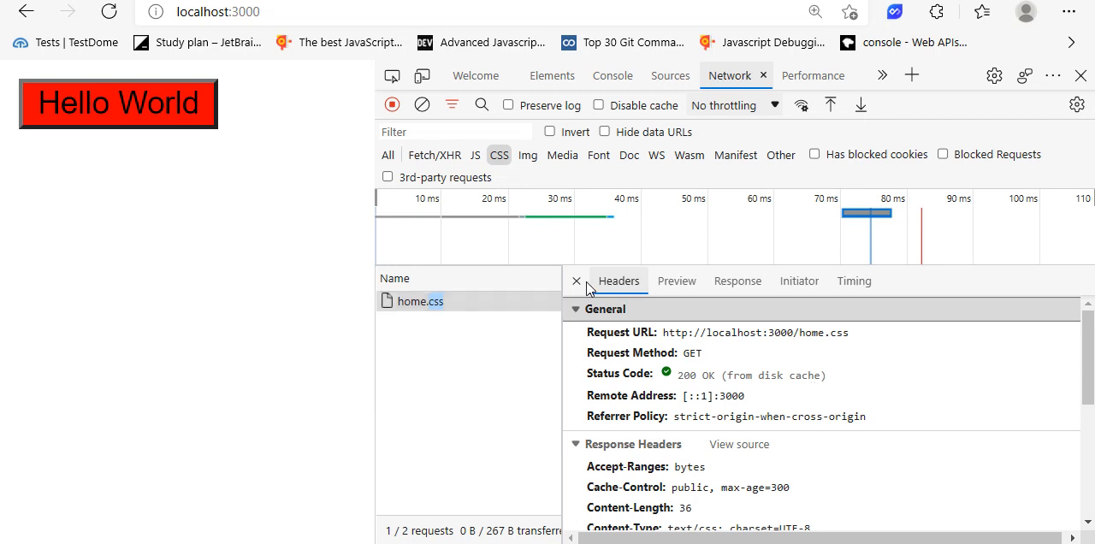
left_click(575, 280)
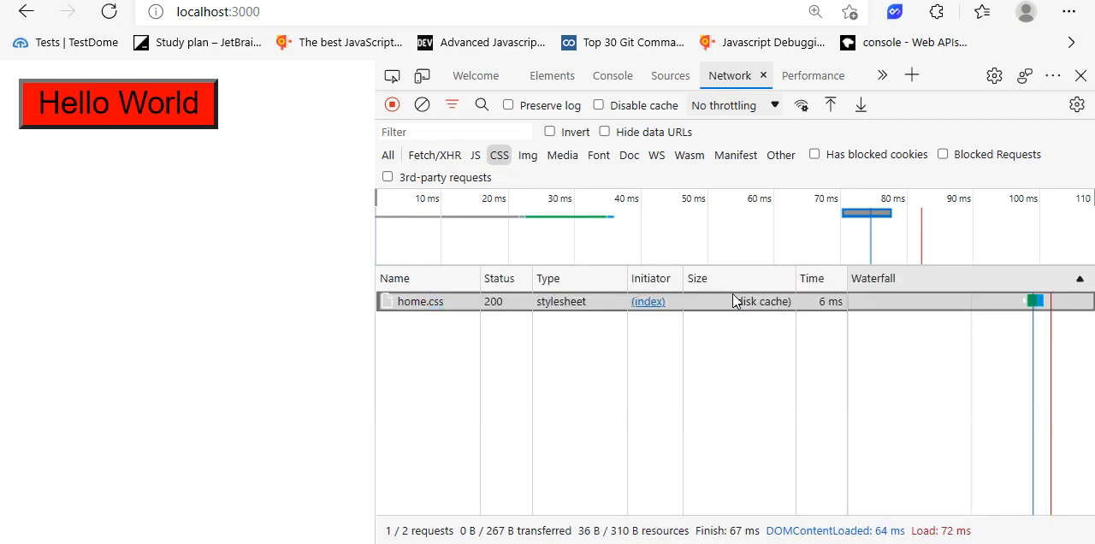
mouse_move(756, 313)
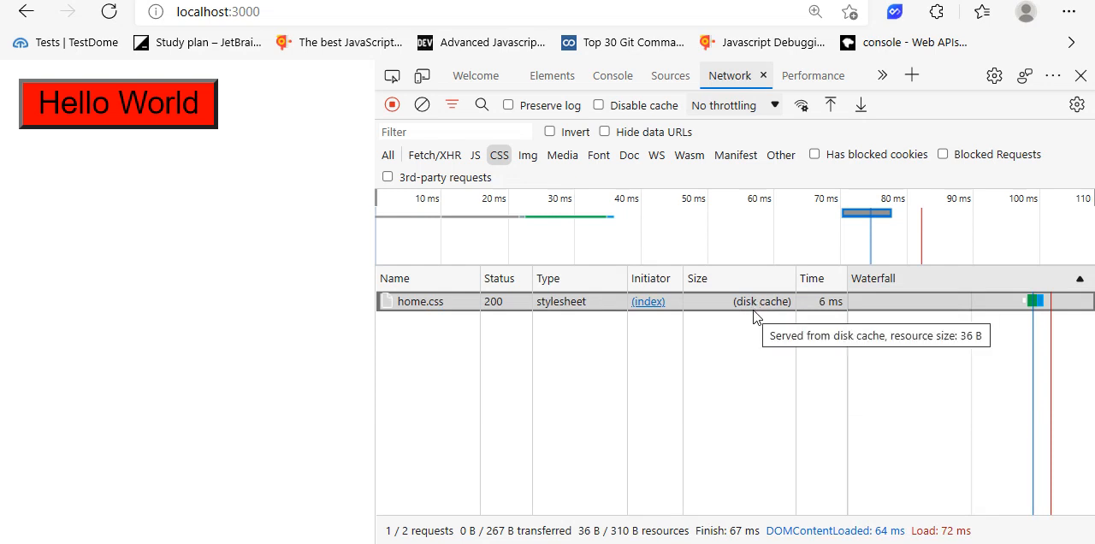
mouse_move(671, 390)
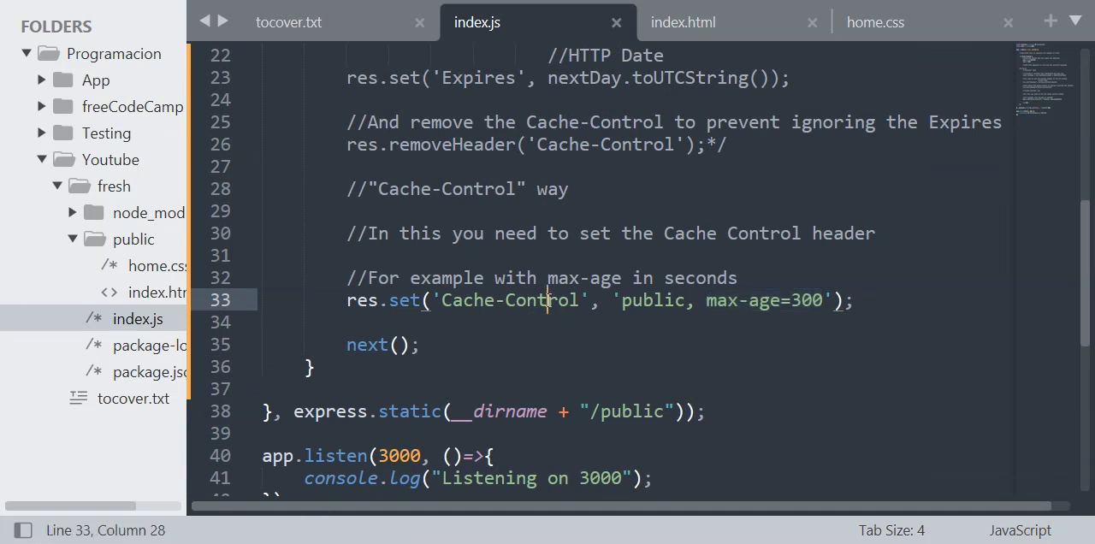
In home.css, replace the button's red background-color value with white
double_click(540, 302)
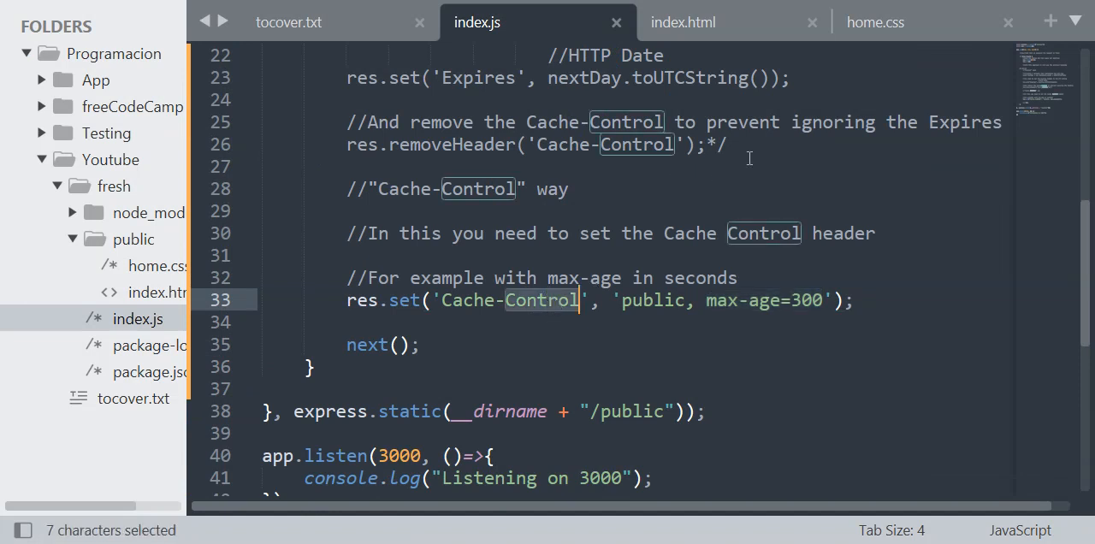
left_click(874, 21)
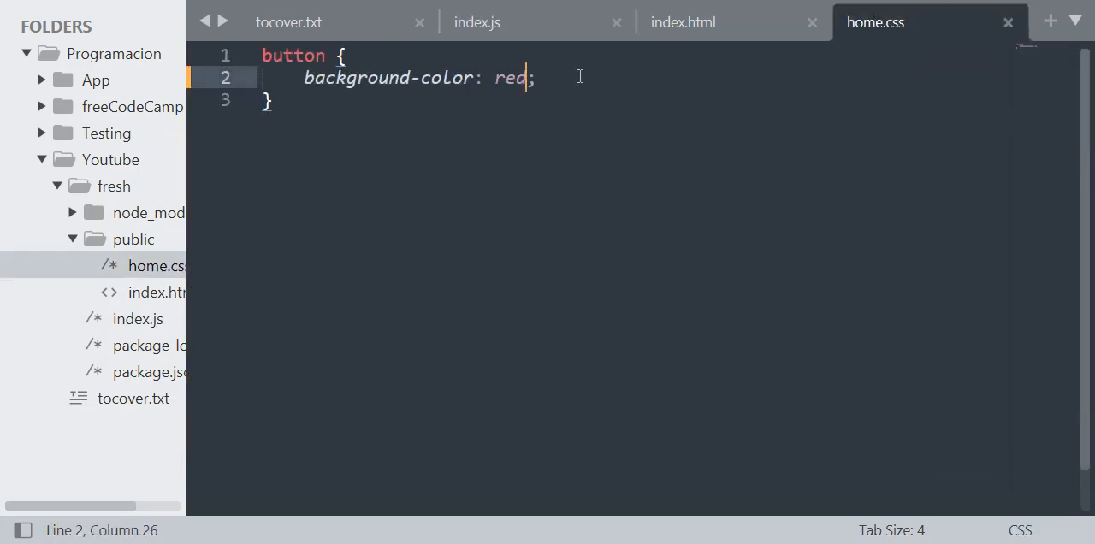
type("white")
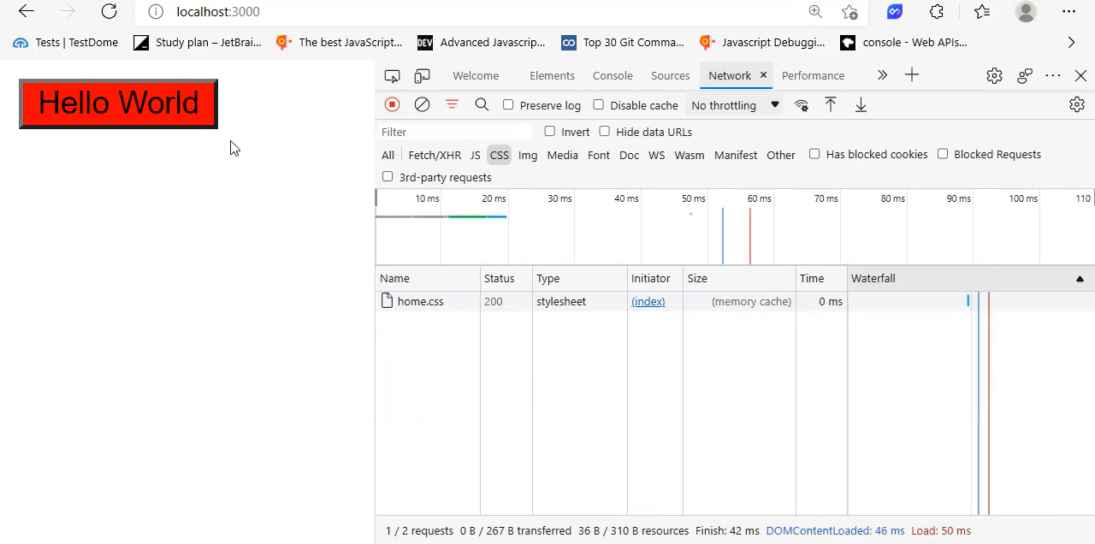
mouse_move(419, 291)
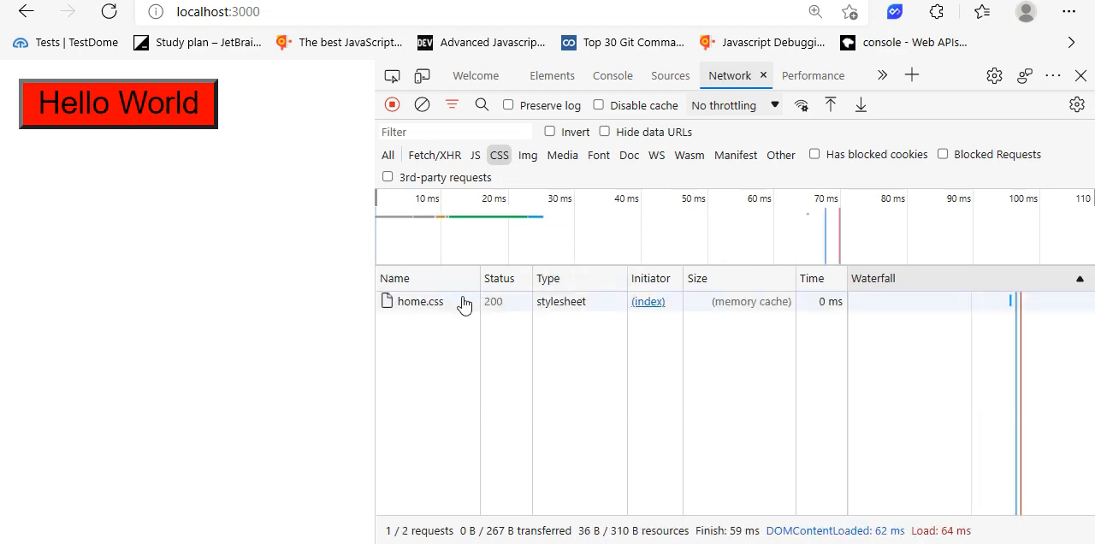
mouse_move(467, 287)
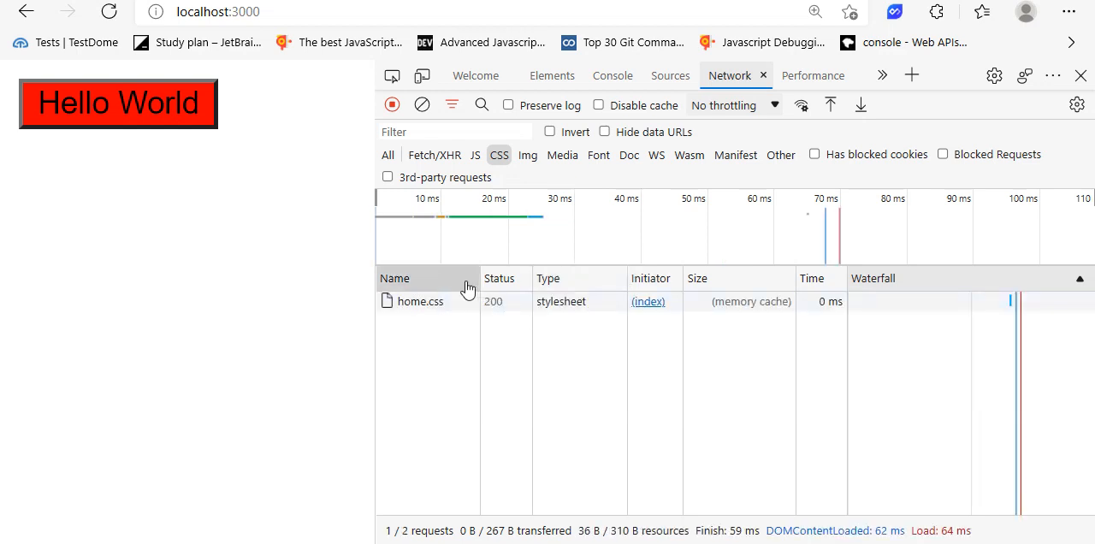
Inspect the memory-cached home.css request headers, then enable Disable cache so the stylesheet reloads fresh
left_click(421, 301)
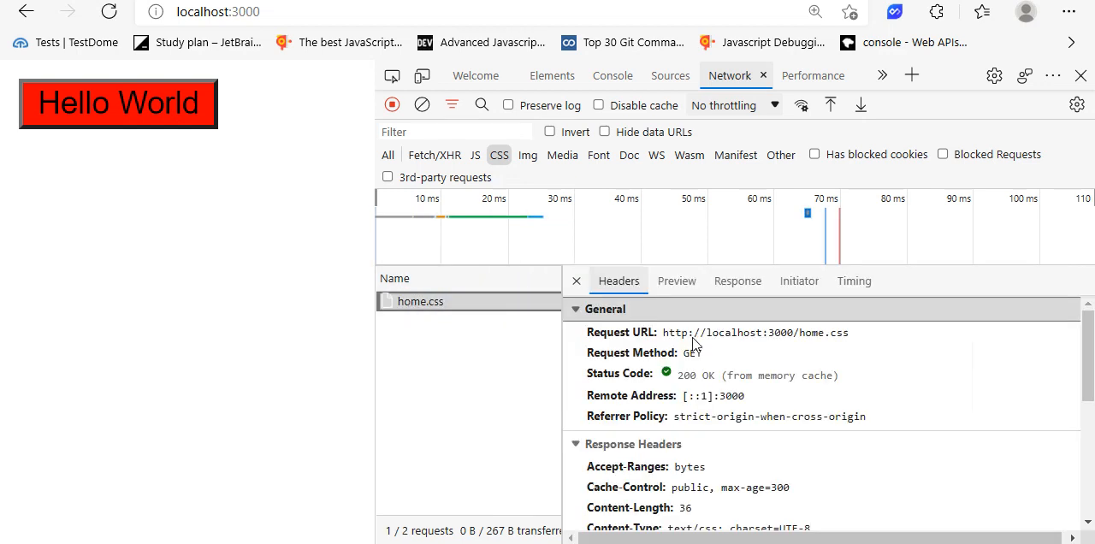
scroll("down", 3)
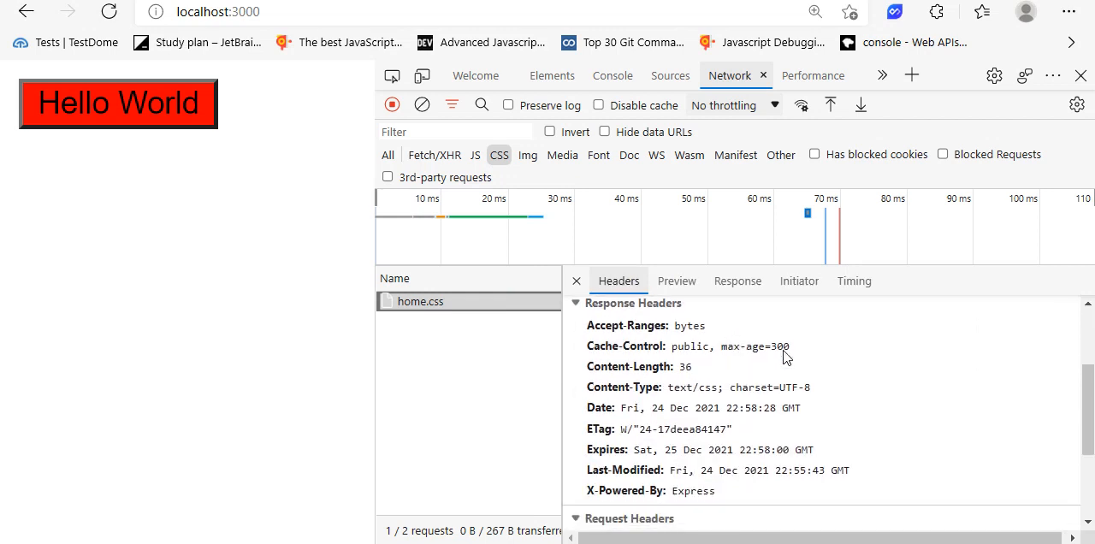
scroll("down", 3)
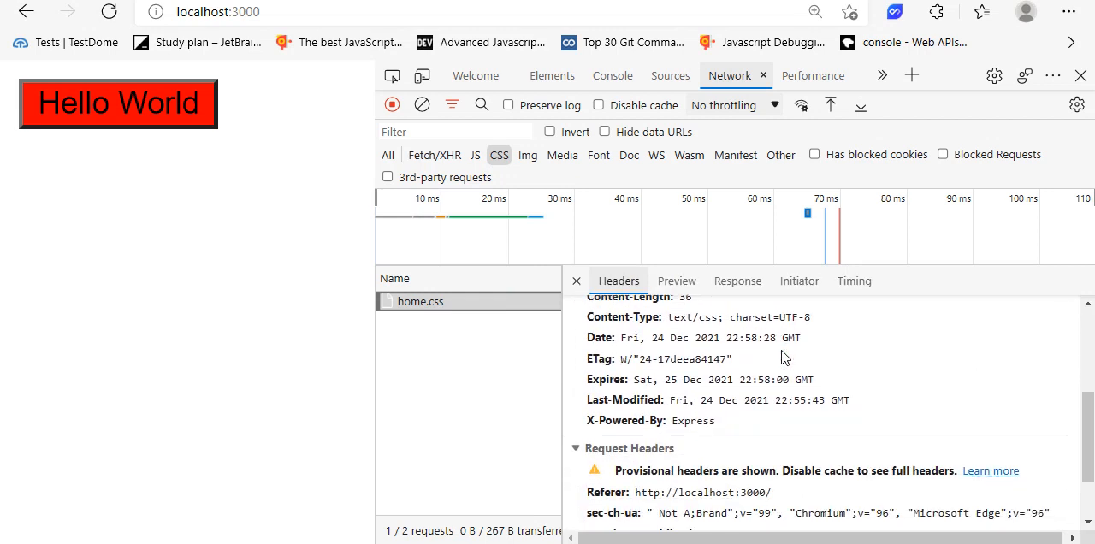
scroll("down", 3)
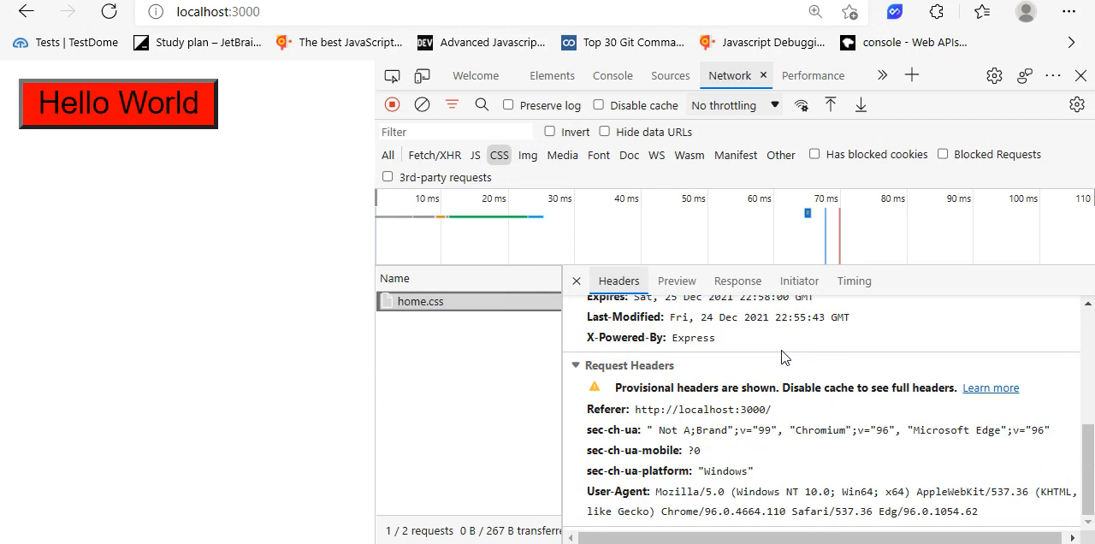
scroll("up", 3)
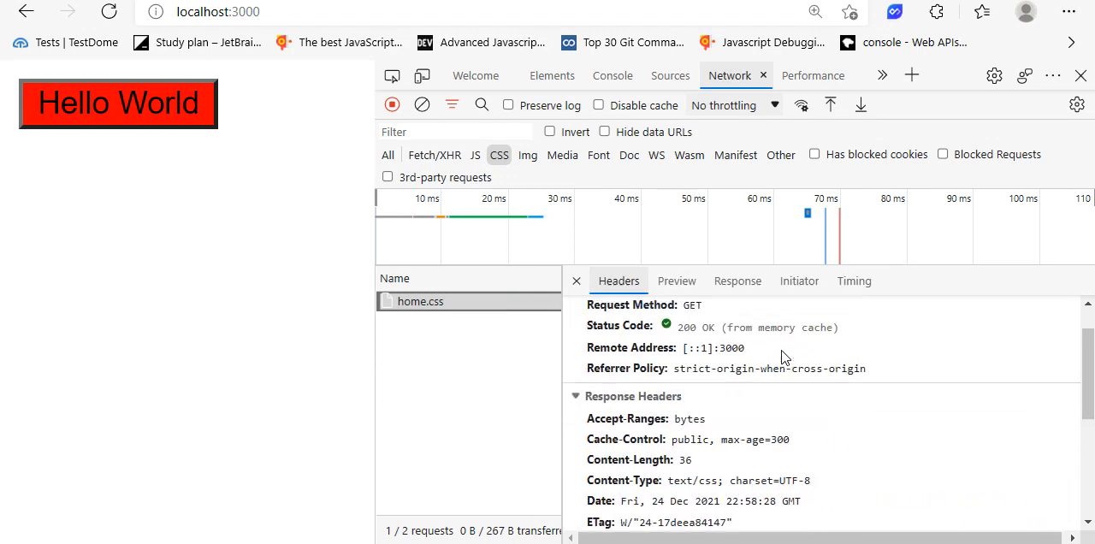
scroll("up", 3)
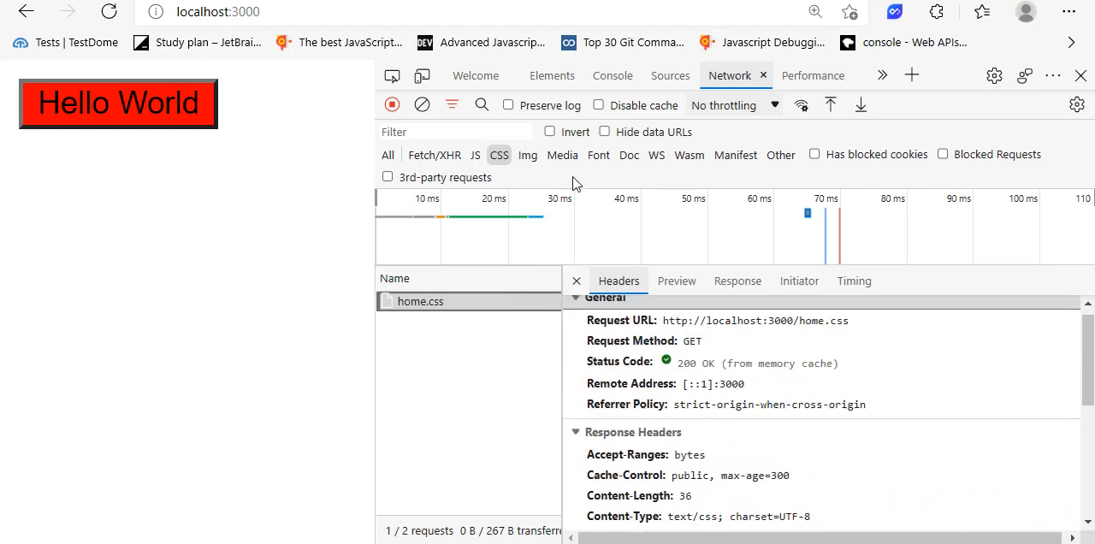
left_click(599, 105)
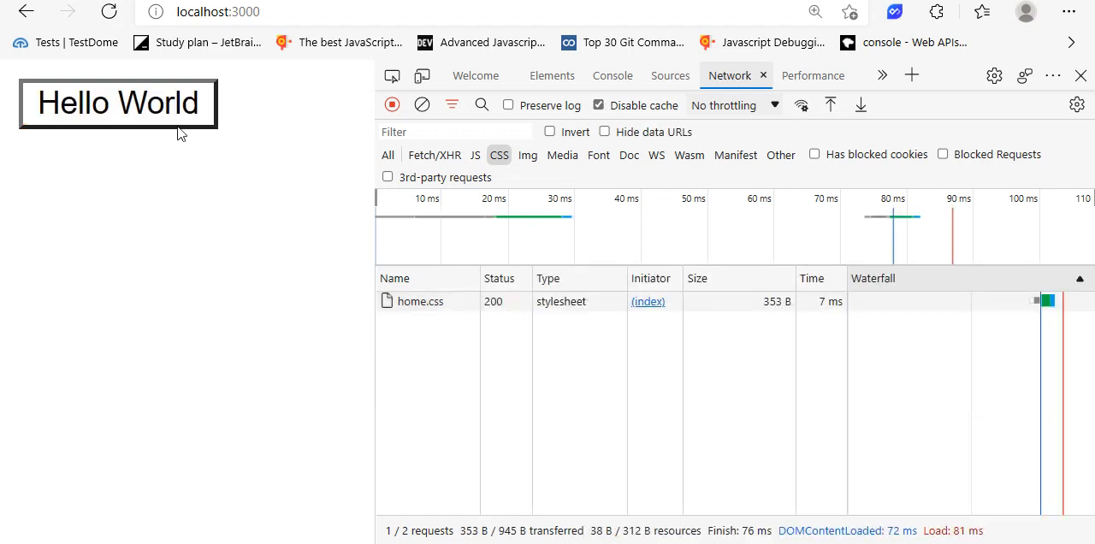
mouse_move(192, 127)
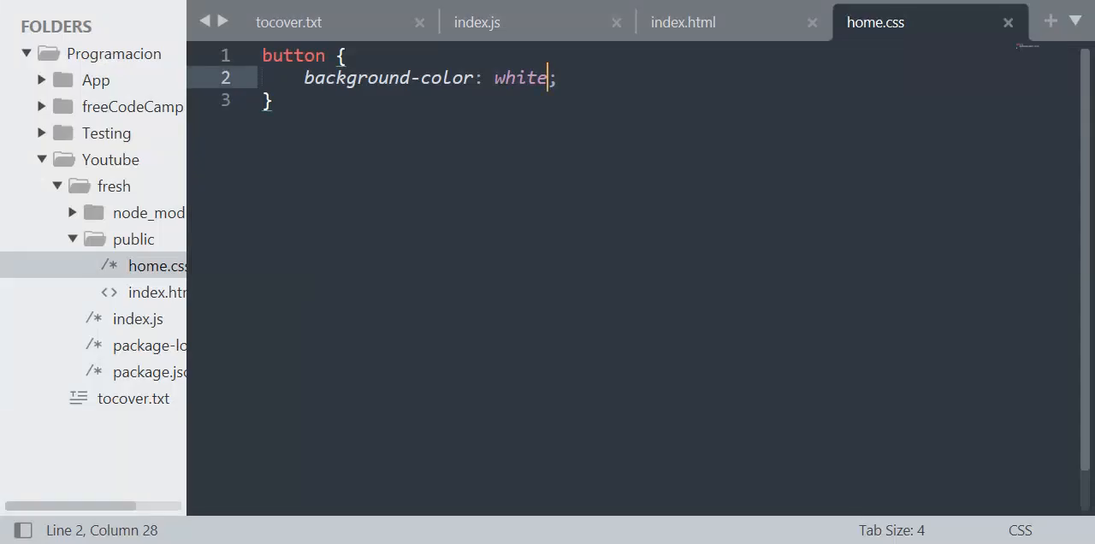
In index.js, change the 304 condition on line 8 to use req.stale with negation
left_click(476, 23)
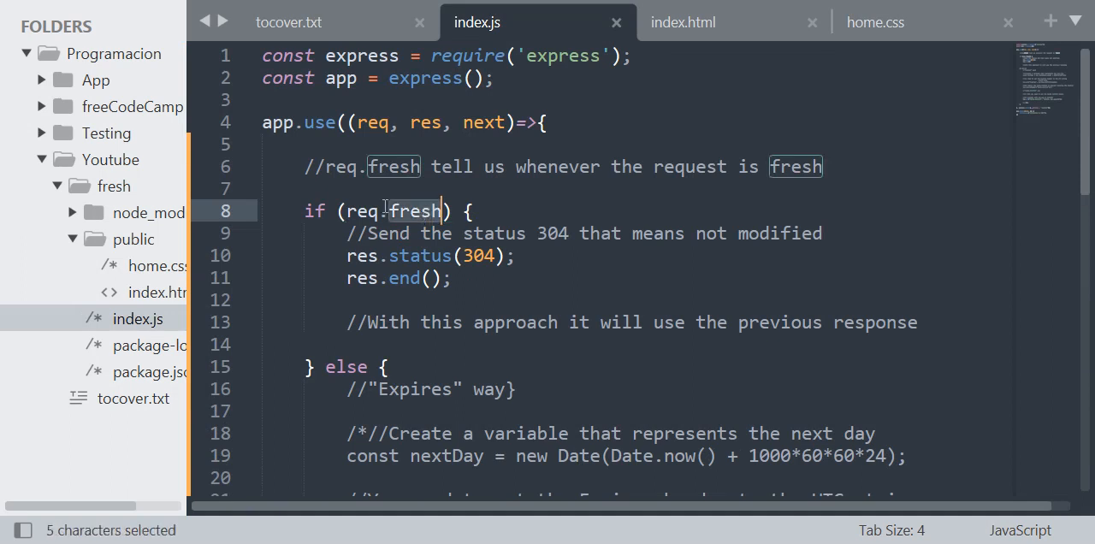
scroll("down", 3)
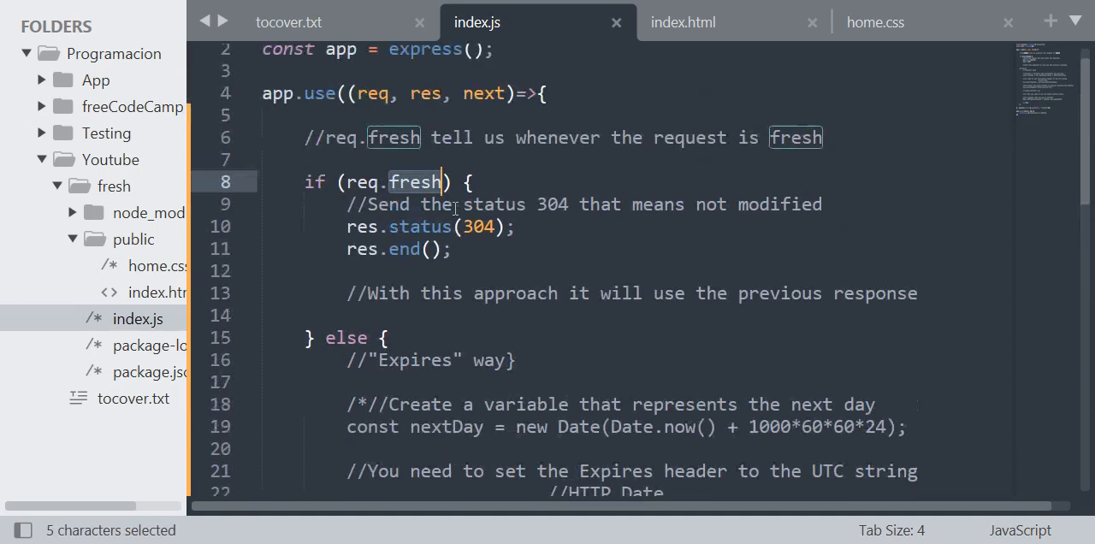
type("stal")
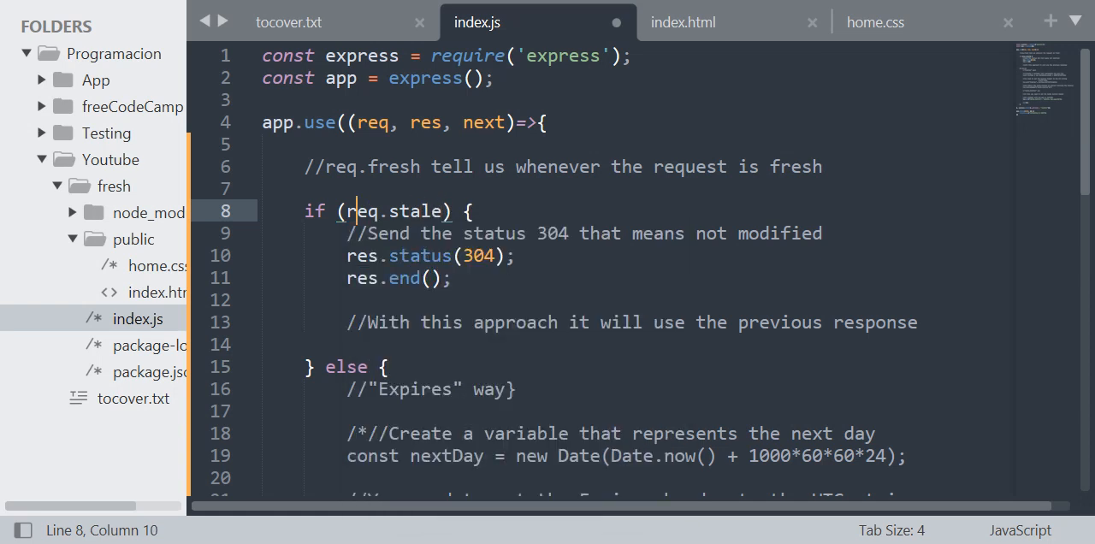
type("!")
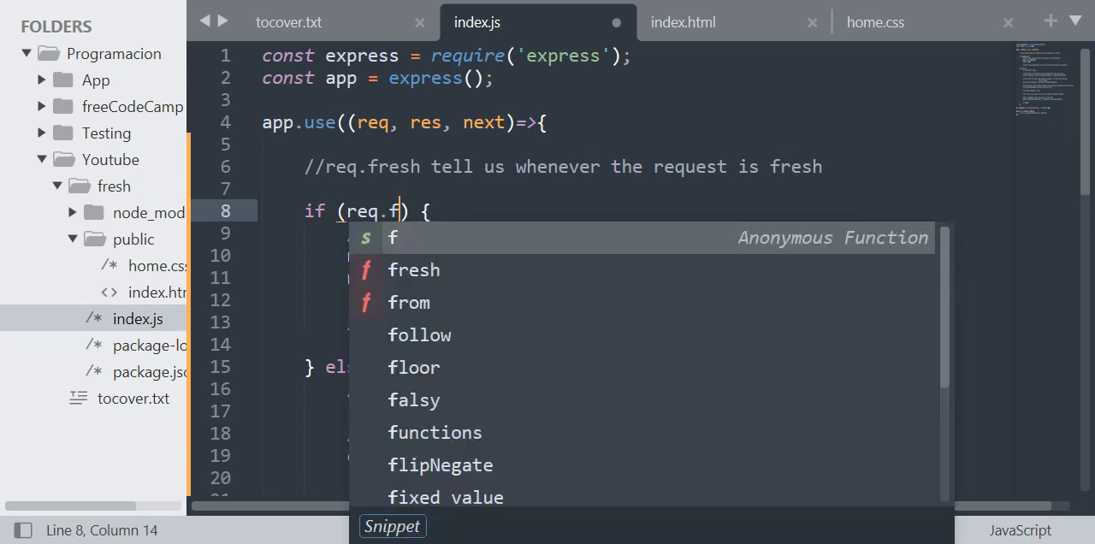
Restore the condition to req.fresh and save index.js
type("resh")
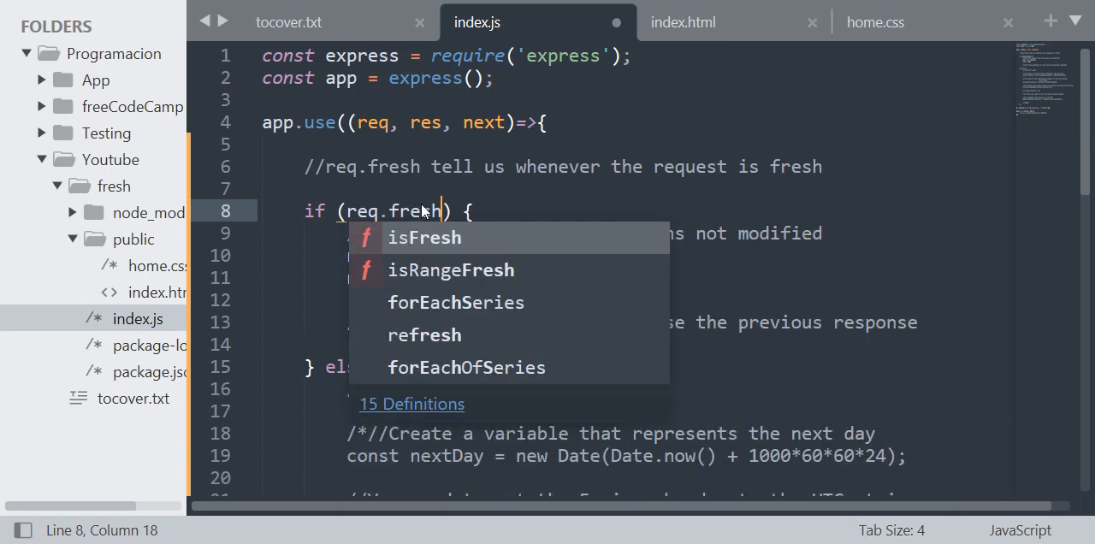
double_click(414, 212)
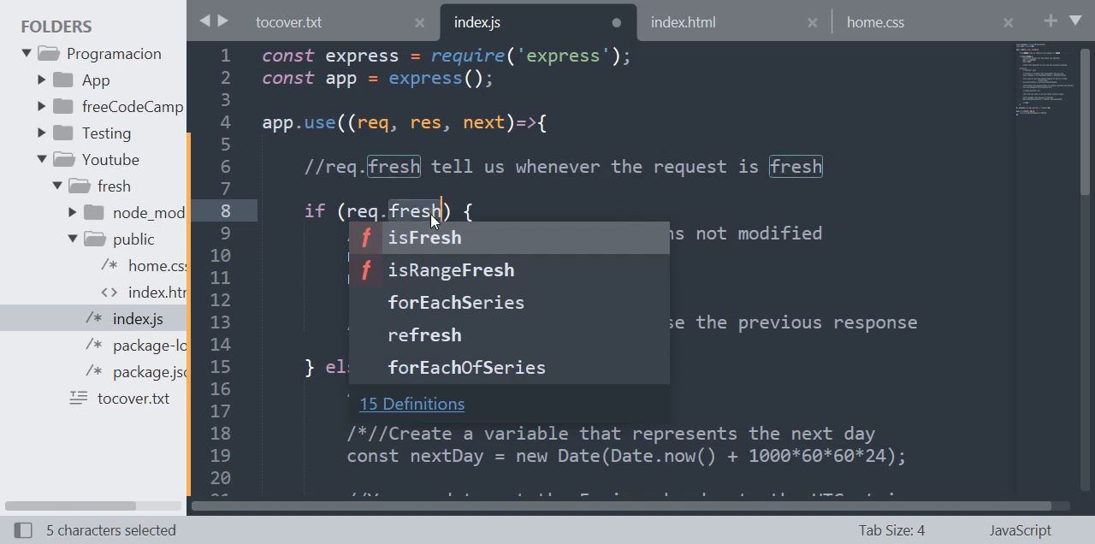
mouse_move(462, 220)
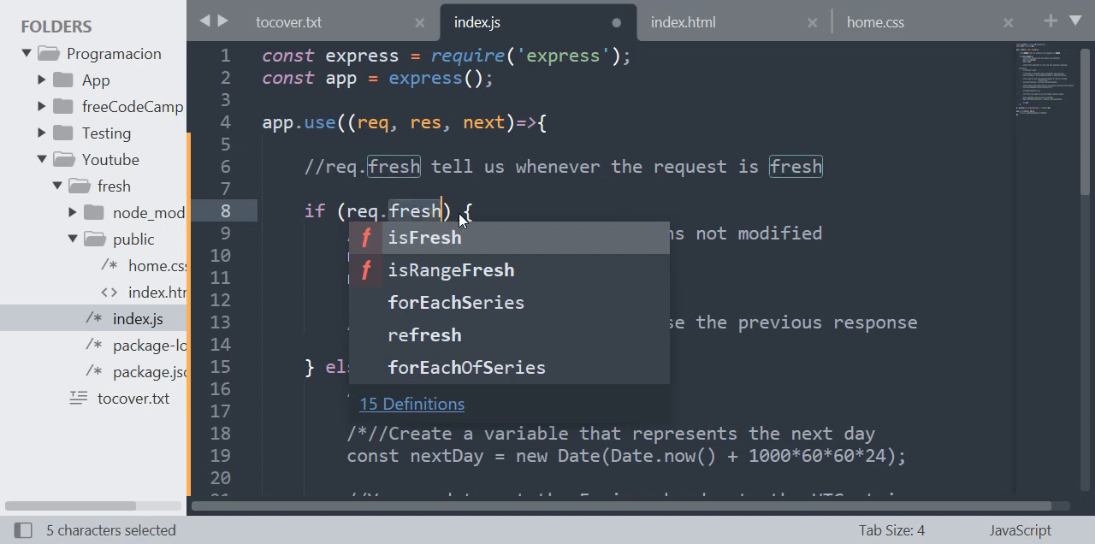
key("Escape")
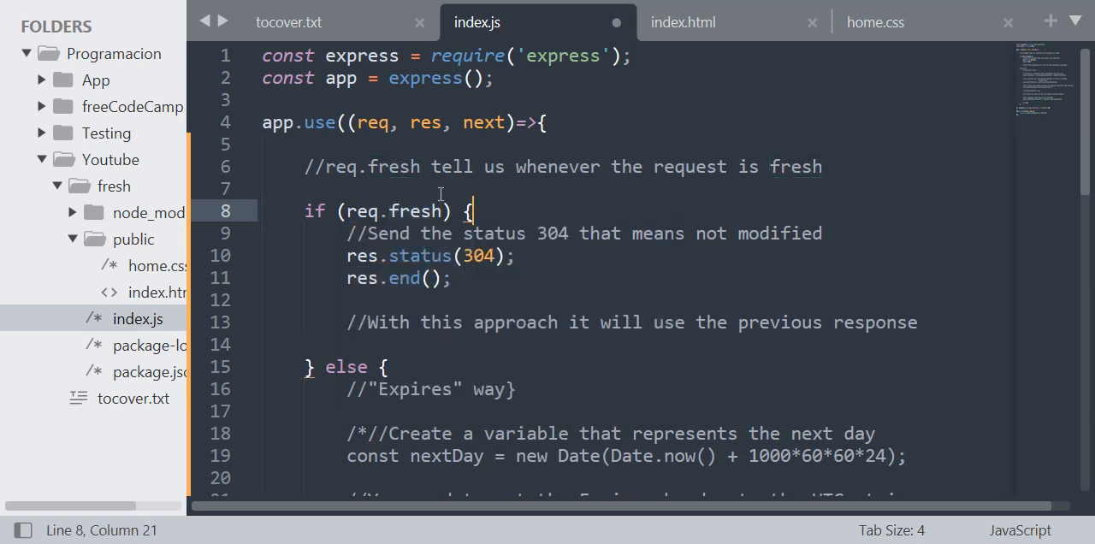
key("ctrl+s")
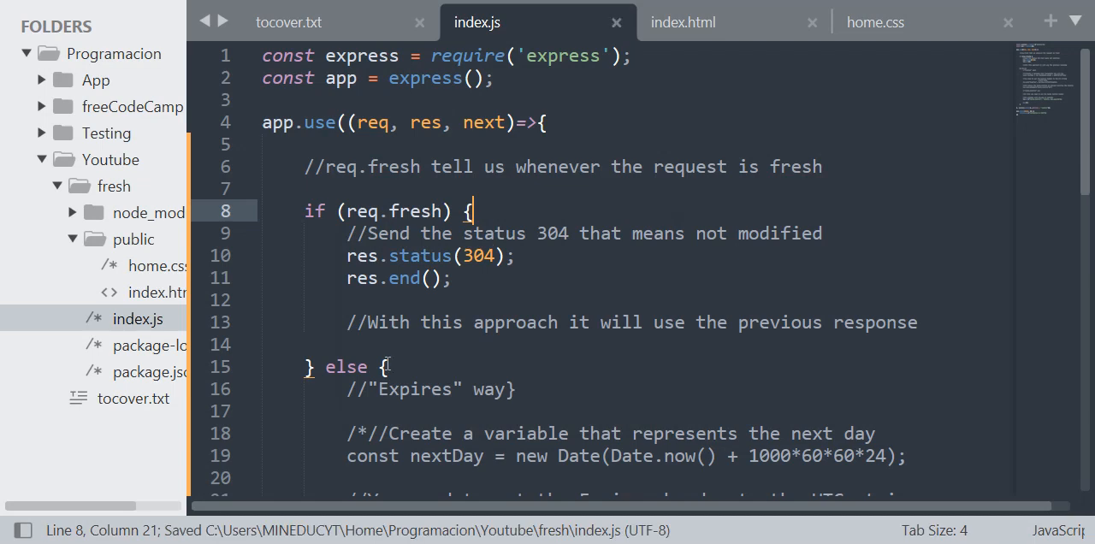